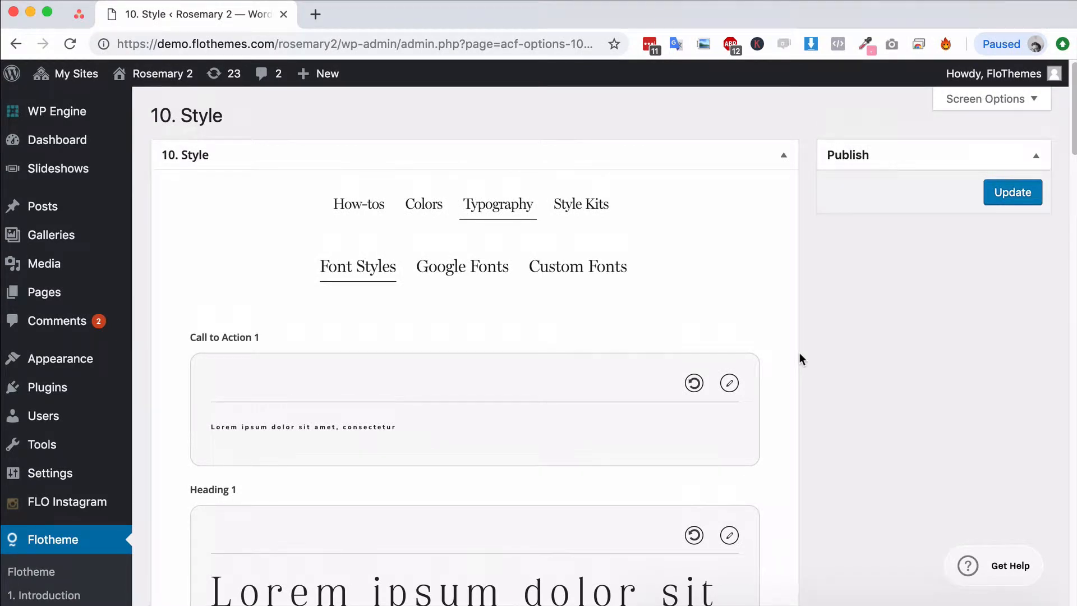
mouse_move(186, 369)
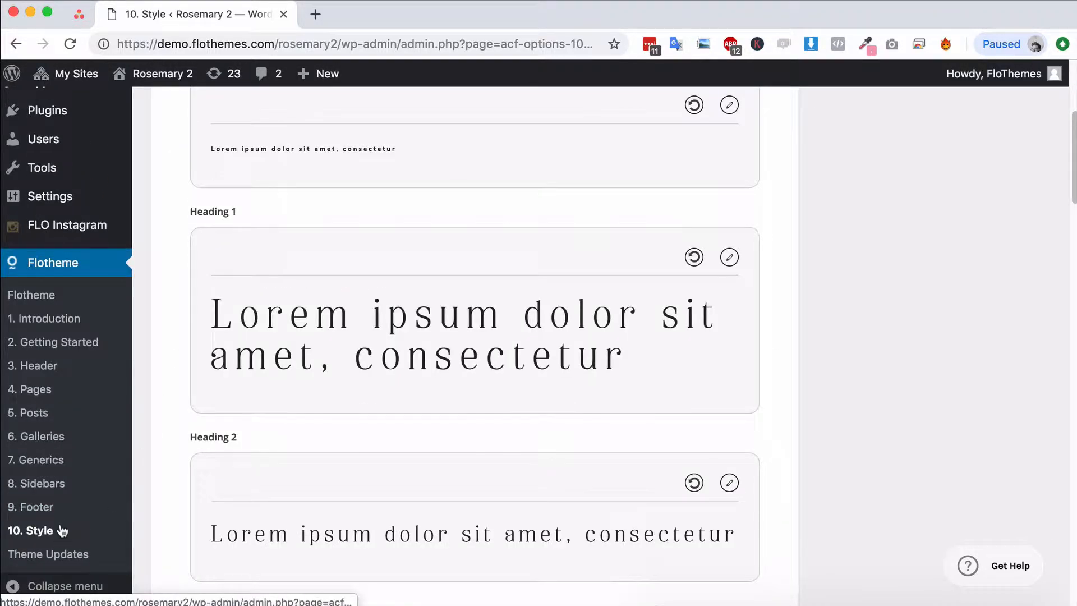
Scroll through the Font Styles list to locate Call to Action 1.
scroll("up", 3)
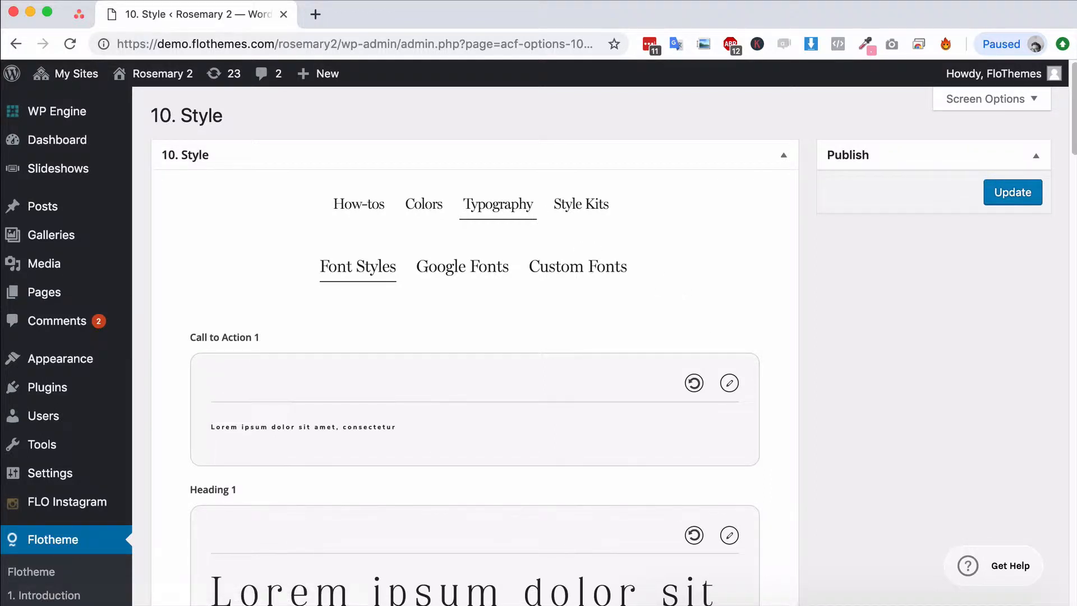
mouse_move(632, 387)
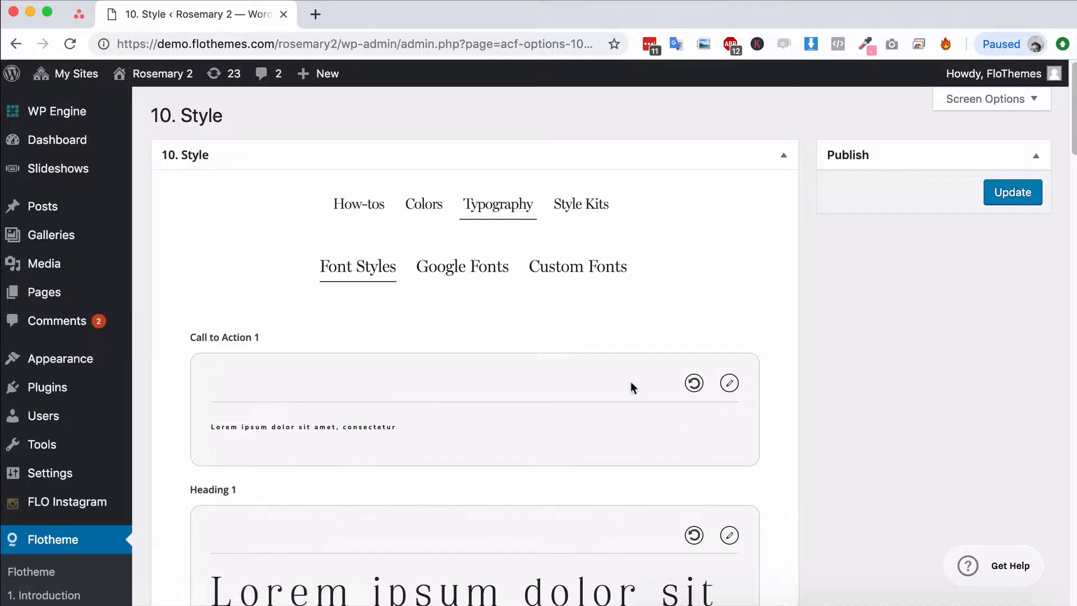
mouse_move(368, 346)
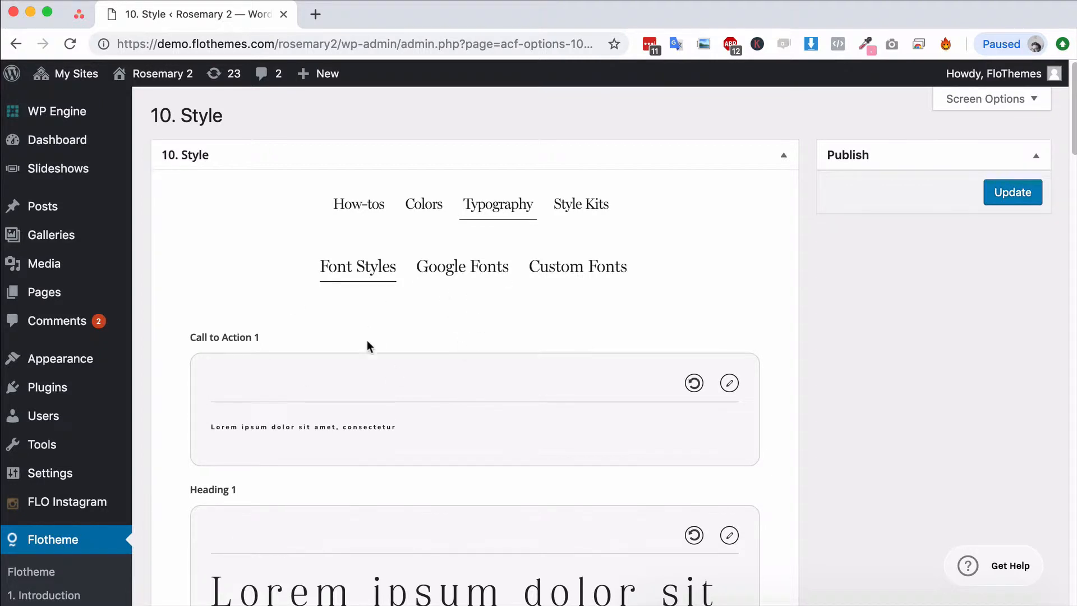
mouse_move(283, 343)
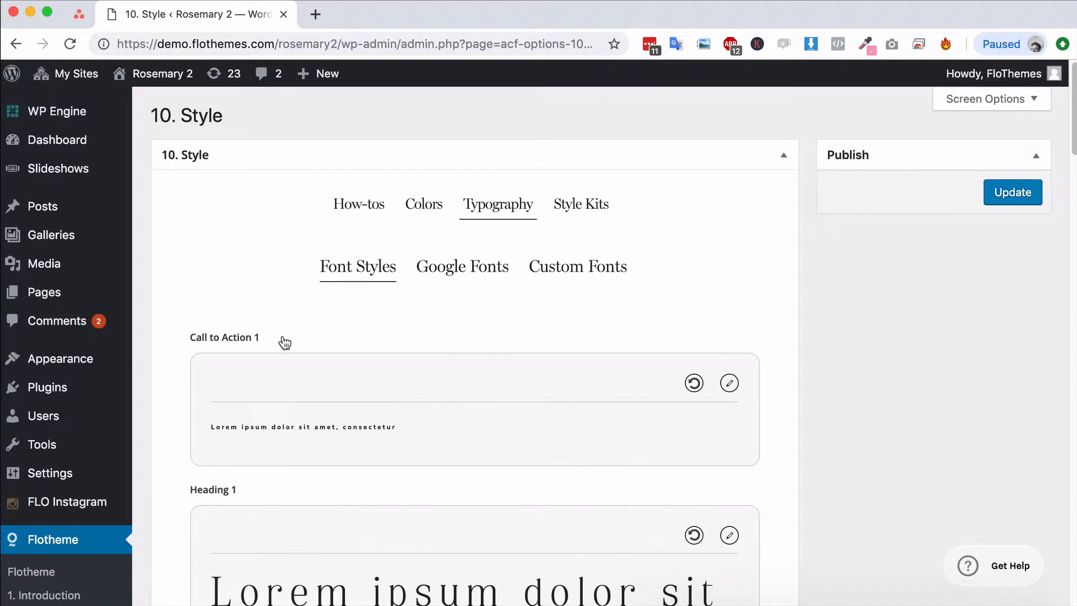
mouse_move(386, 351)
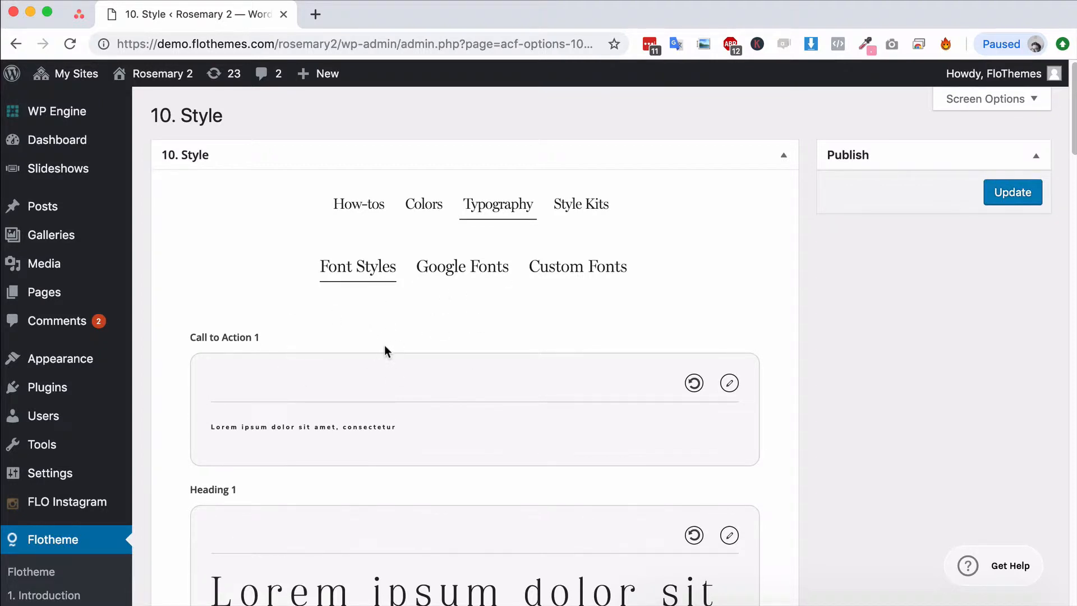
mouse_move(580, 393)
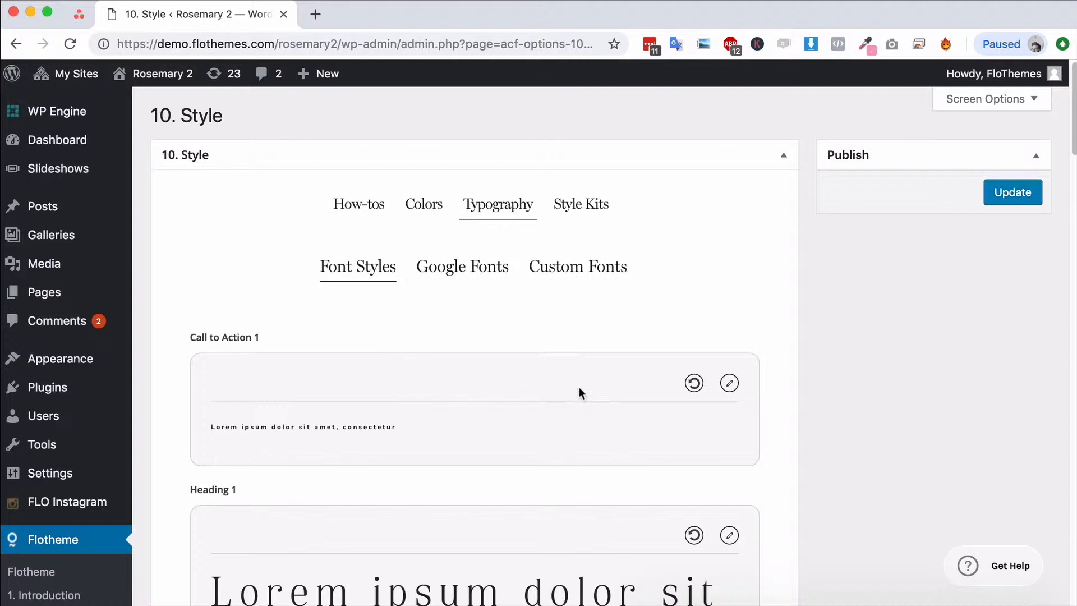
scroll("down", 3)
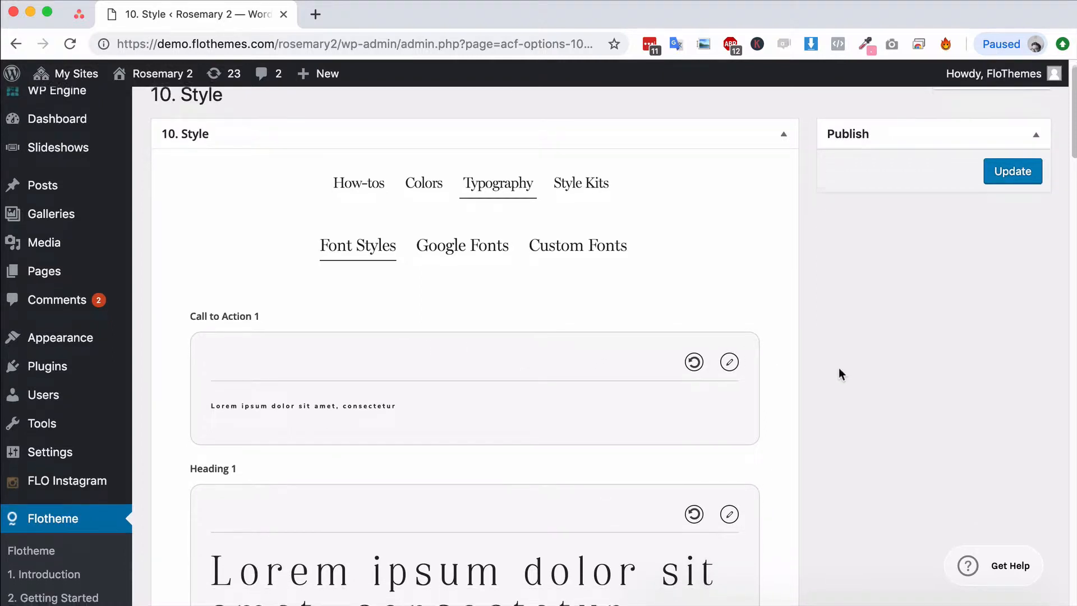
scroll("down", 3)
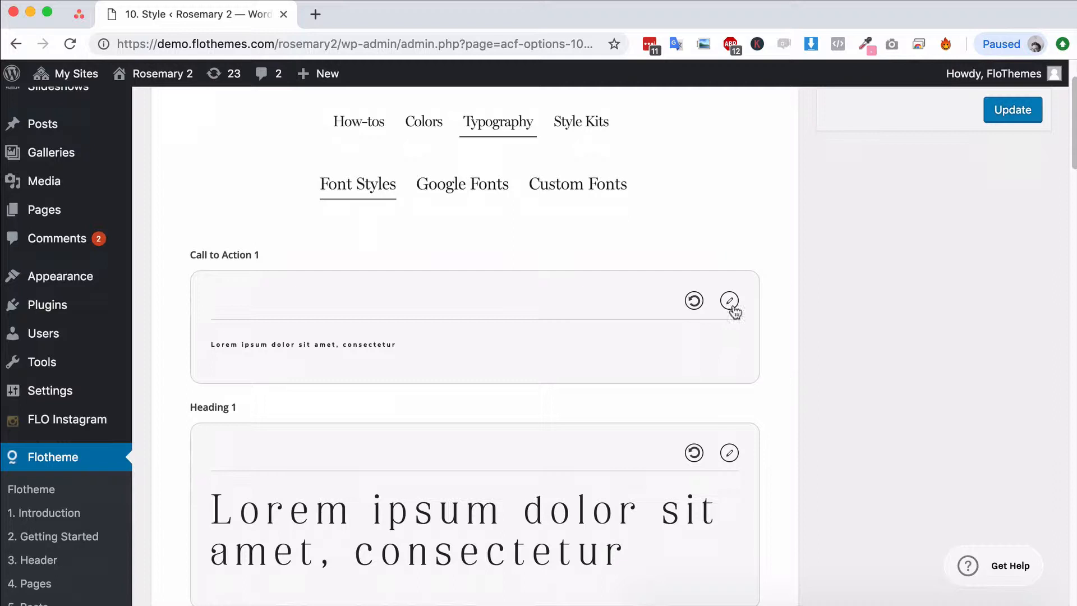
scroll("down", 3)
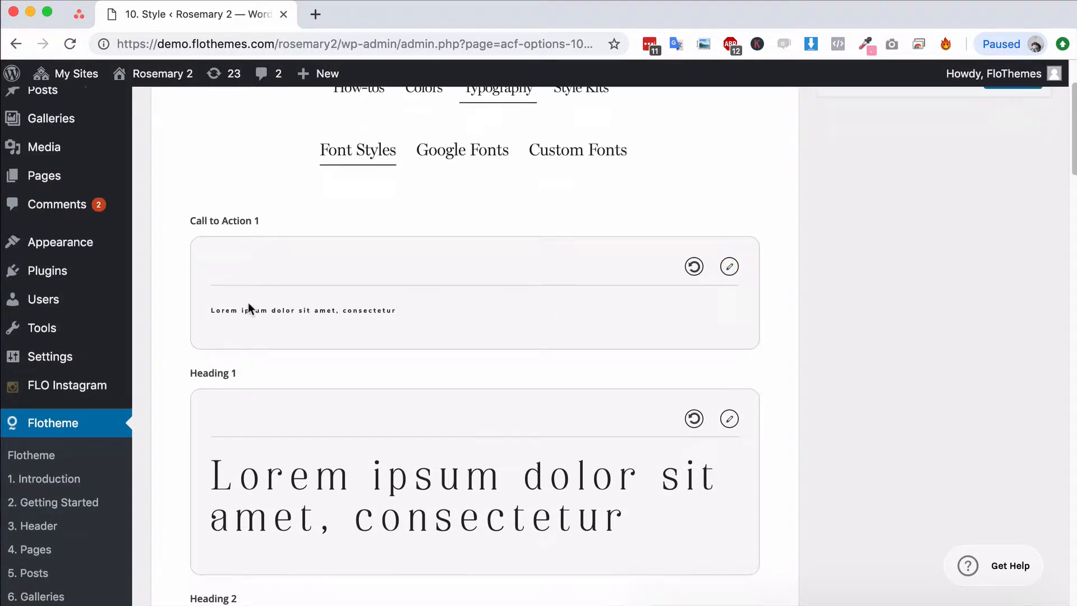
scroll("up", 3)
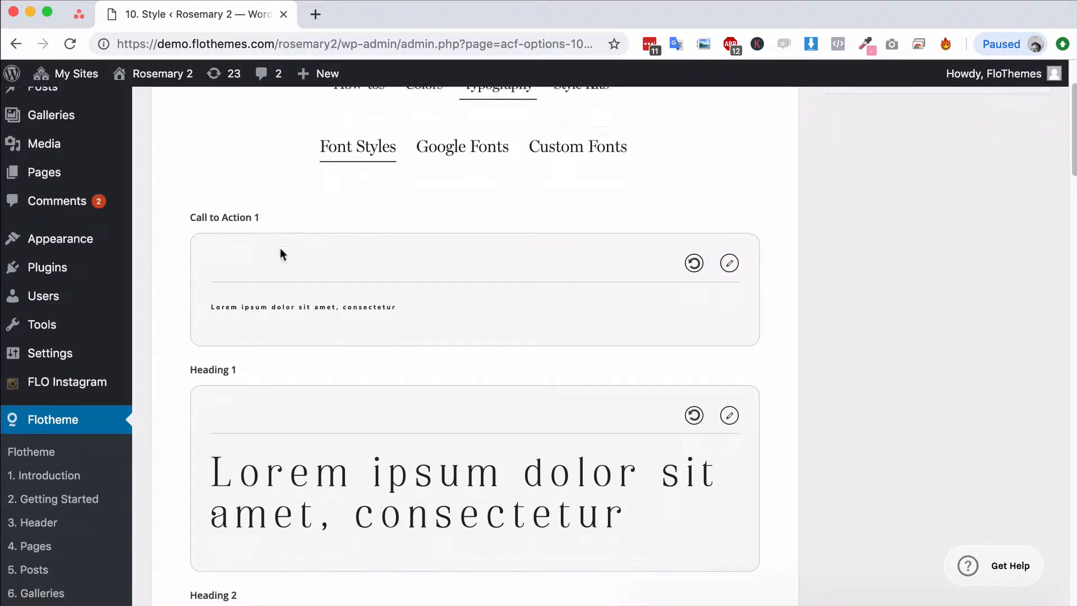
scroll("down", 3)
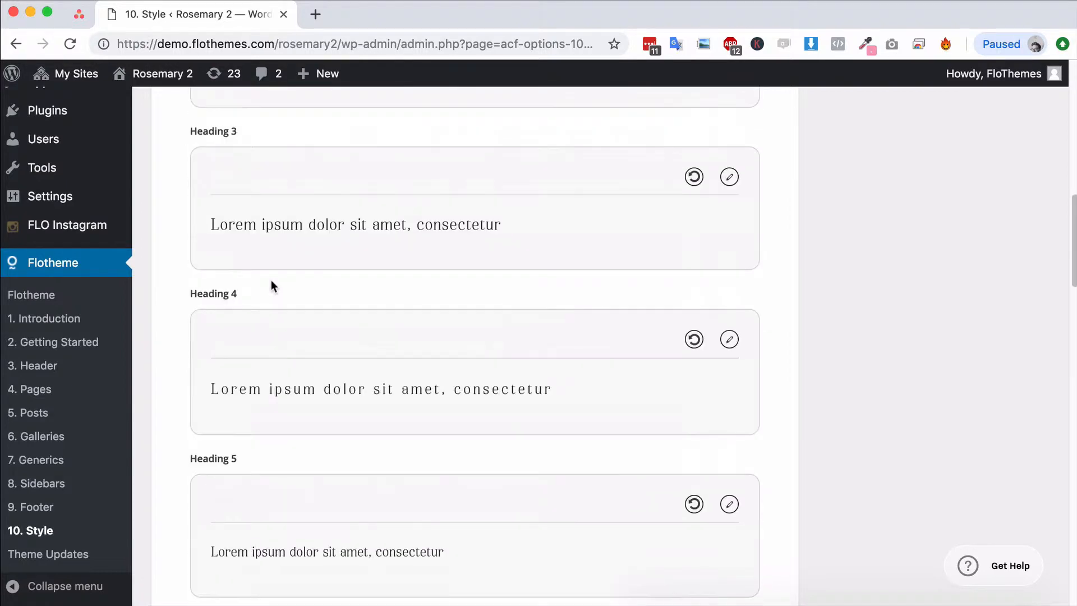
scroll("down", 3)
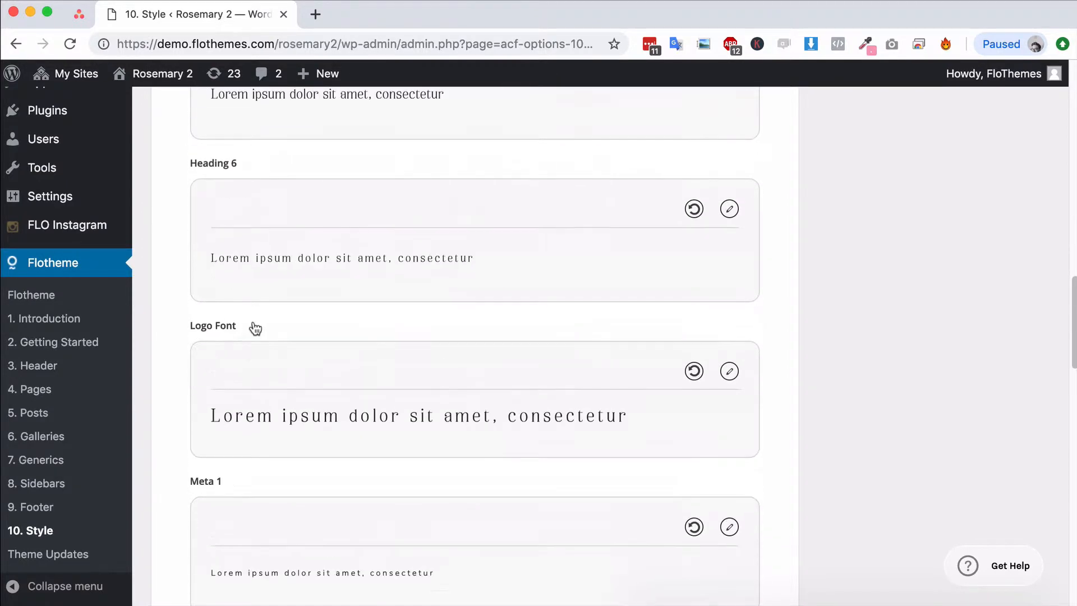
scroll("down", 3)
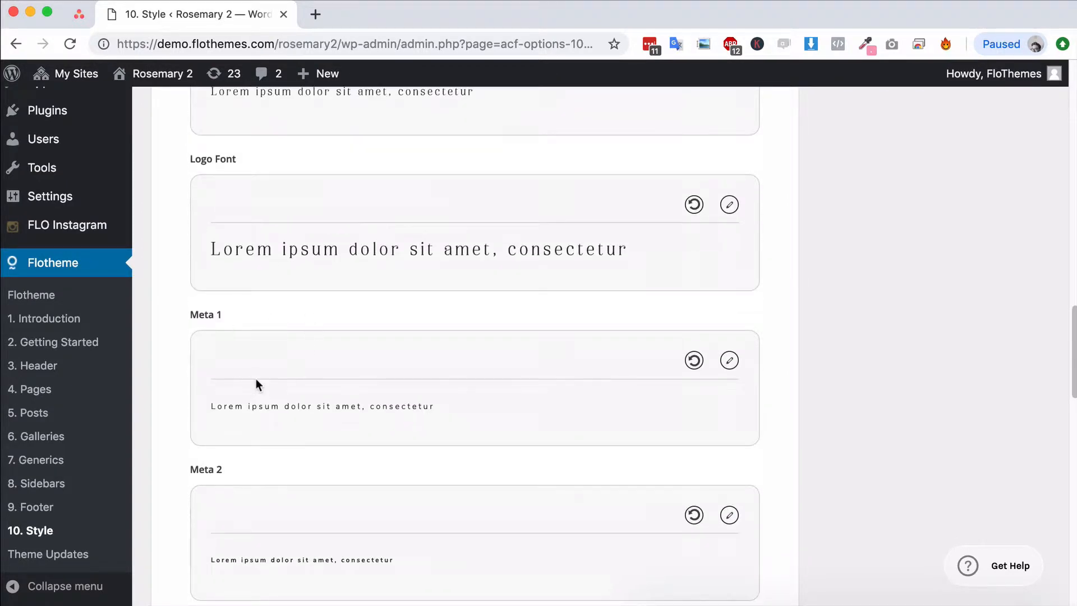
scroll("down", 3)
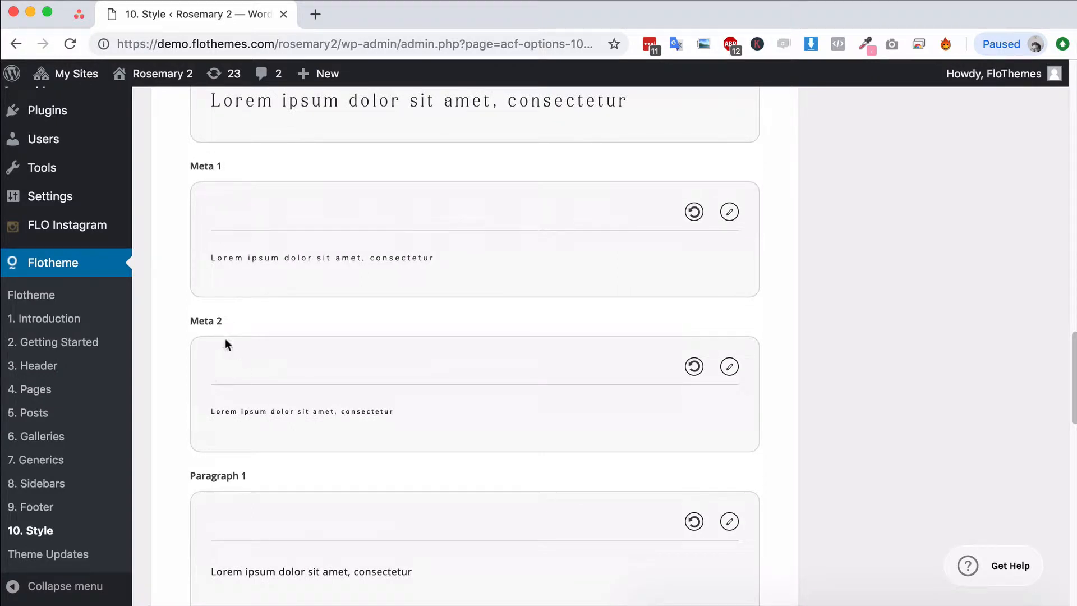
mouse_move(249, 508)
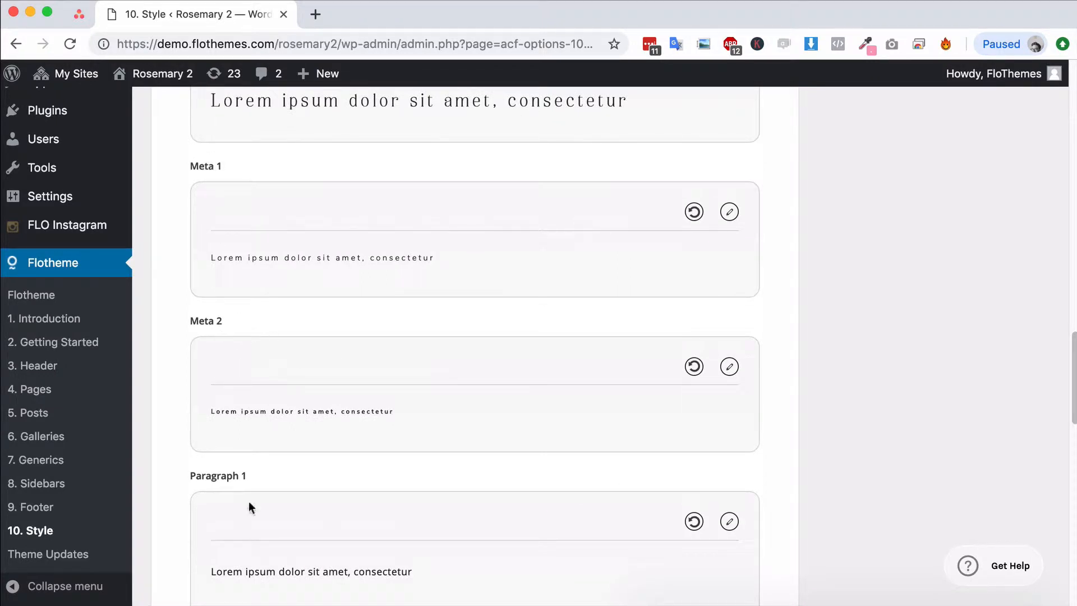
scroll("down", 3)
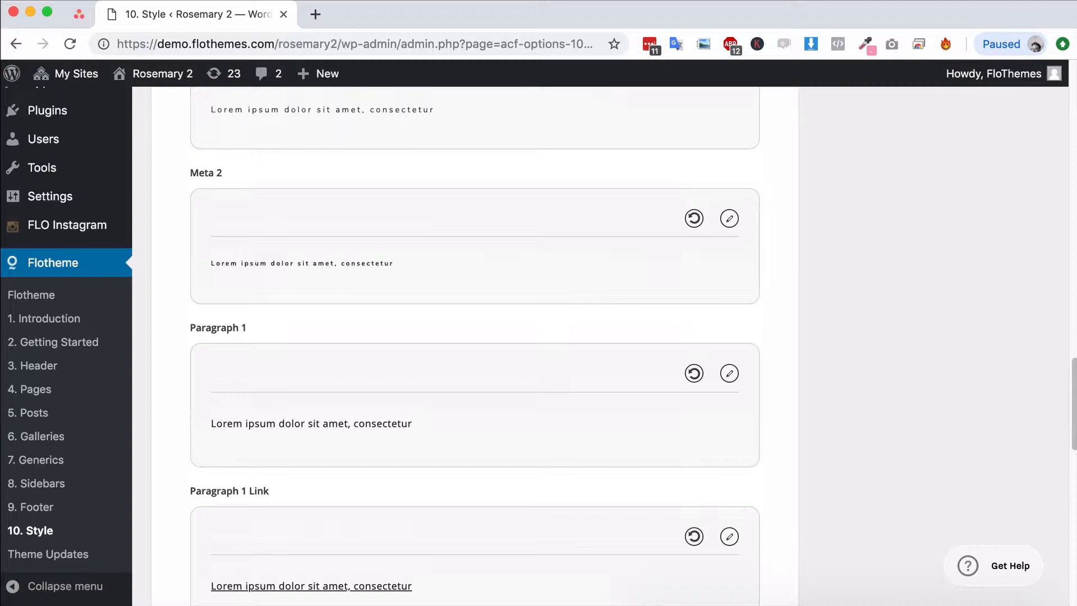
scroll("down", 3)
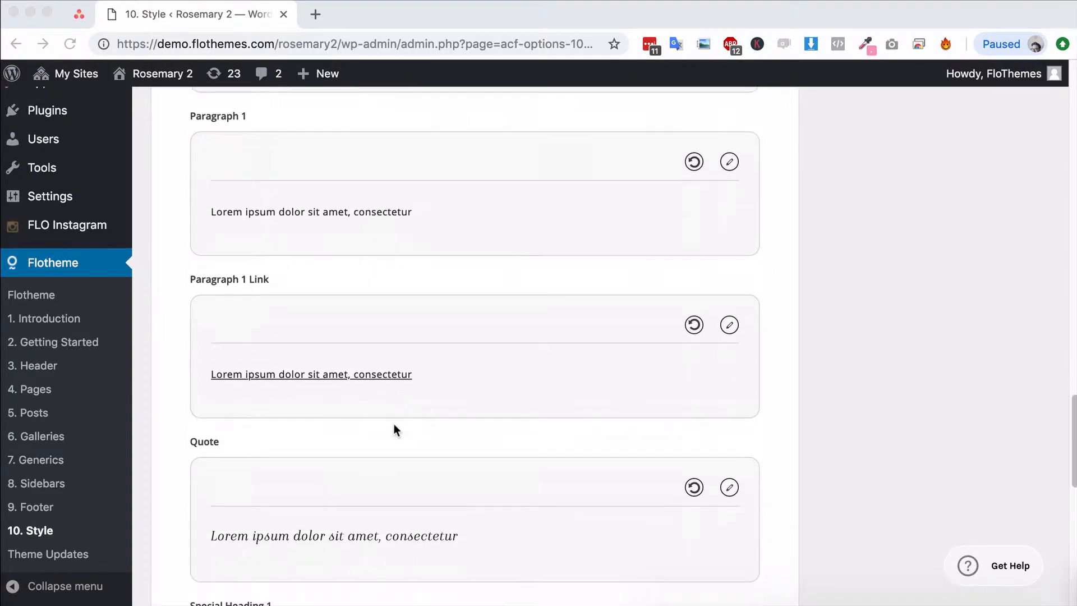
scroll("down", 3)
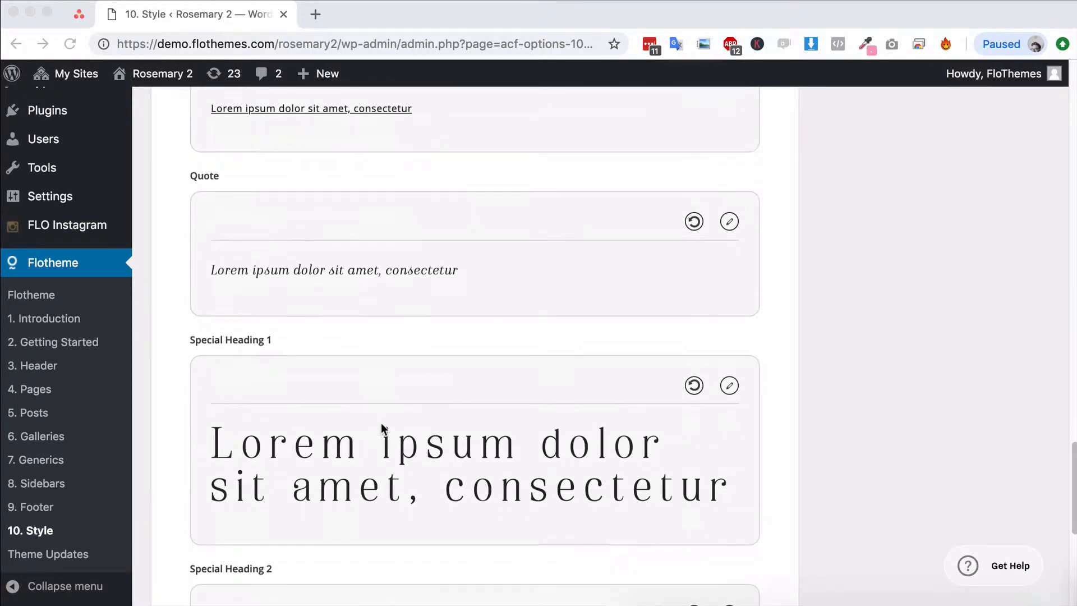
scroll("down", 3)
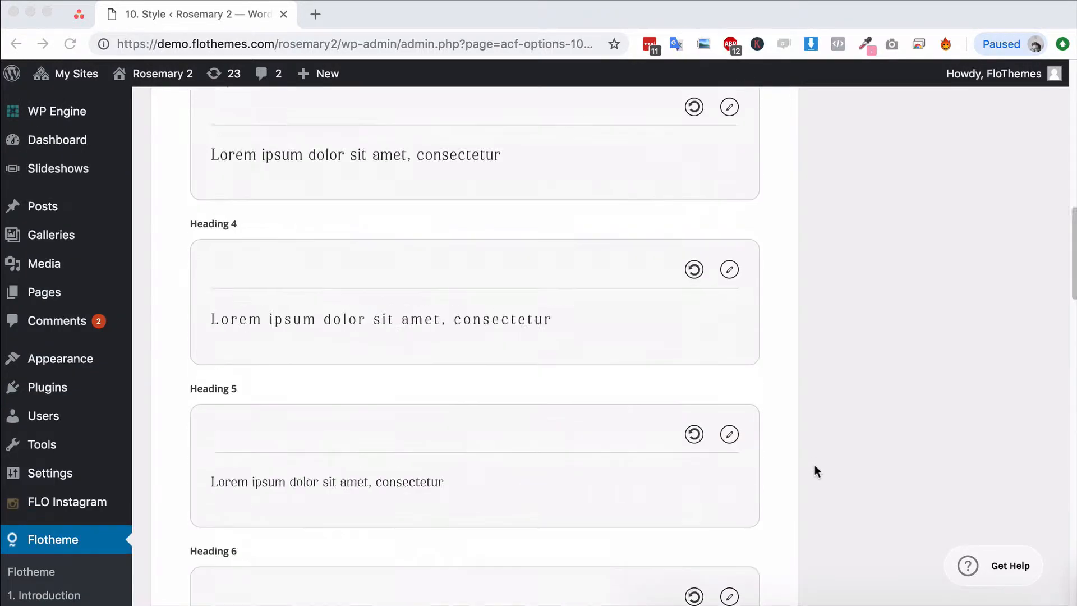
Open the Call to Action 1 style editor and browse Font Family, leaving NunitoSans Bold.
scroll("up", 3)
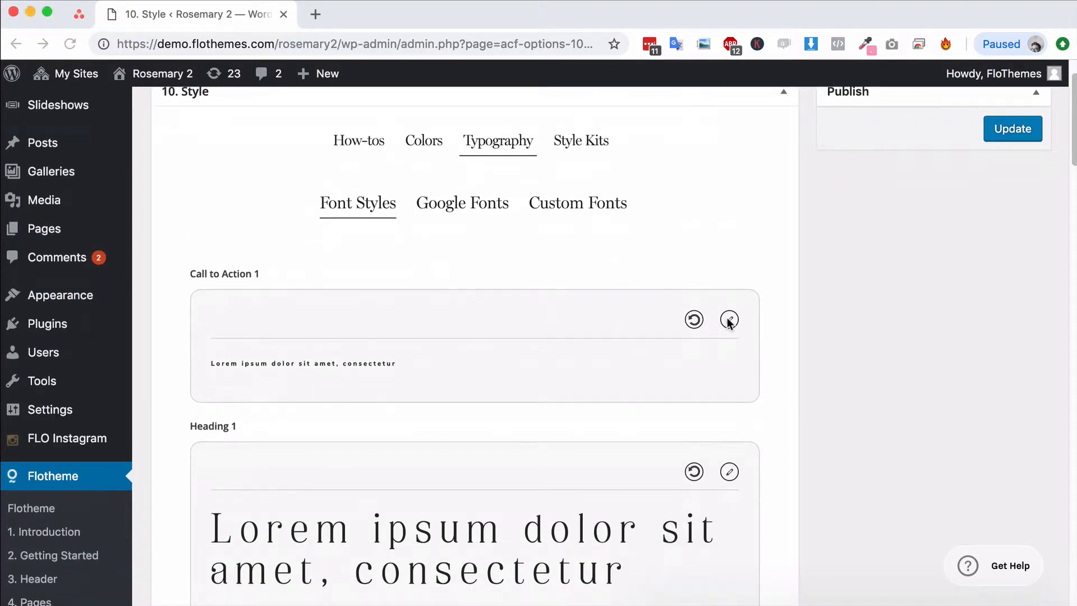
left_click(729, 319)
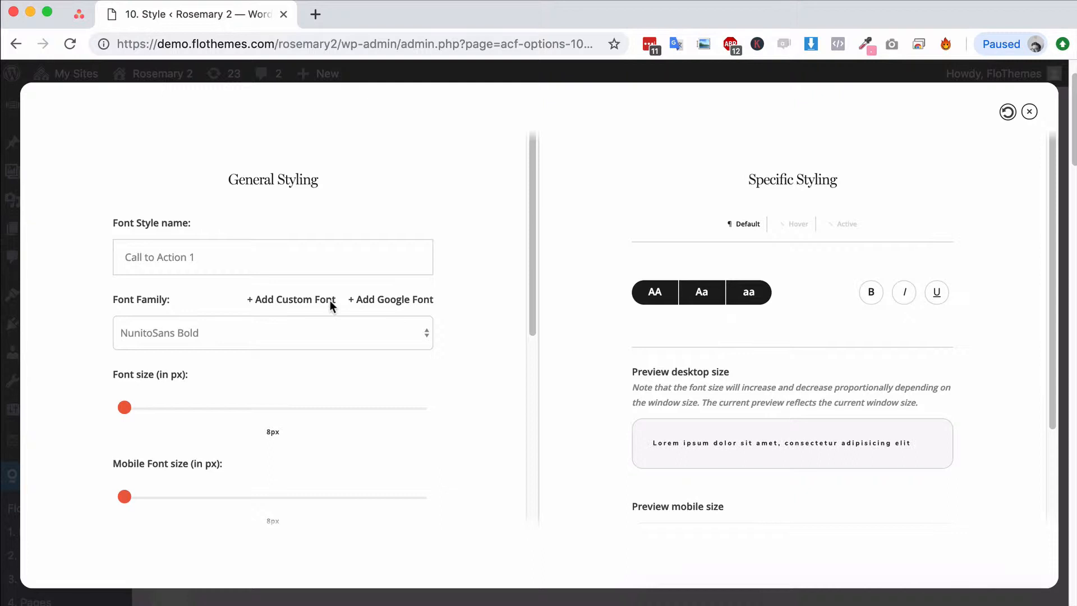
left_click(273, 333)
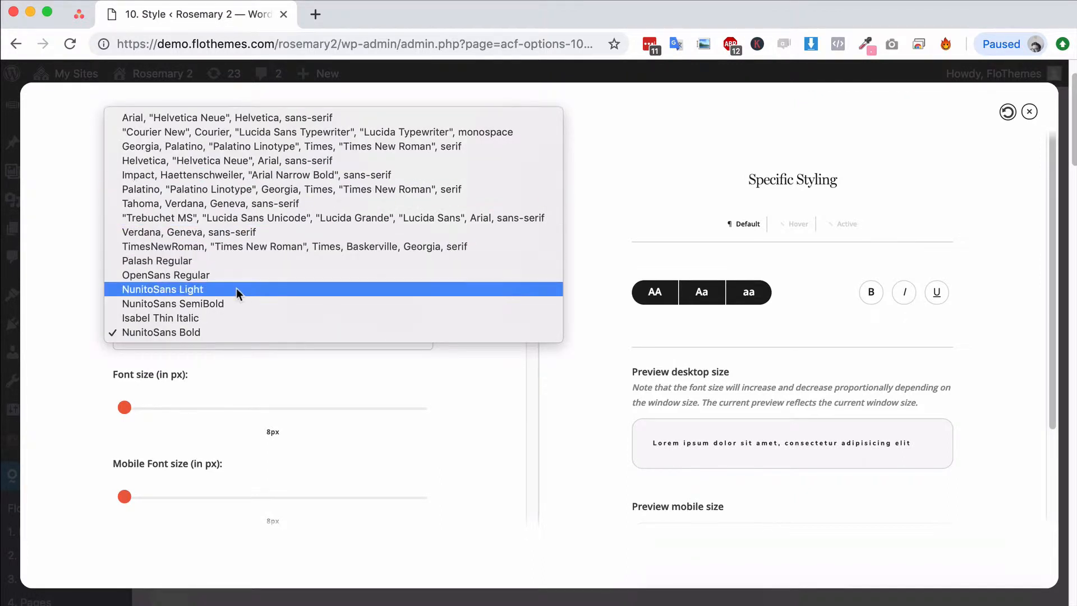
left_click(161, 332)
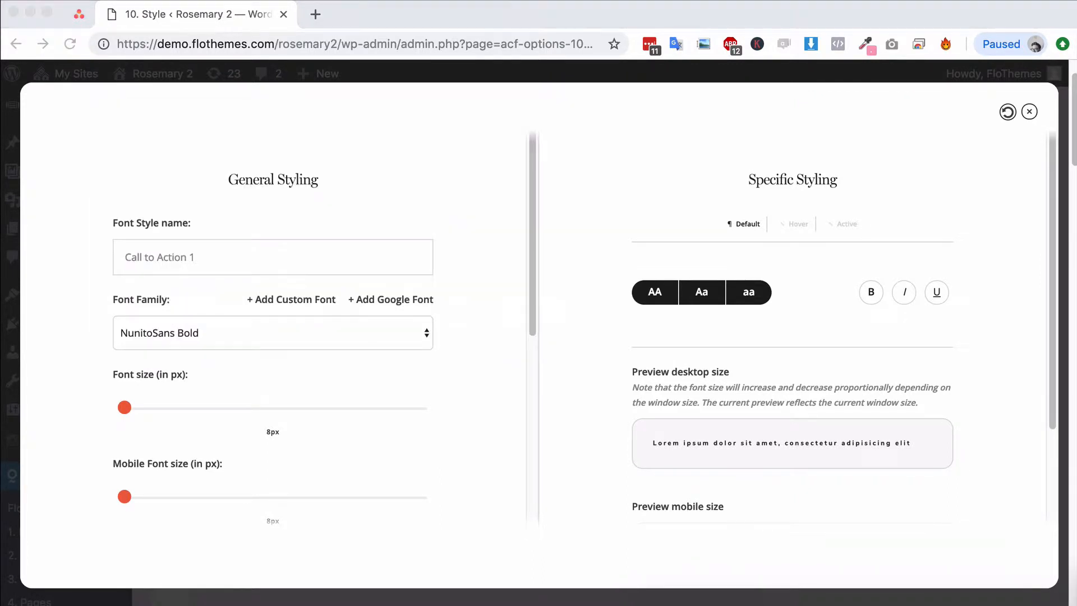
mouse_move(272, 338)
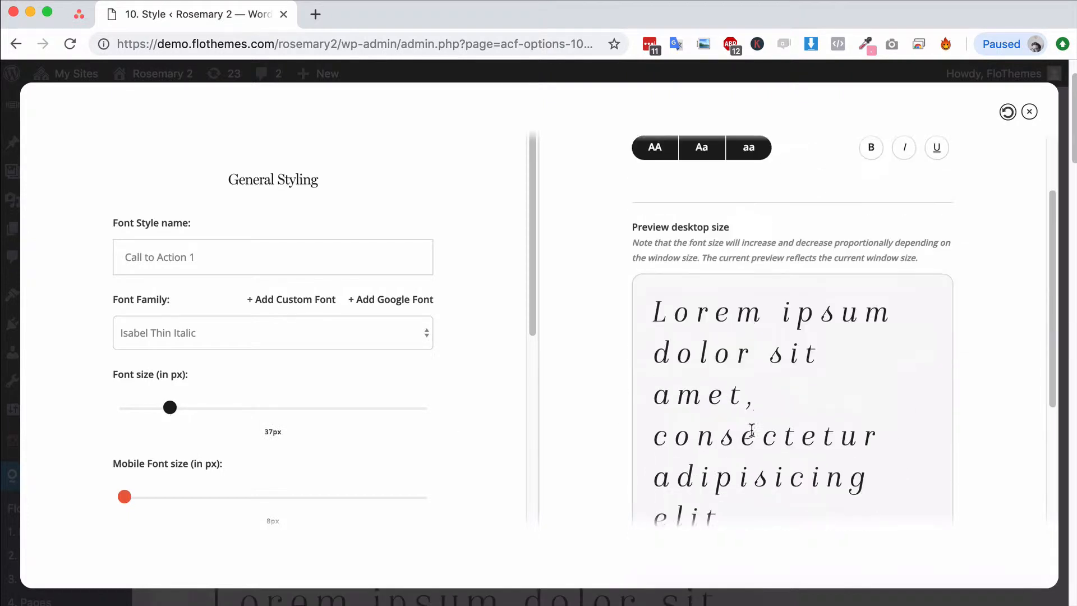
scroll("down", 3)
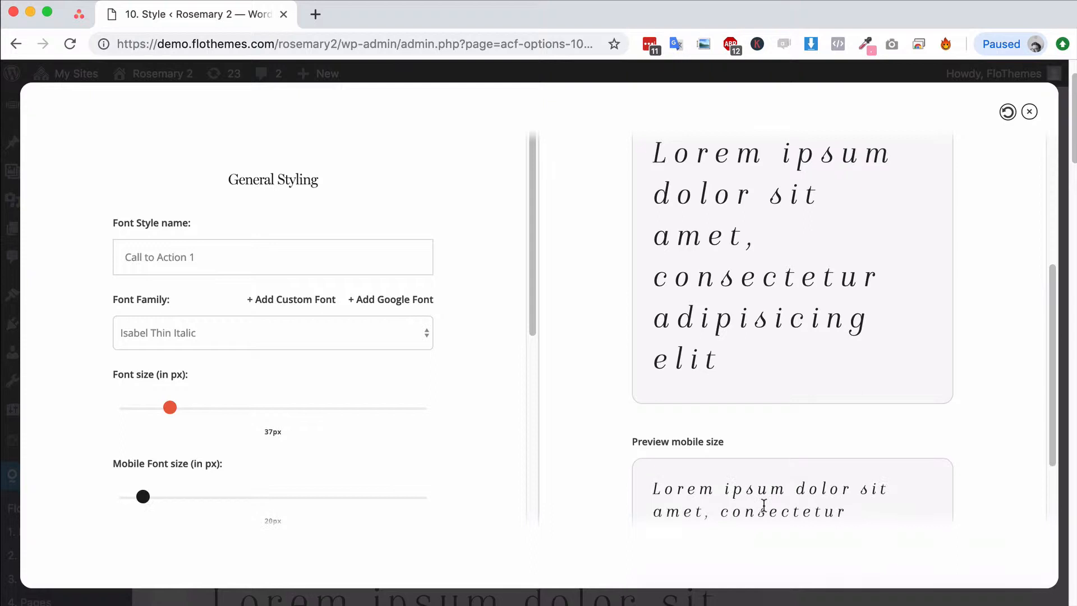
scroll("down", 3)
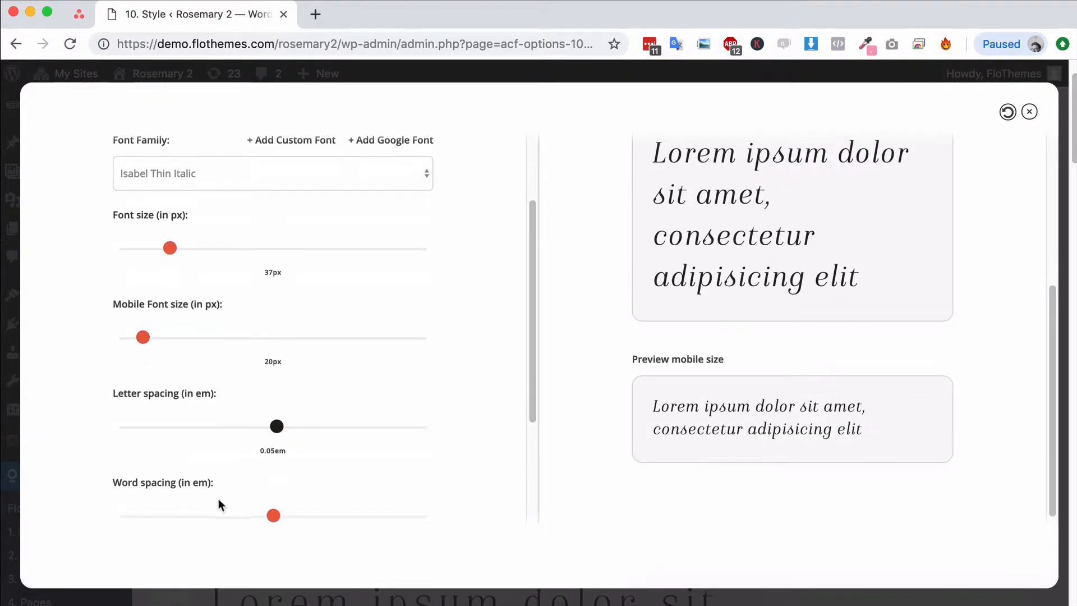
scroll("down", 3)
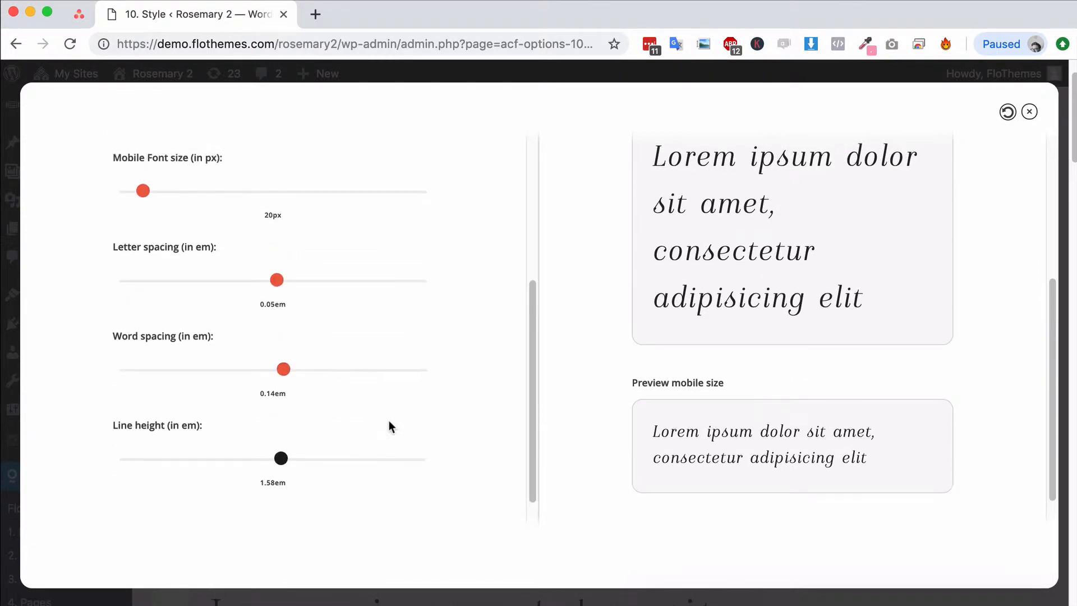
scroll("up", 3)
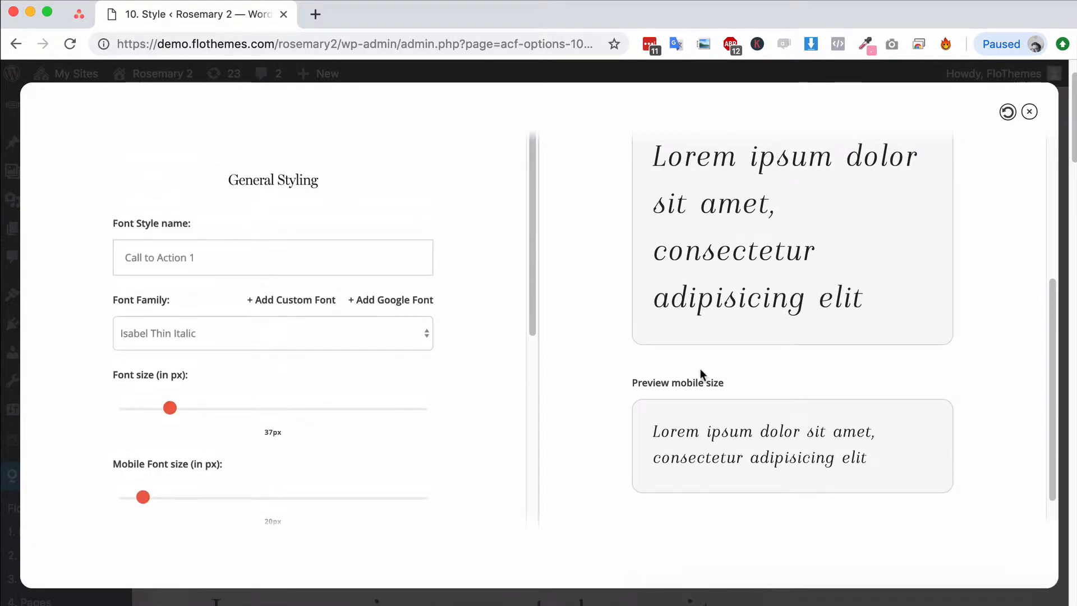
left_click(206, 258)
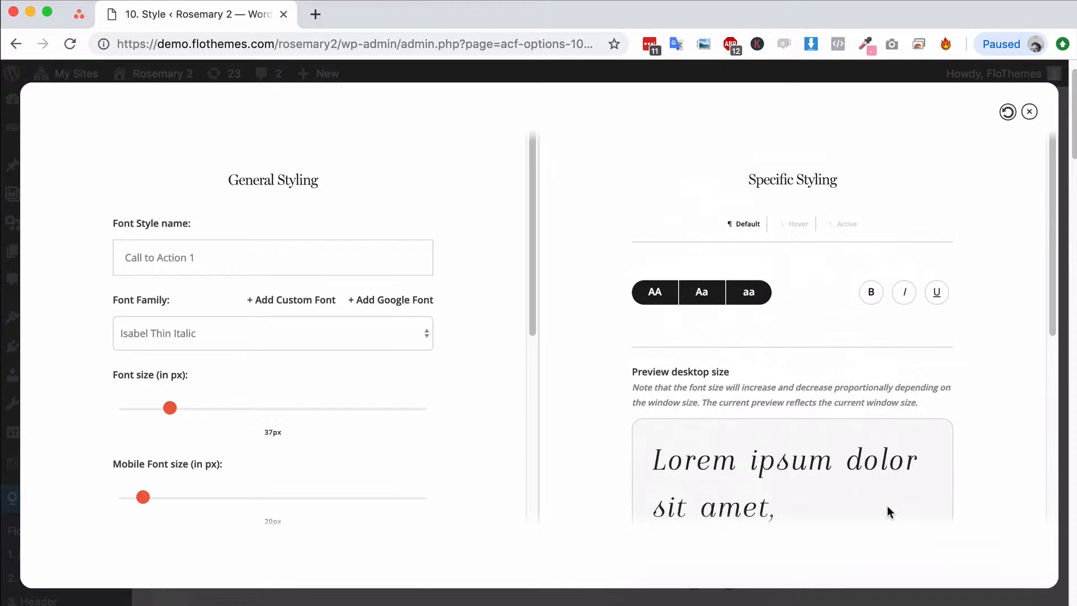
Preview Call to Action 1 in all-caps, normal and lowercase capitalization, then close the editor.
left_click(654, 292)
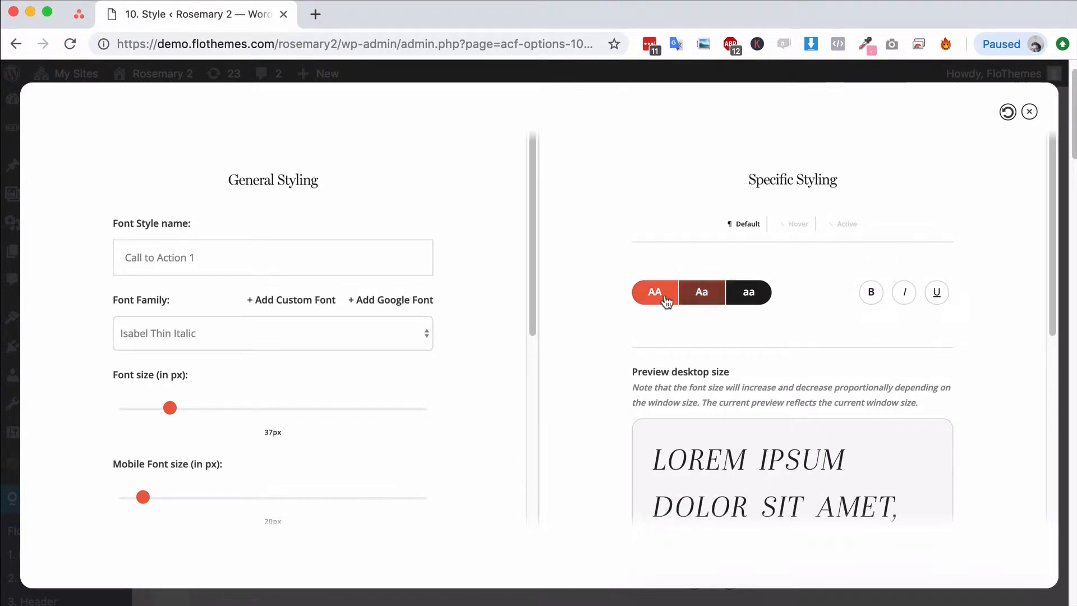
left_click(701, 292)
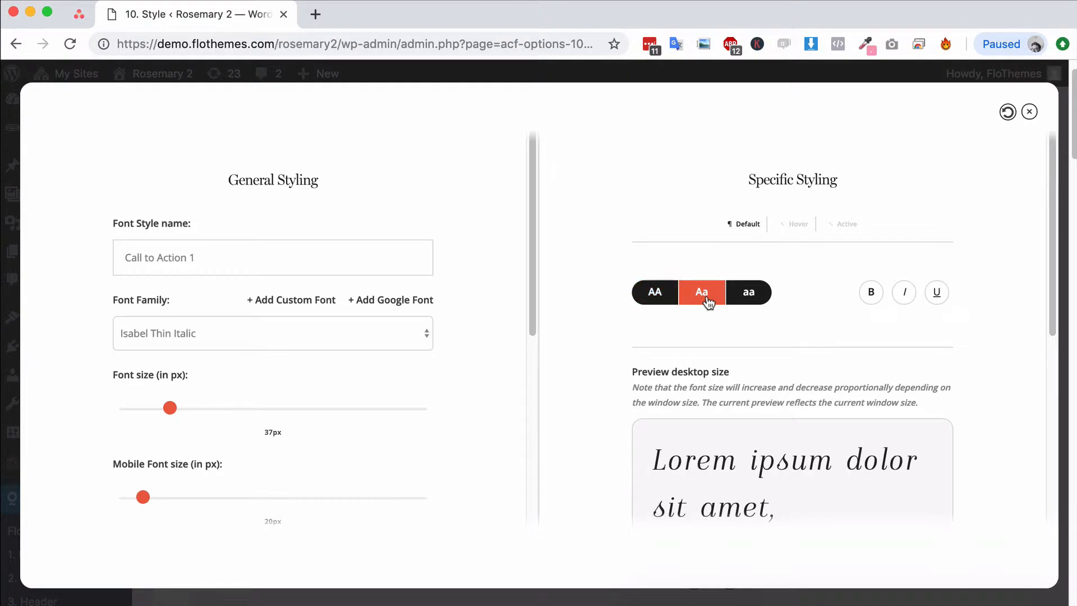
left_click(748, 291)
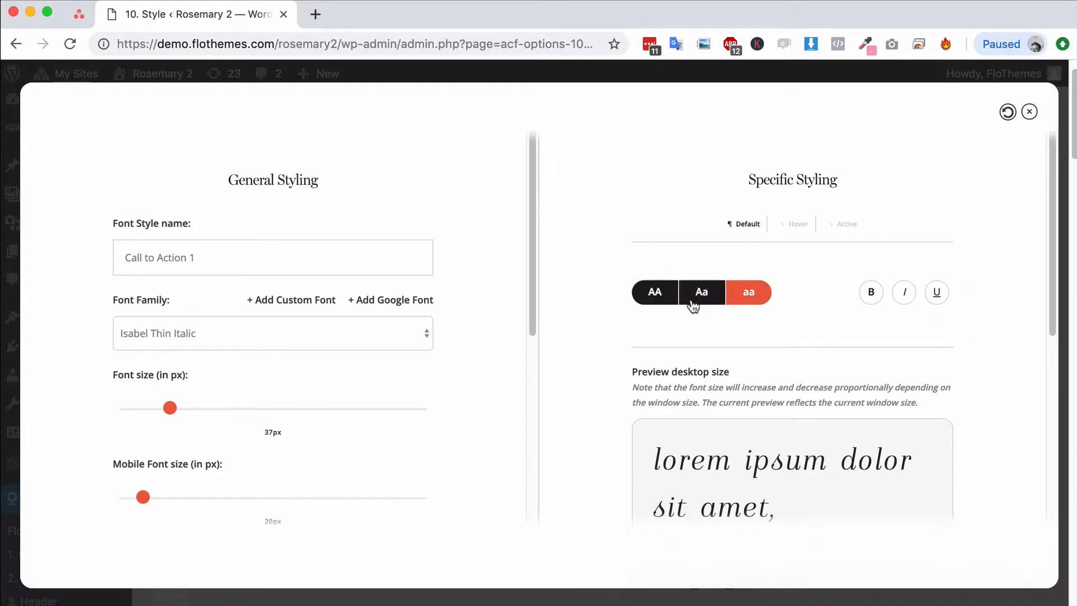
left_click(701, 292)
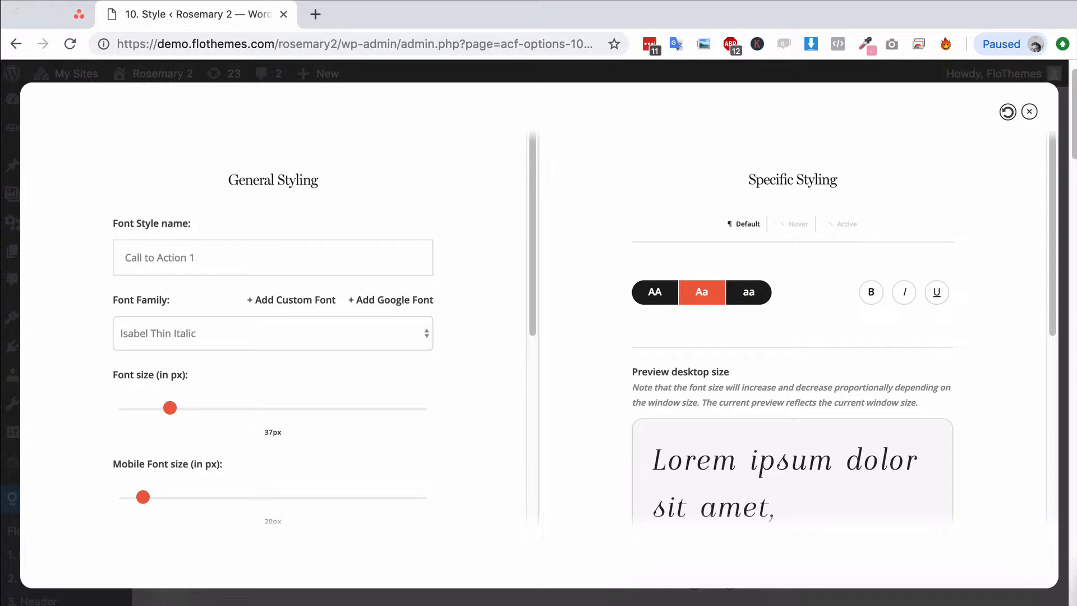
mouse_move(555, 379)
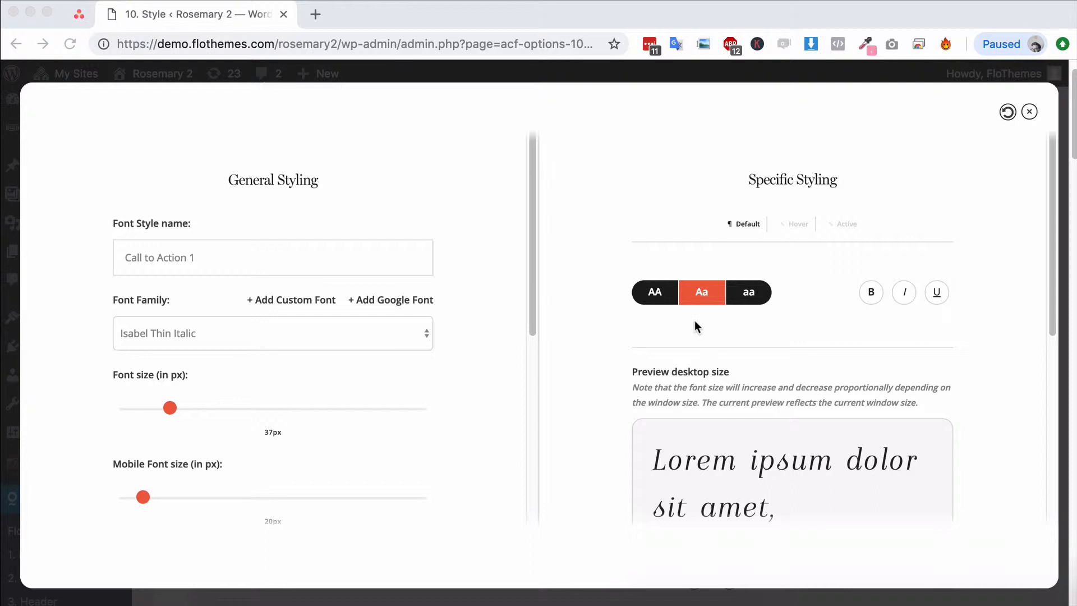
mouse_move(711, 355)
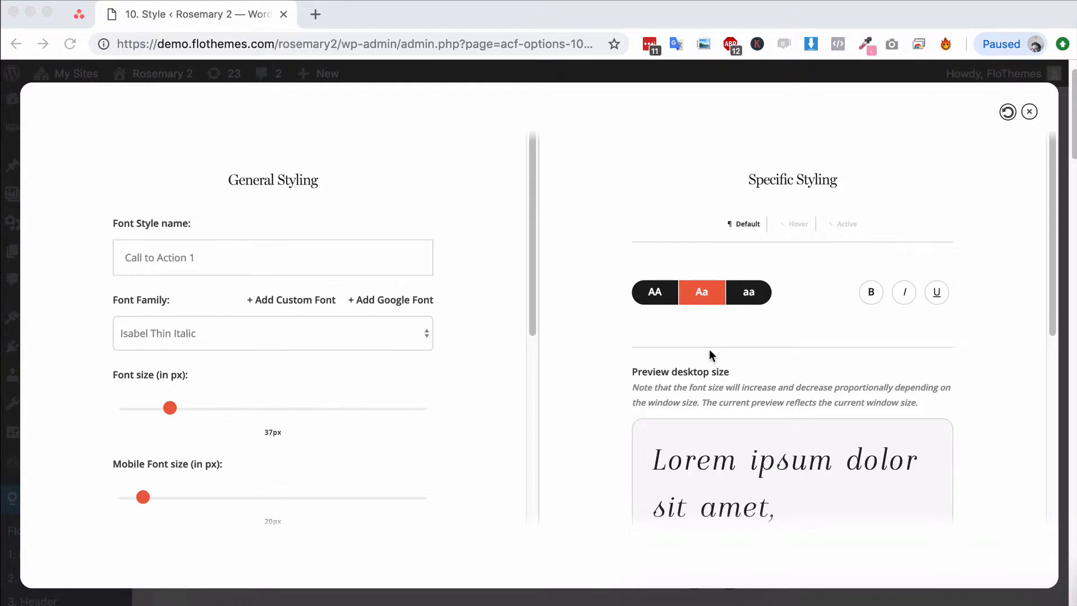
mouse_move(1030, 116)
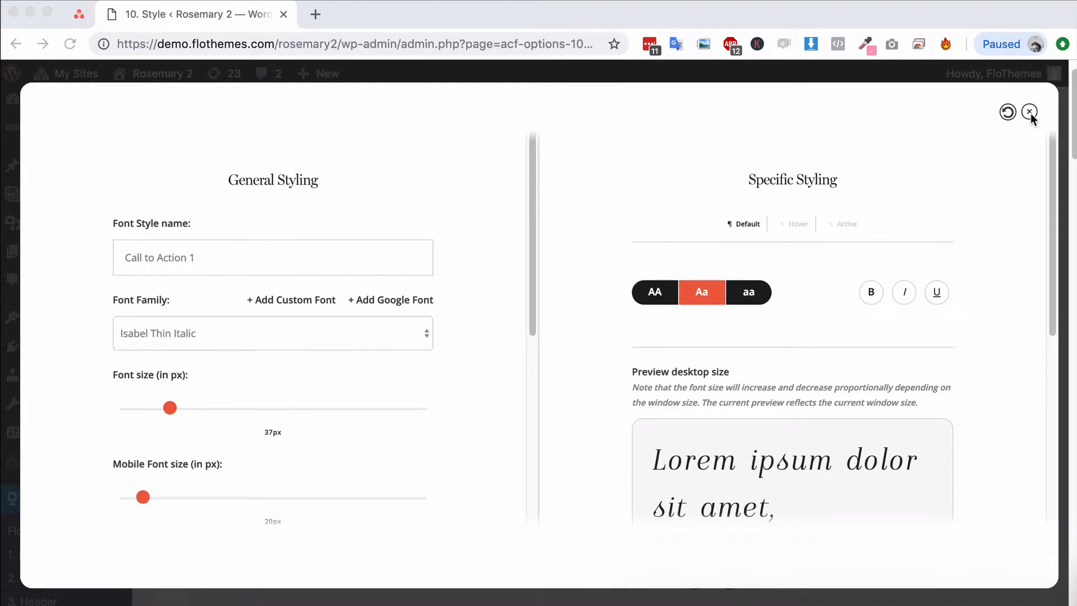
left_click(1030, 112)
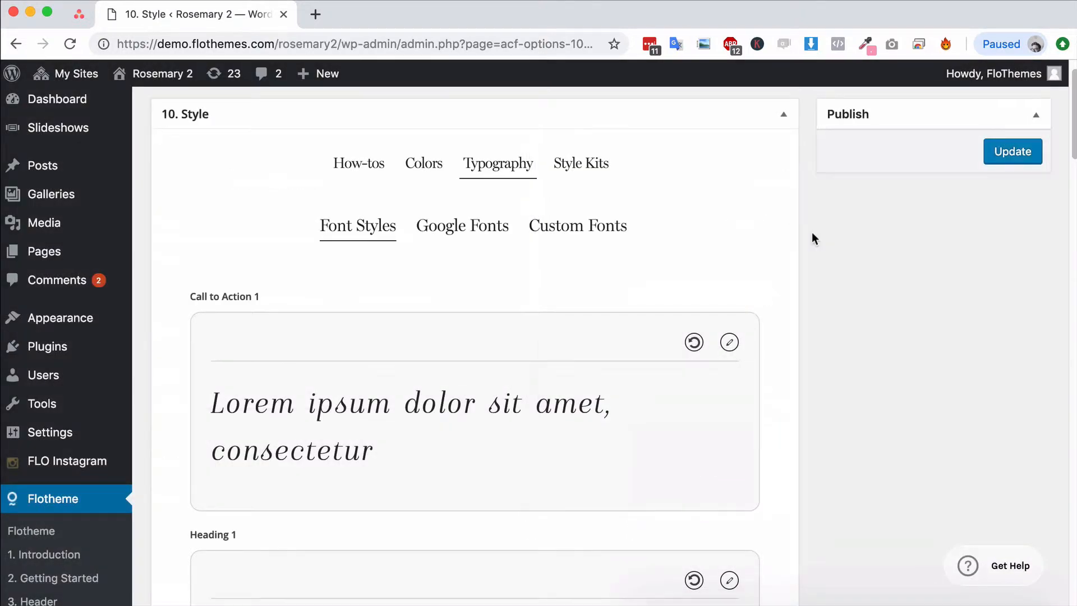
mouse_move(327, 451)
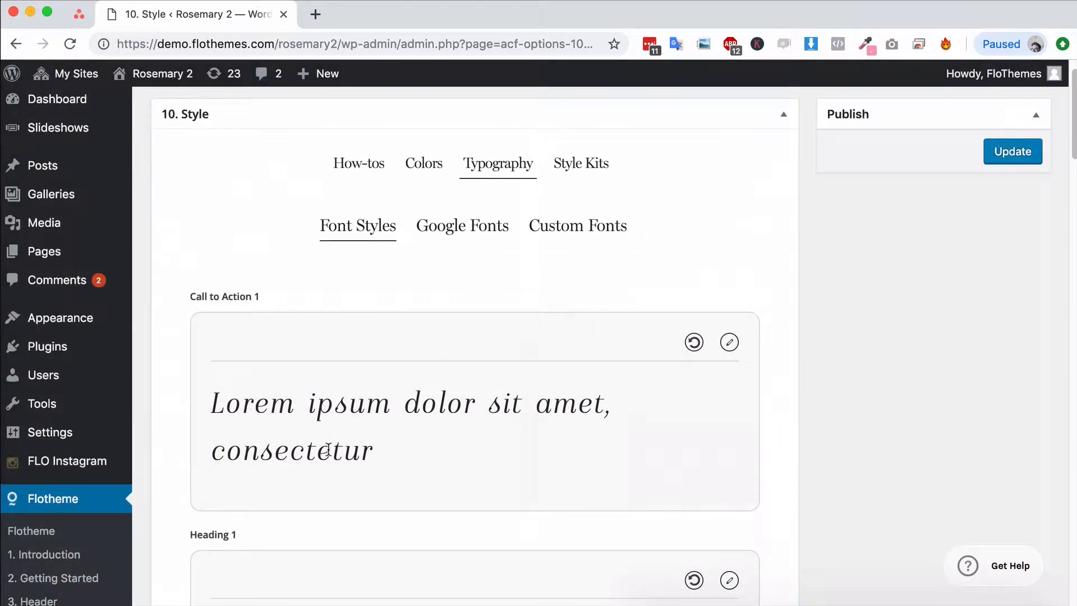
mouse_move(340, 424)
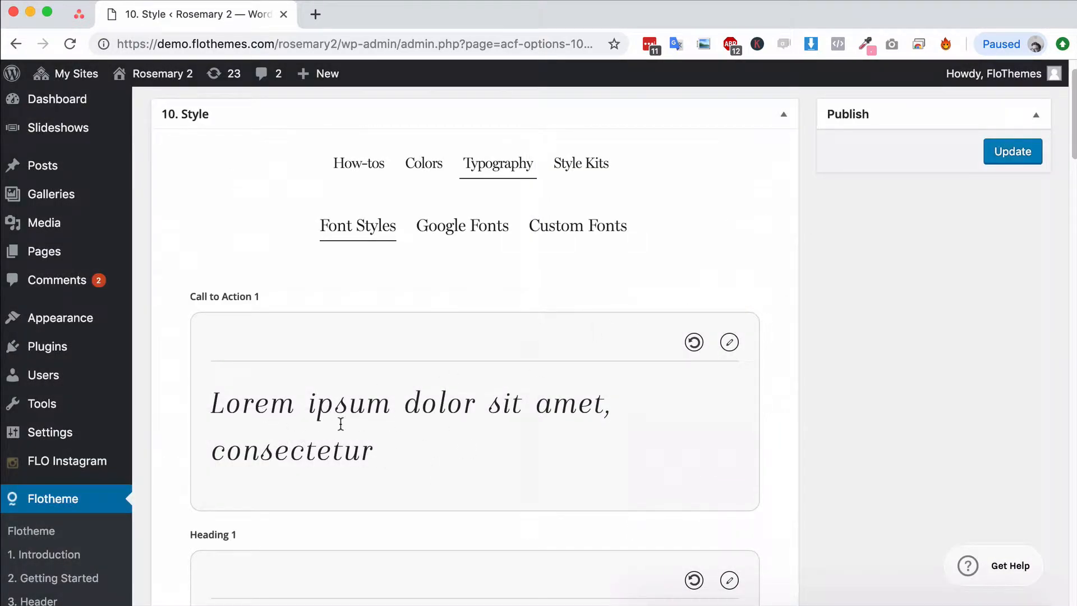
mouse_move(405, 456)
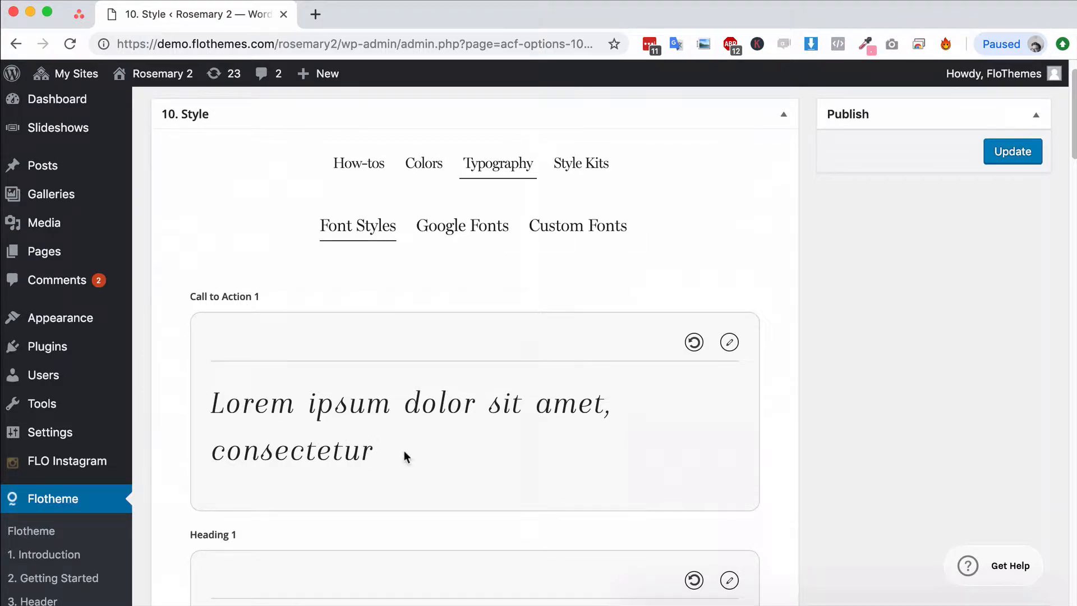
mouse_move(461, 389)
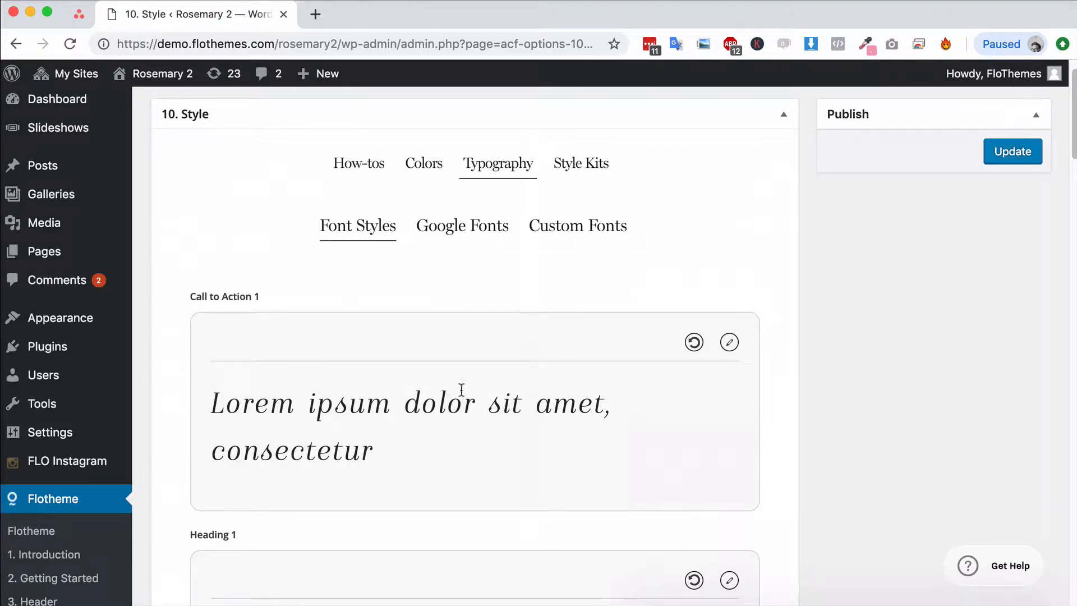
scroll("down", 3)
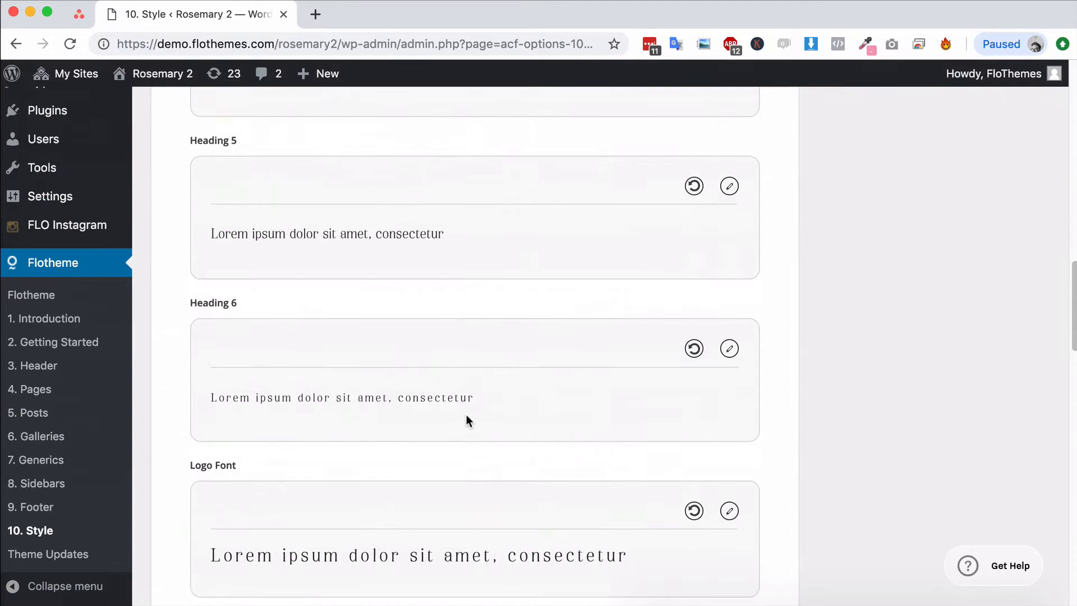
Add a new custom font style and set its font family to Impact.
scroll("down", 3)
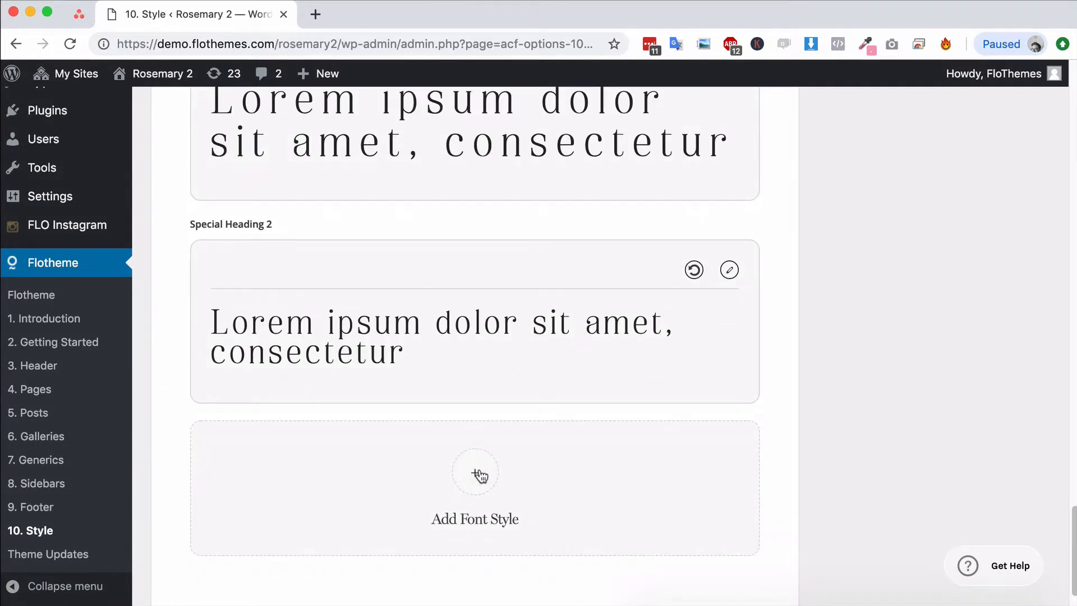
left_click(475, 471)
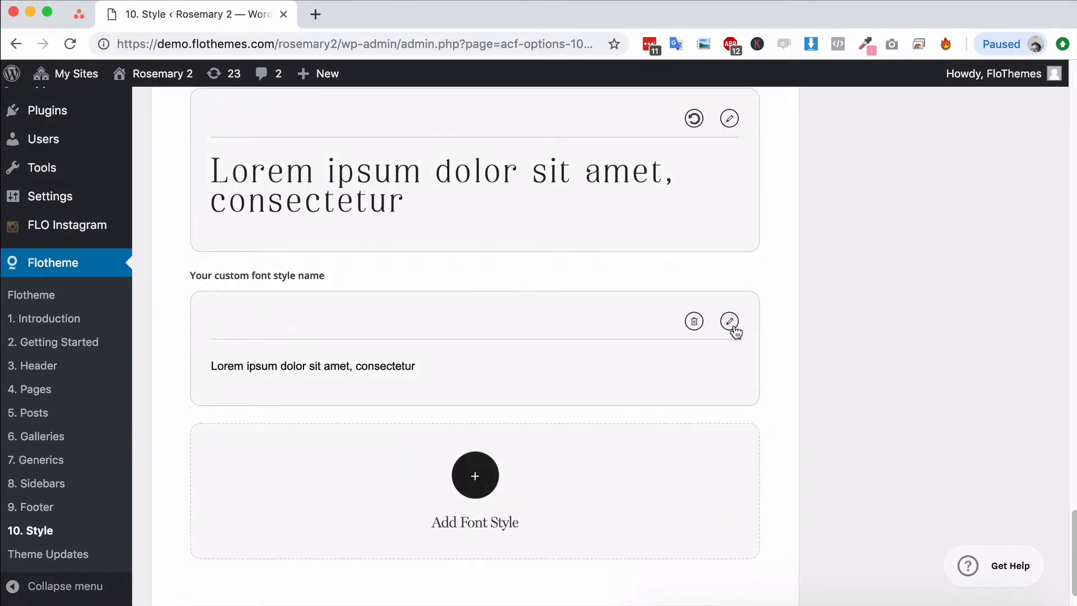
left_click(728, 321)
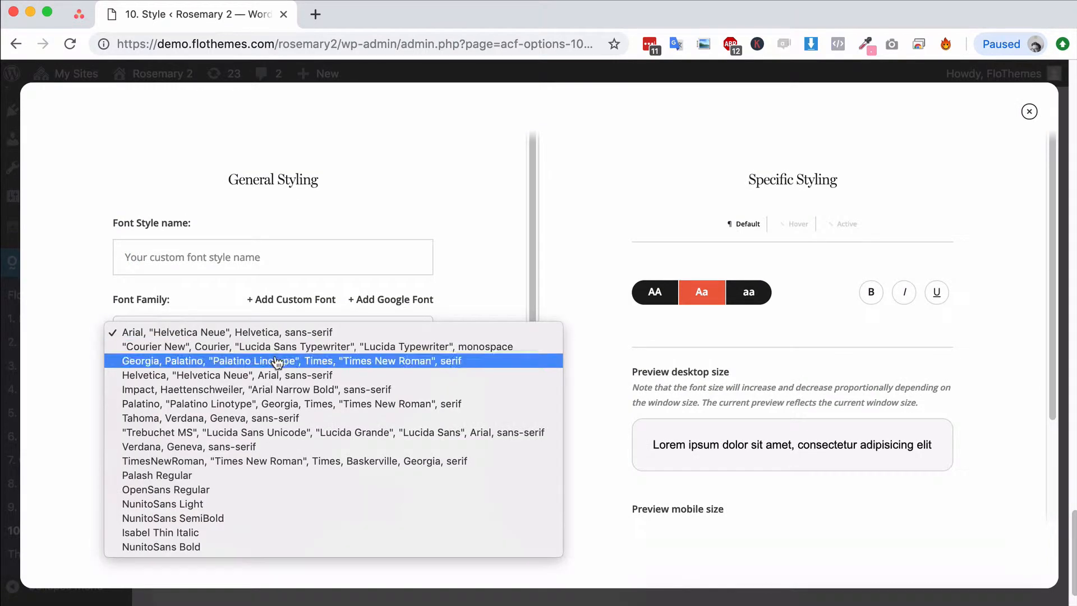
left_click(256, 389)
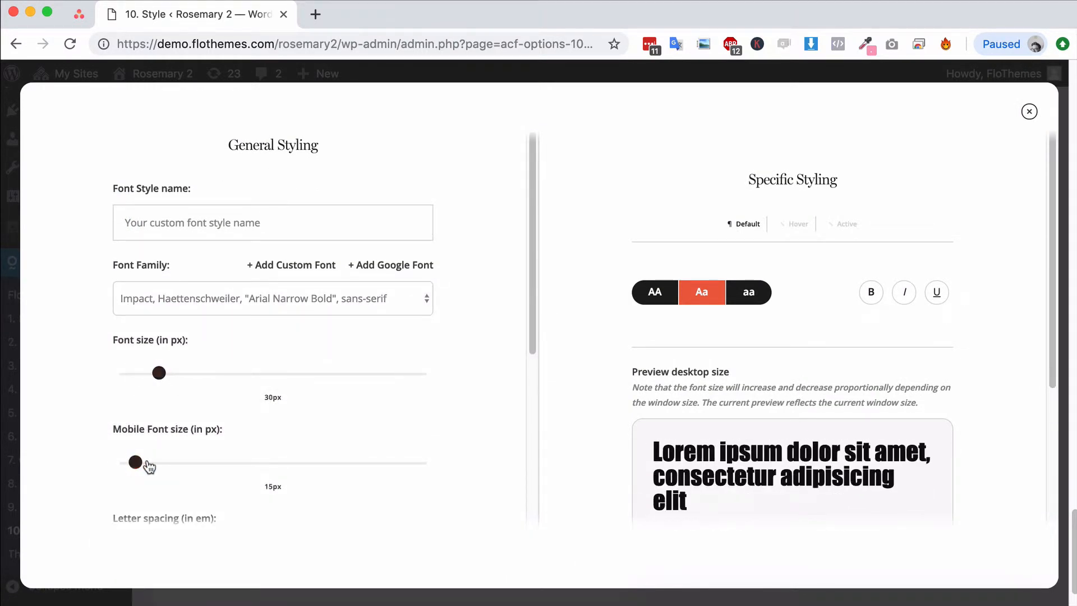
Name the style 'New Font Style' and close its editor.
scroll("down", 3)
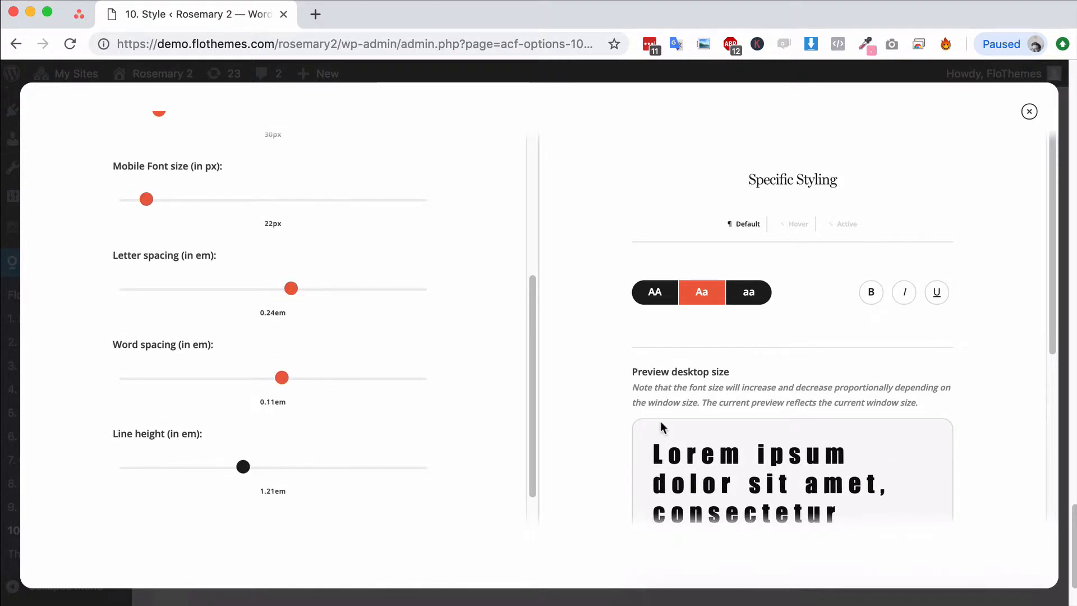
scroll("up", 3)
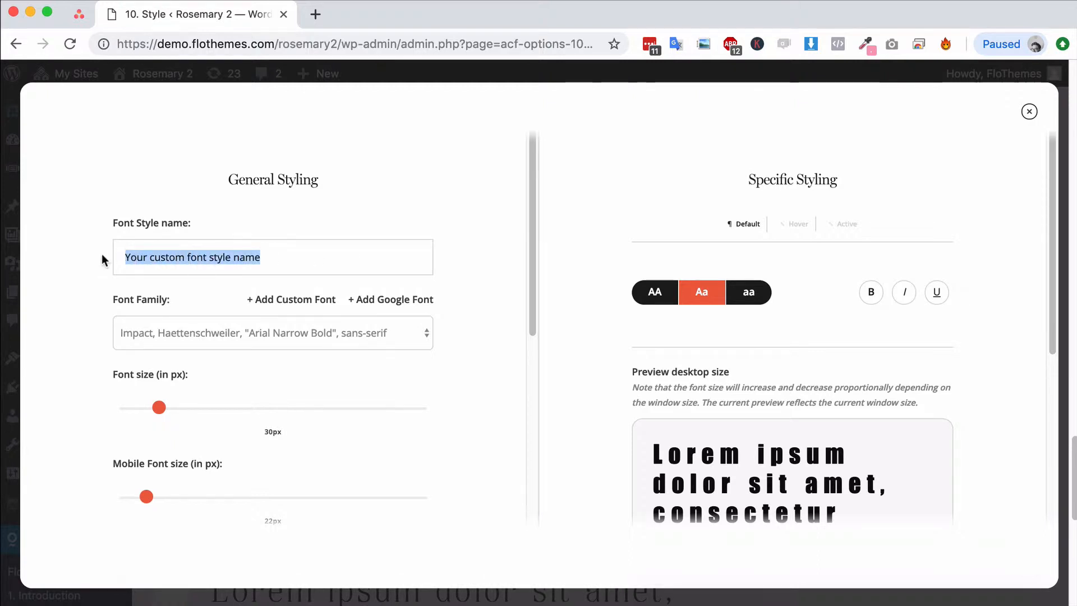
type("New Font Style")
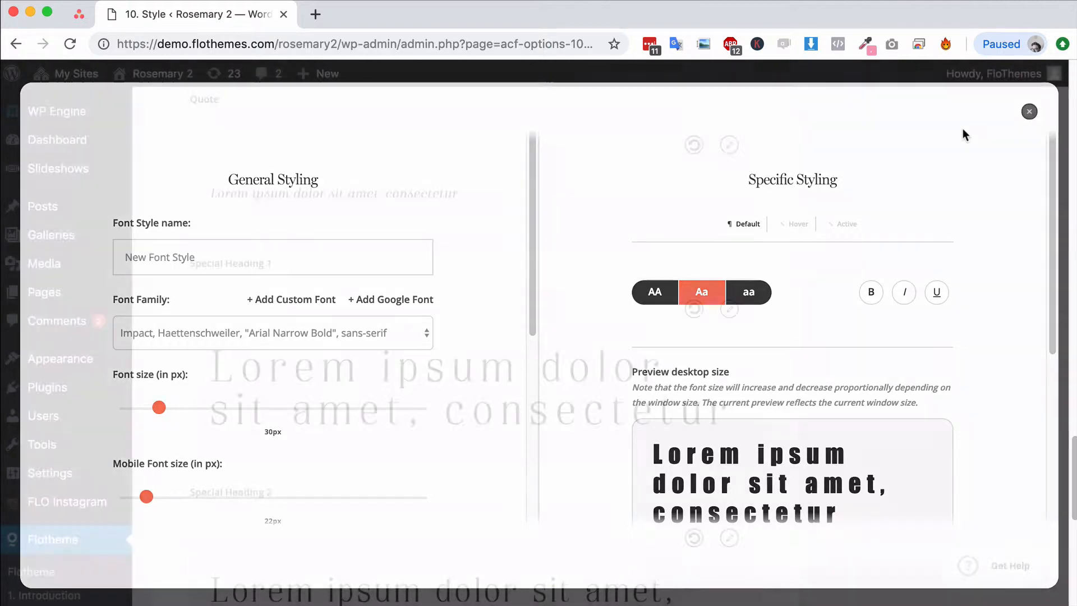
left_click(1029, 111)
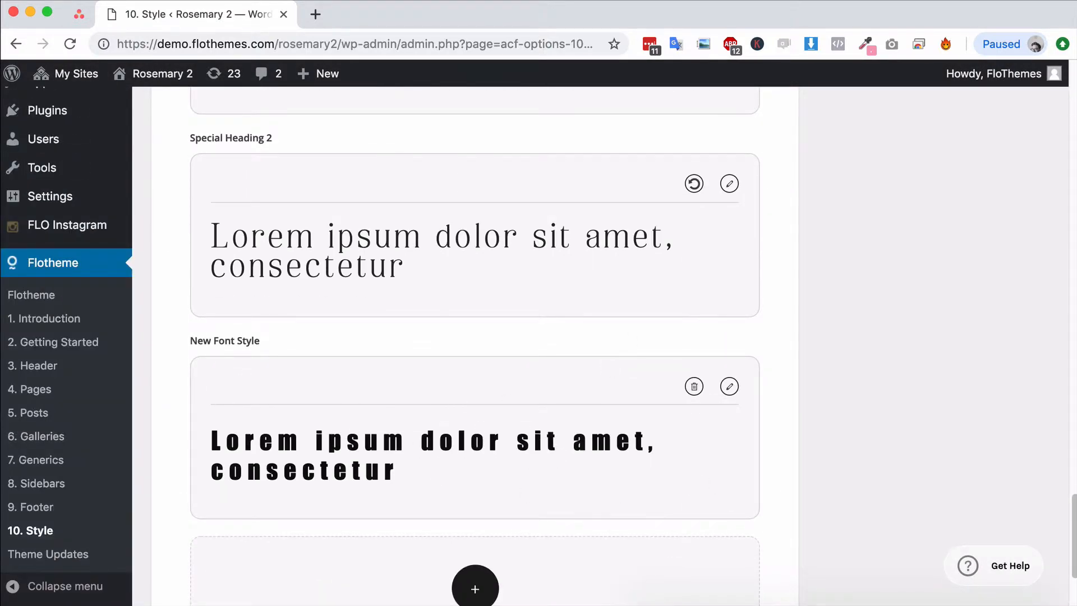
mouse_move(760, 560)
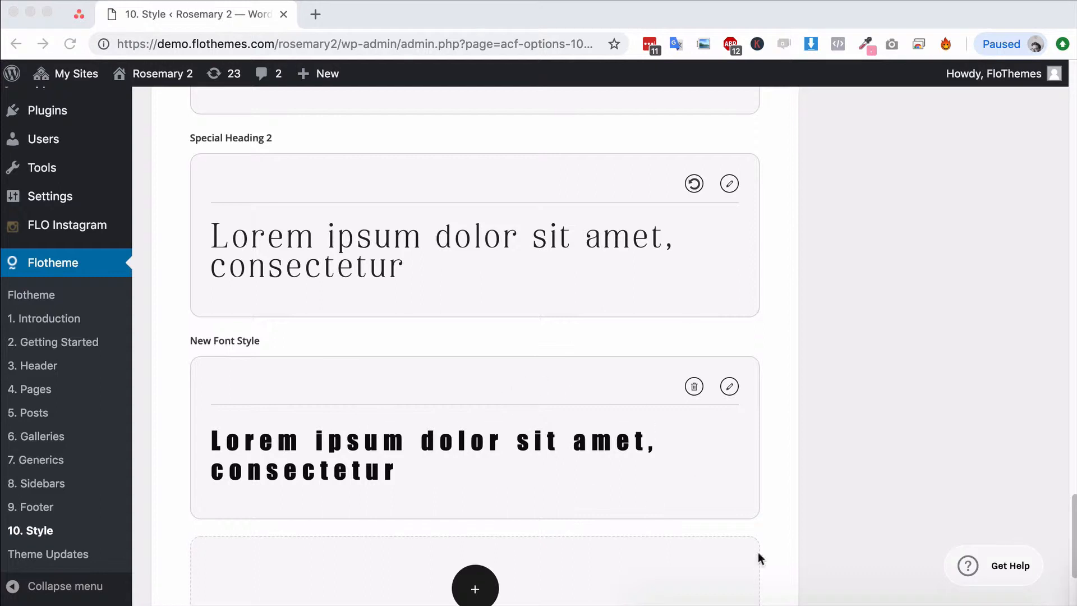
mouse_move(761, 559)
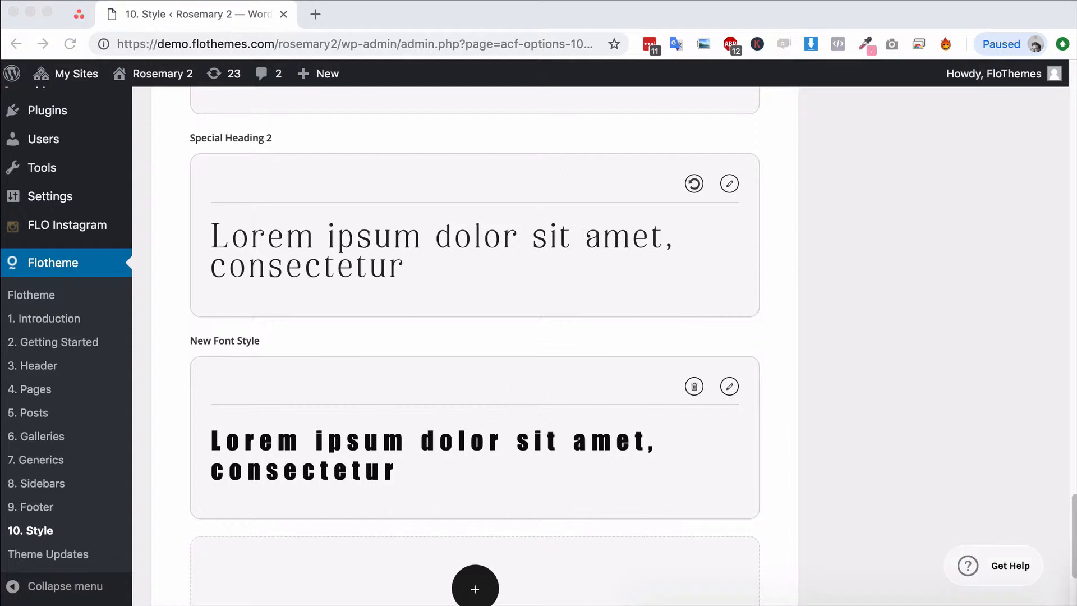
mouse_move(548, 447)
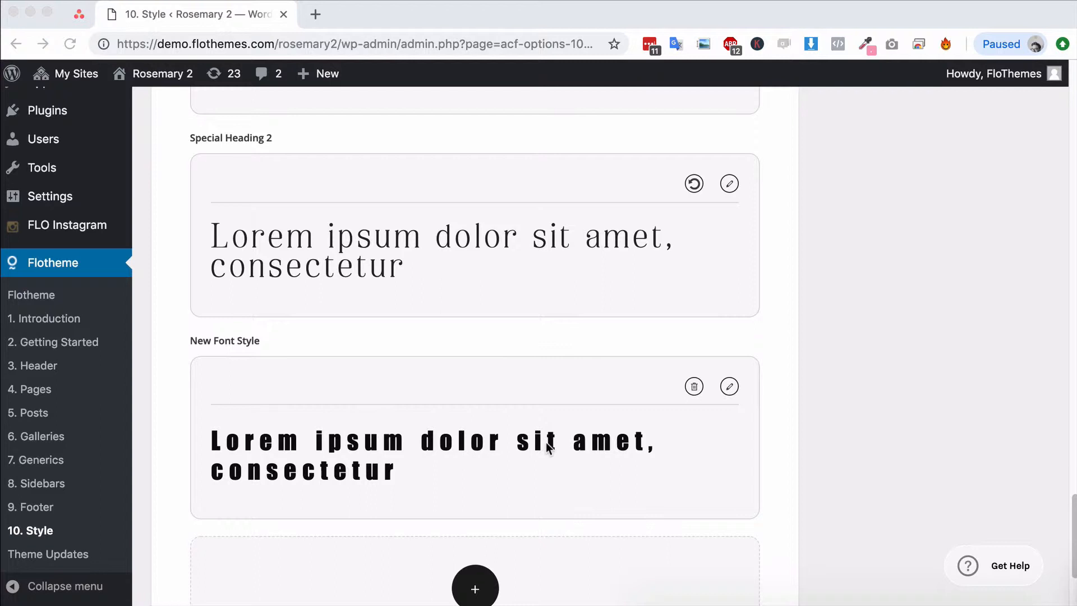
mouse_move(313, 423)
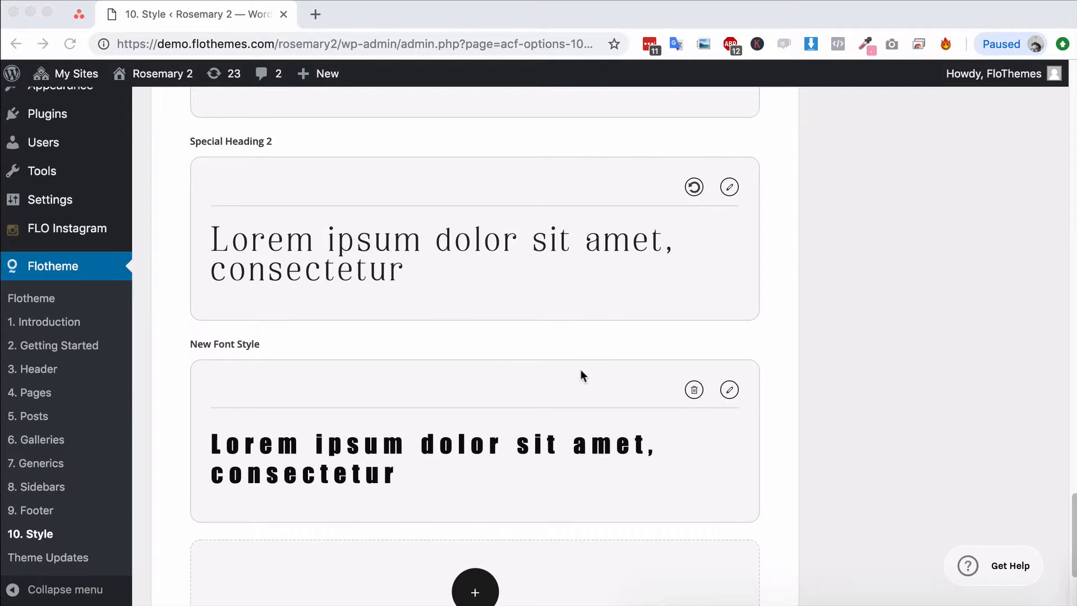
scroll("up", 3)
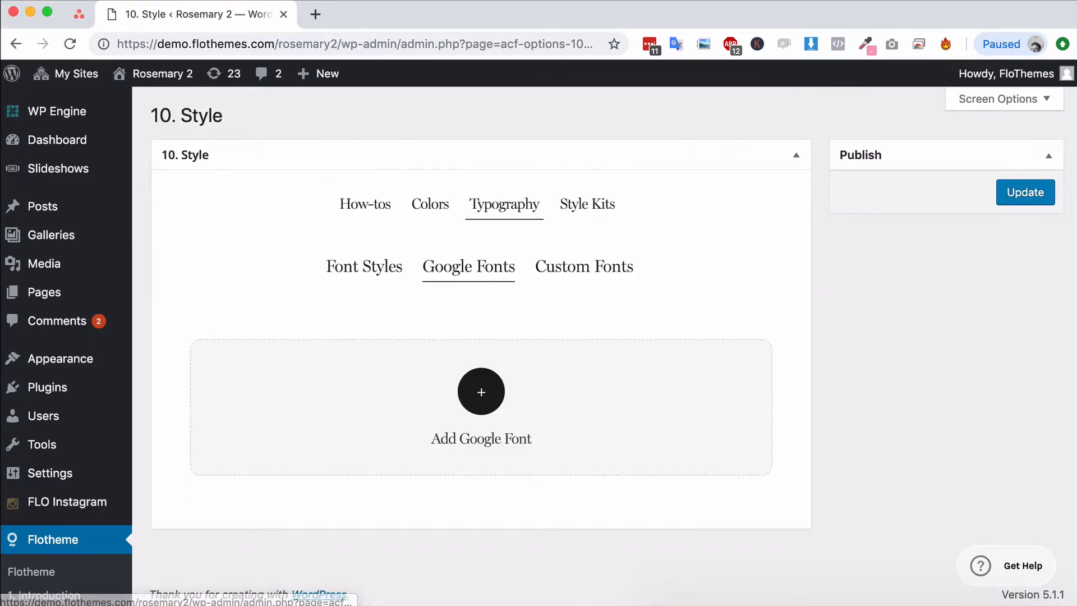
Add a new Google font entry and pick Abel from the font list.
left_click(583, 267)
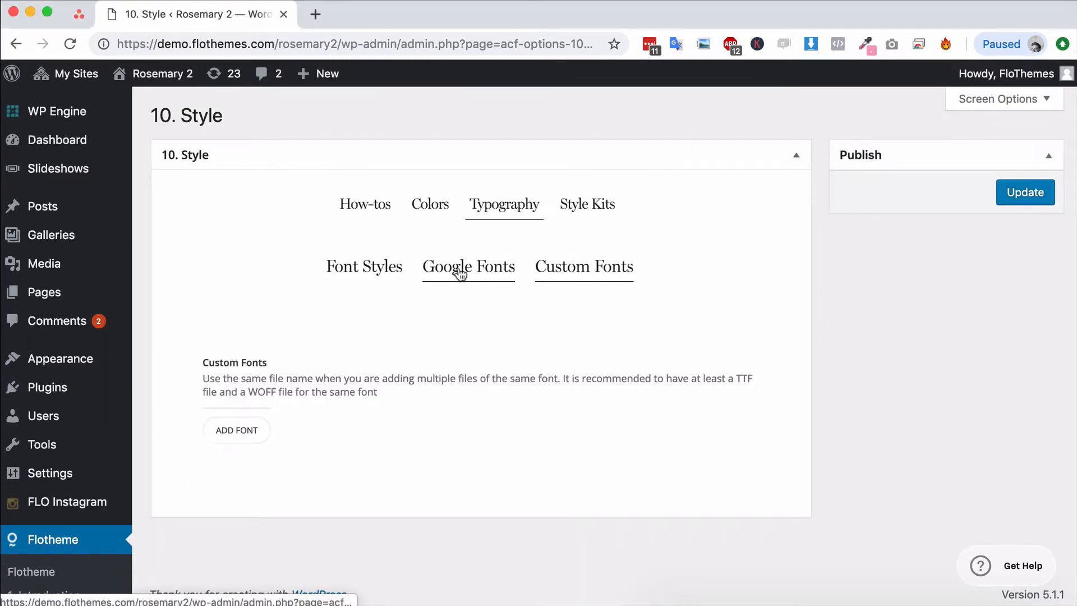
left_click(468, 267)
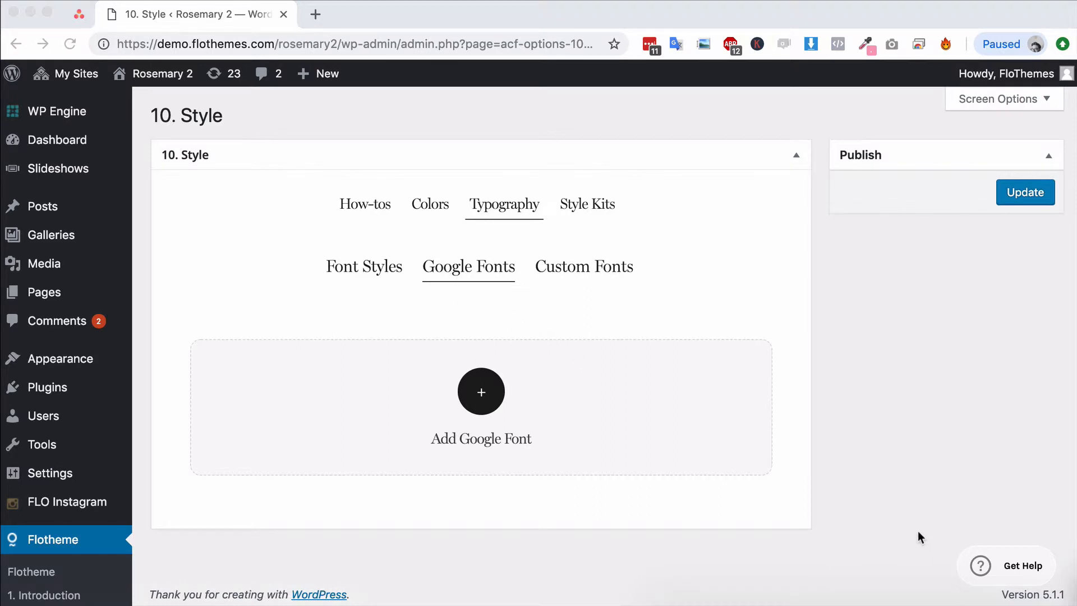
left_click(481, 391)
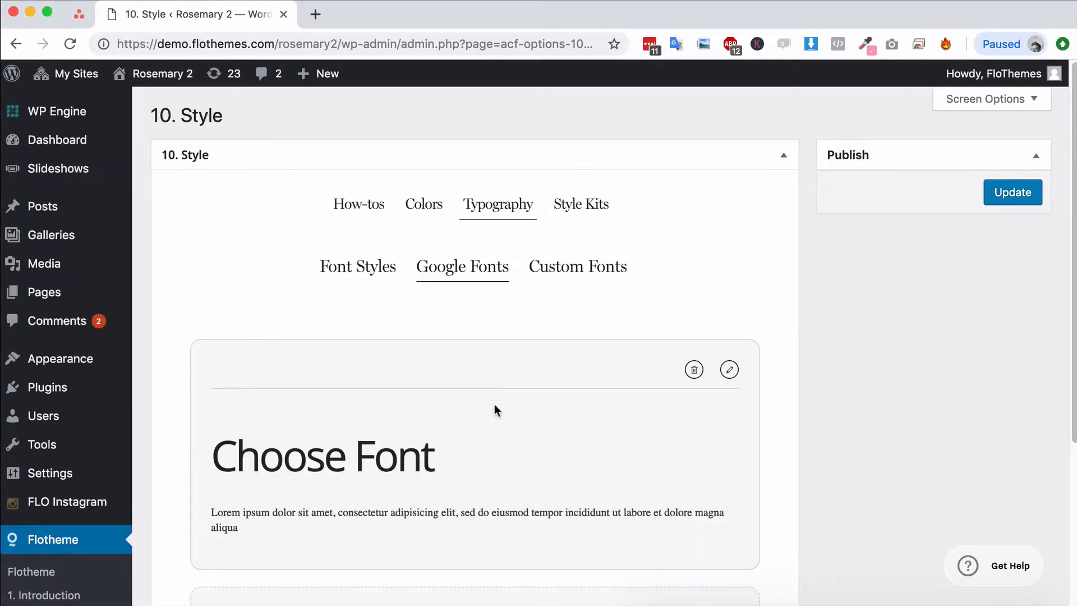
left_click(729, 370)
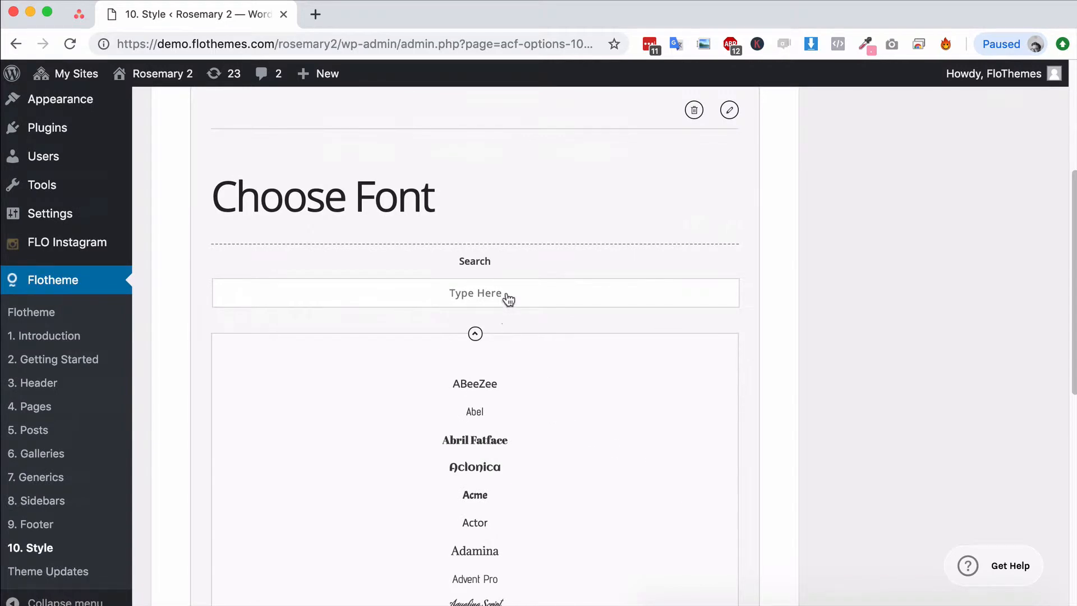
left_click(475, 333)
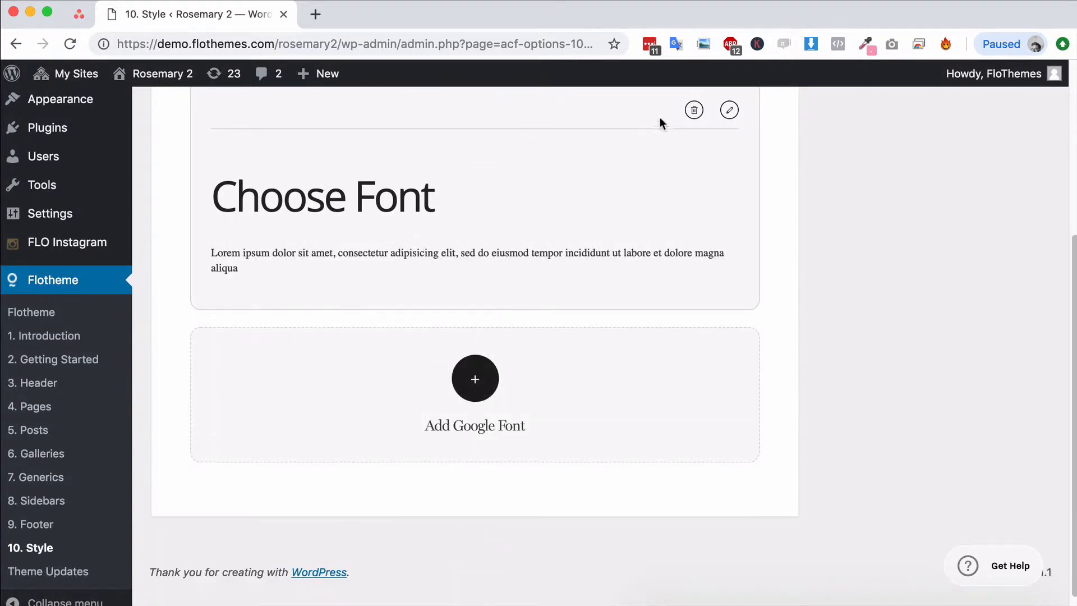
left_click(474, 378)
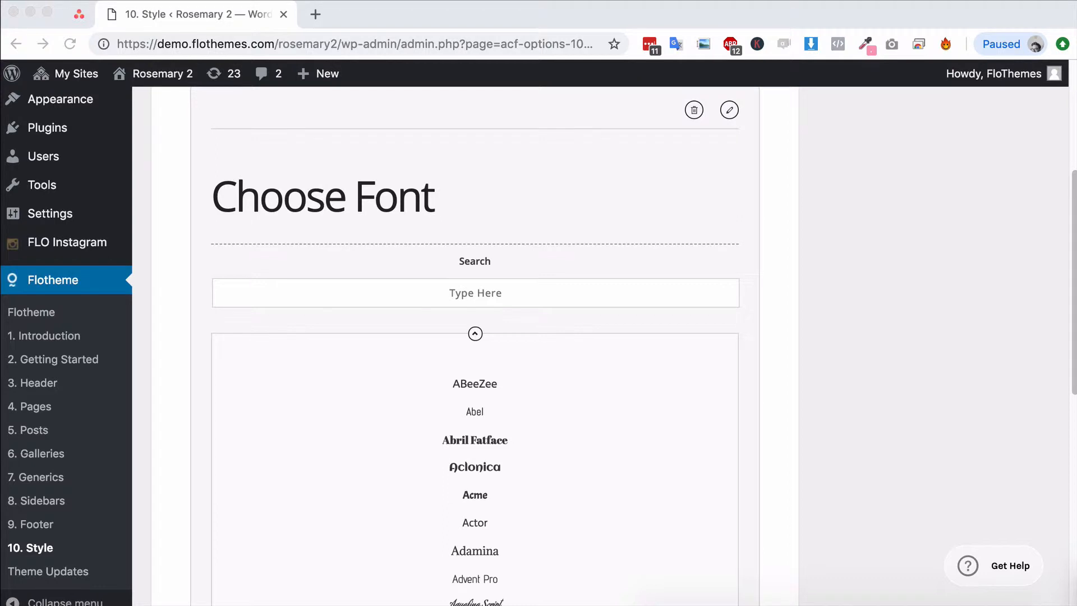
mouse_move(419, 365)
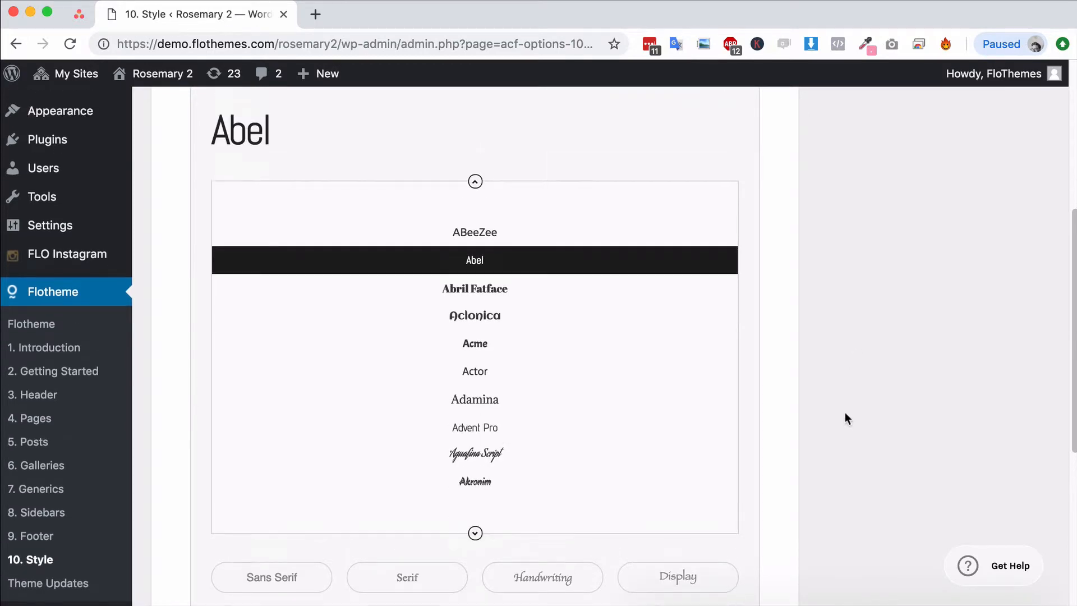
scroll("up", 3)
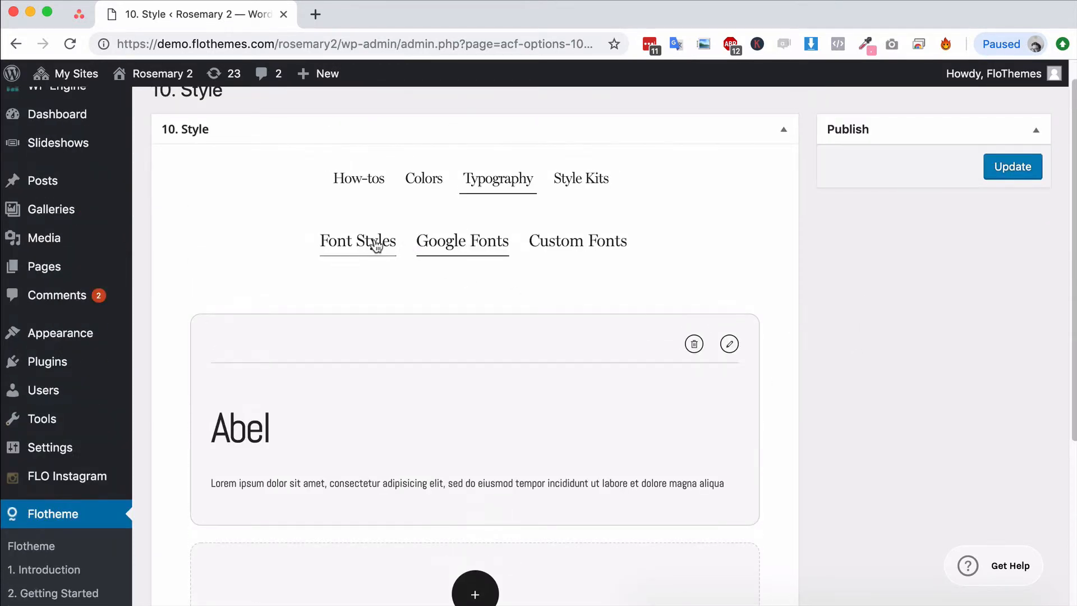
Set Call to Action 1's font family to Abel and close its style editor.
left_click(358, 241)
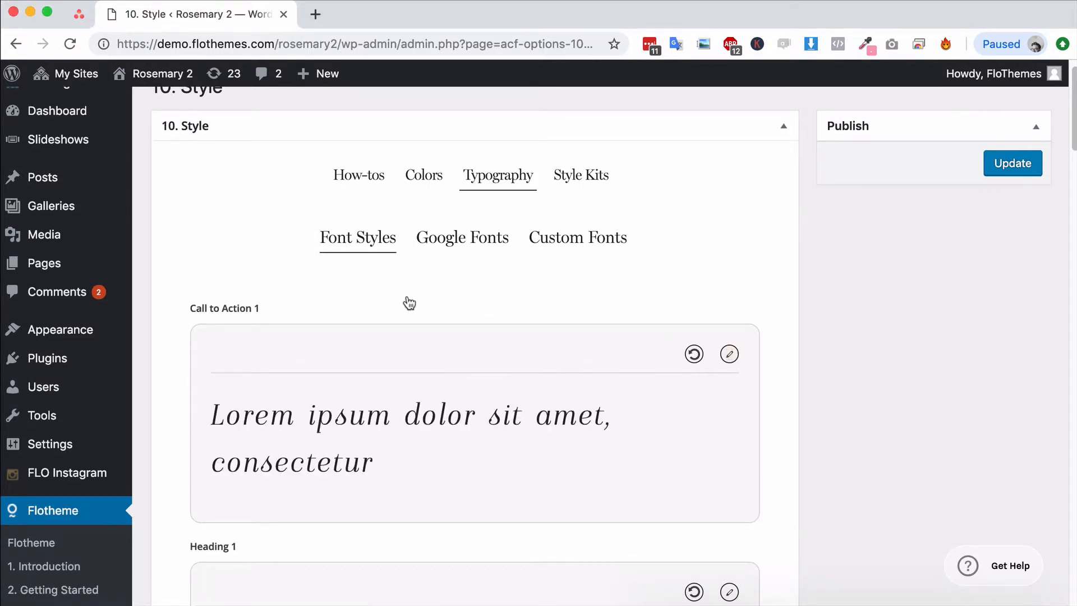
left_click(729, 354)
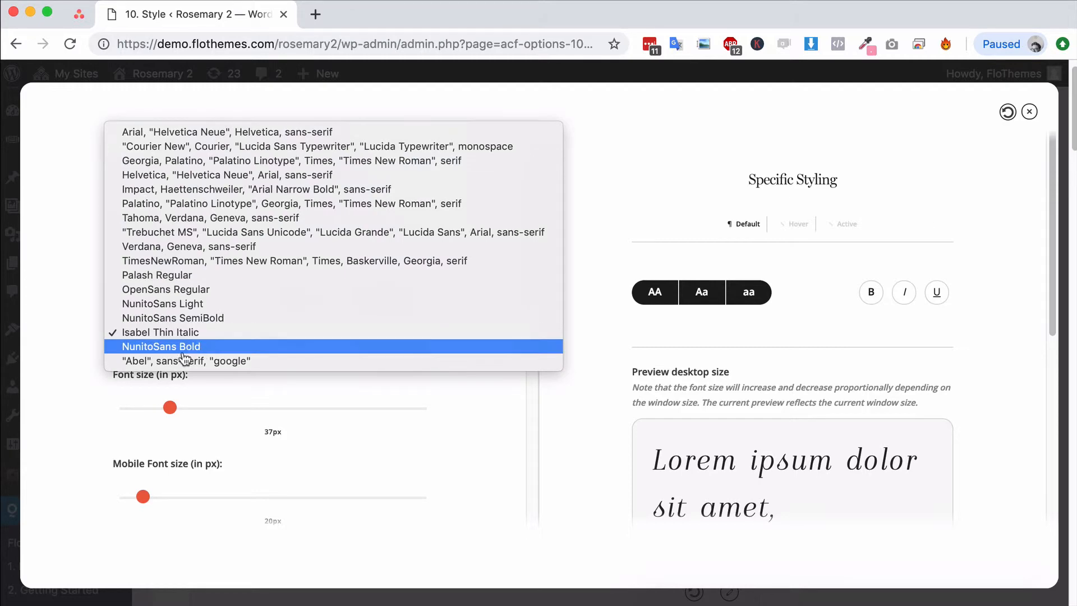
left_click(186, 361)
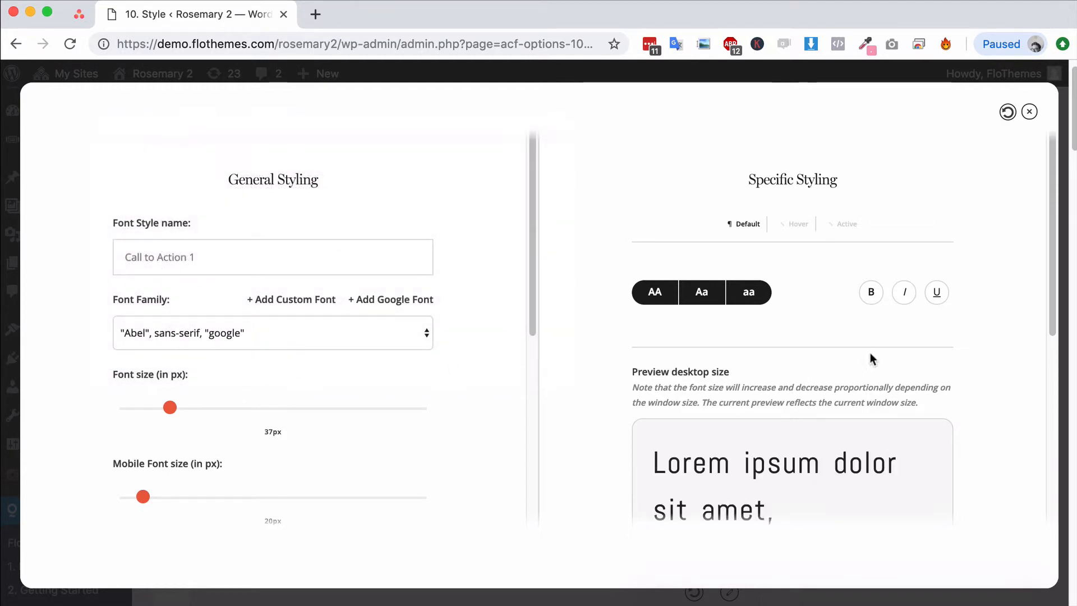
left_click(1029, 111)
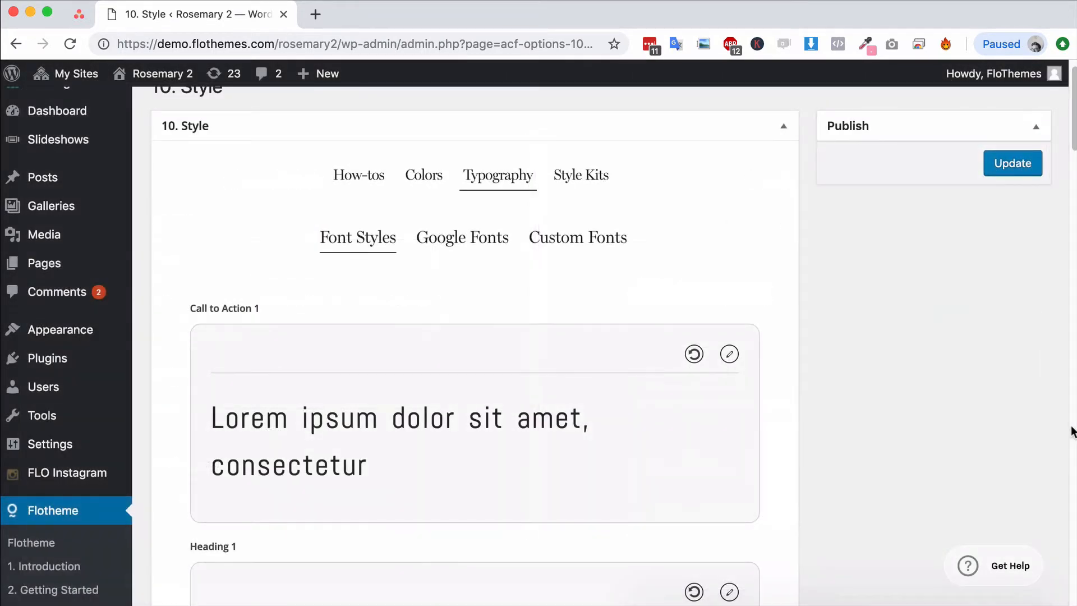
mouse_move(581, 174)
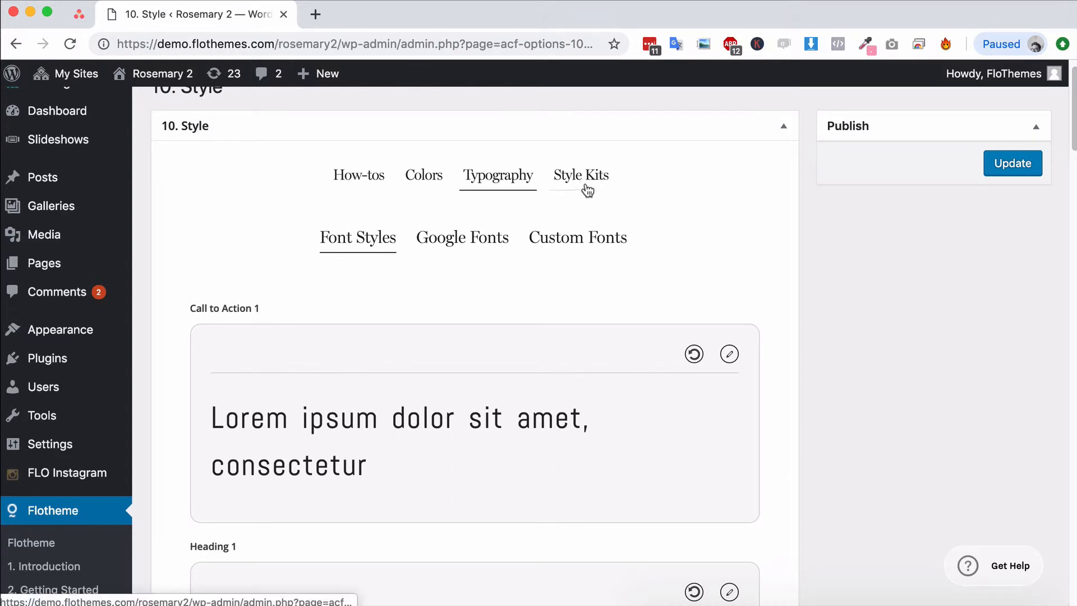
left_click(578, 237)
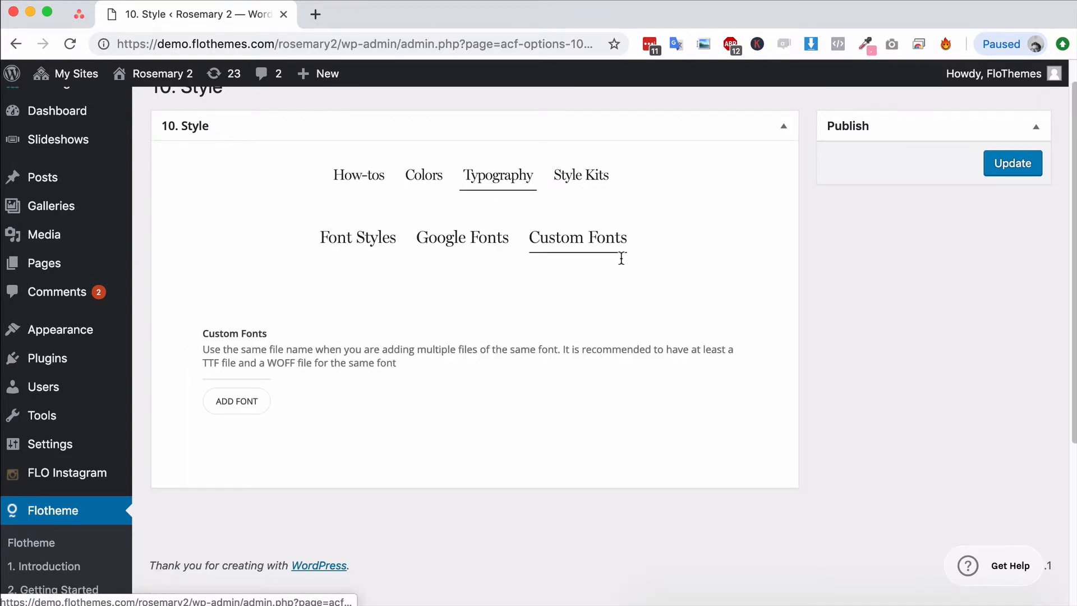
left_click(237, 401)
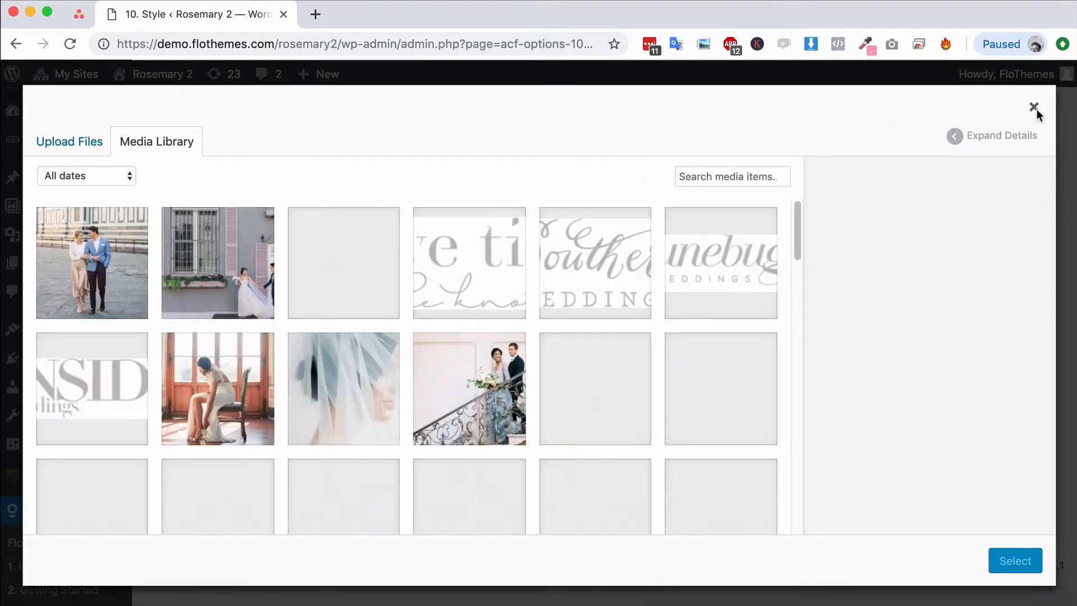
left_click(1033, 109)
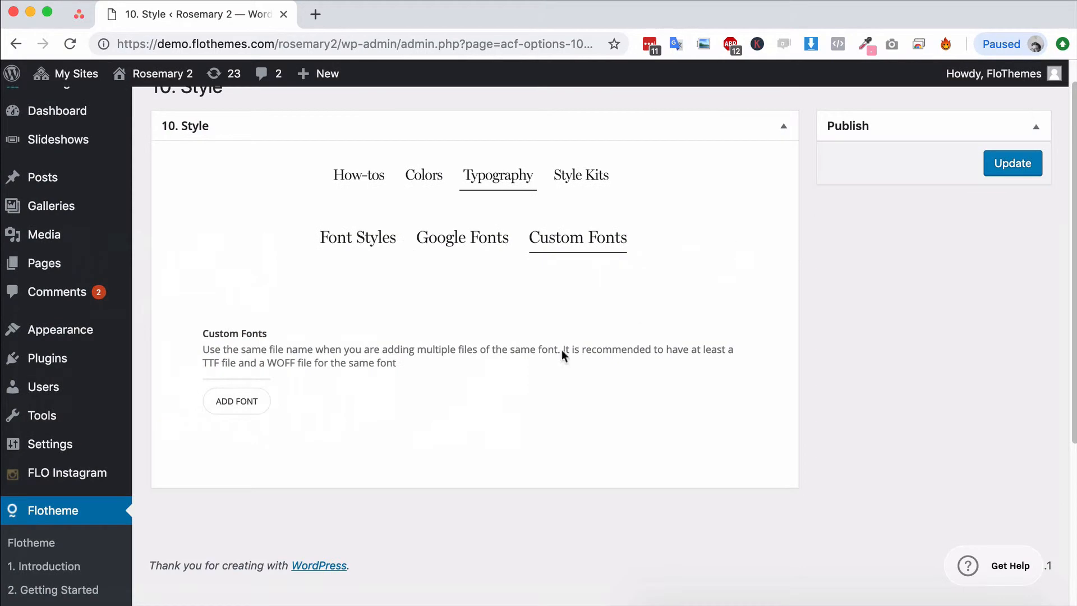
left_click(358, 238)
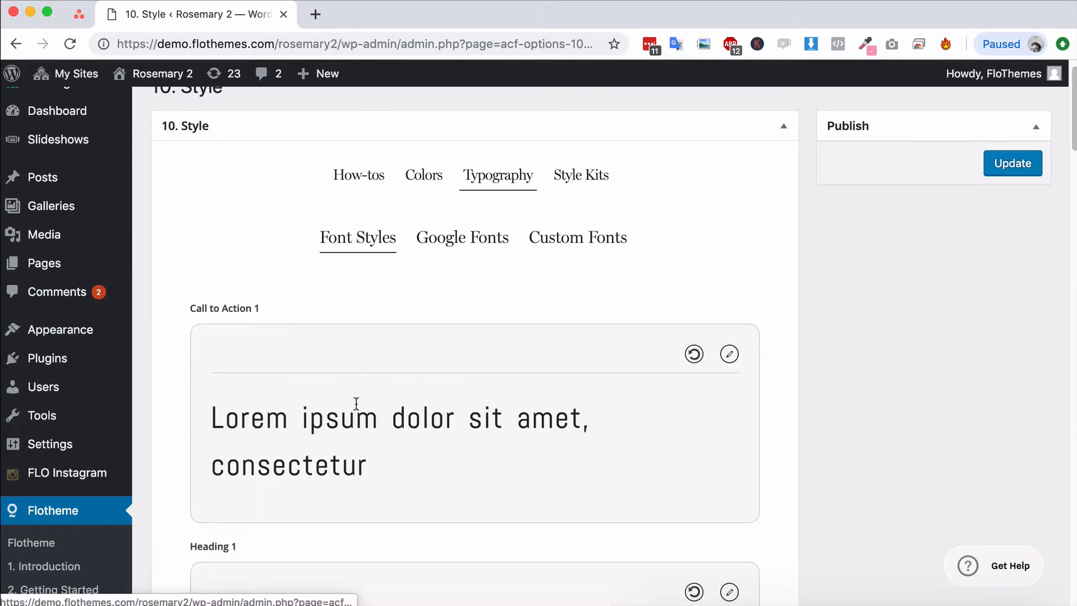
left_click(729, 354)
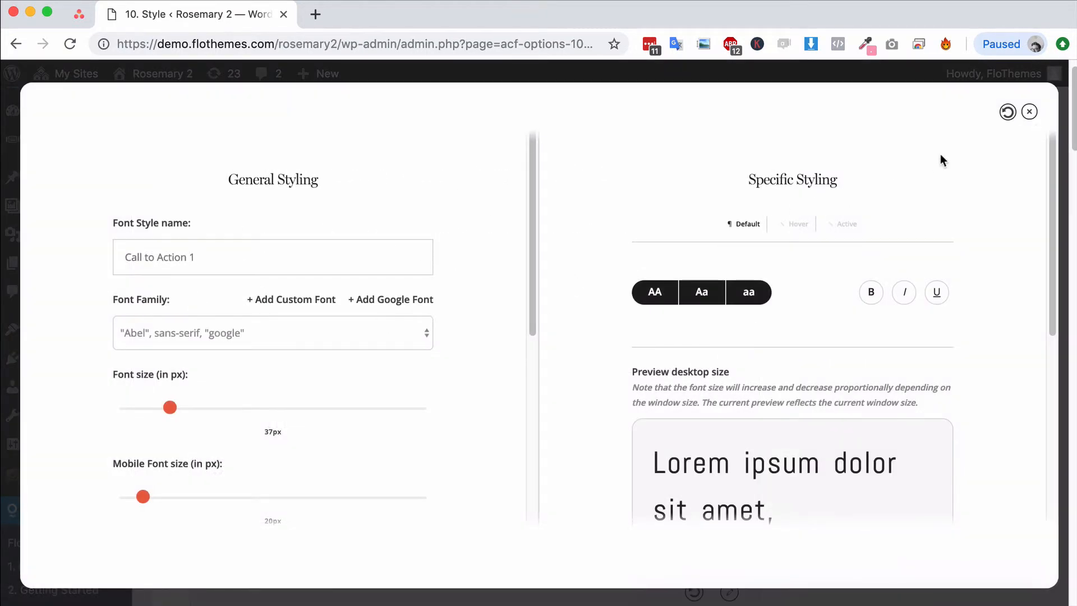
left_click(1029, 112)
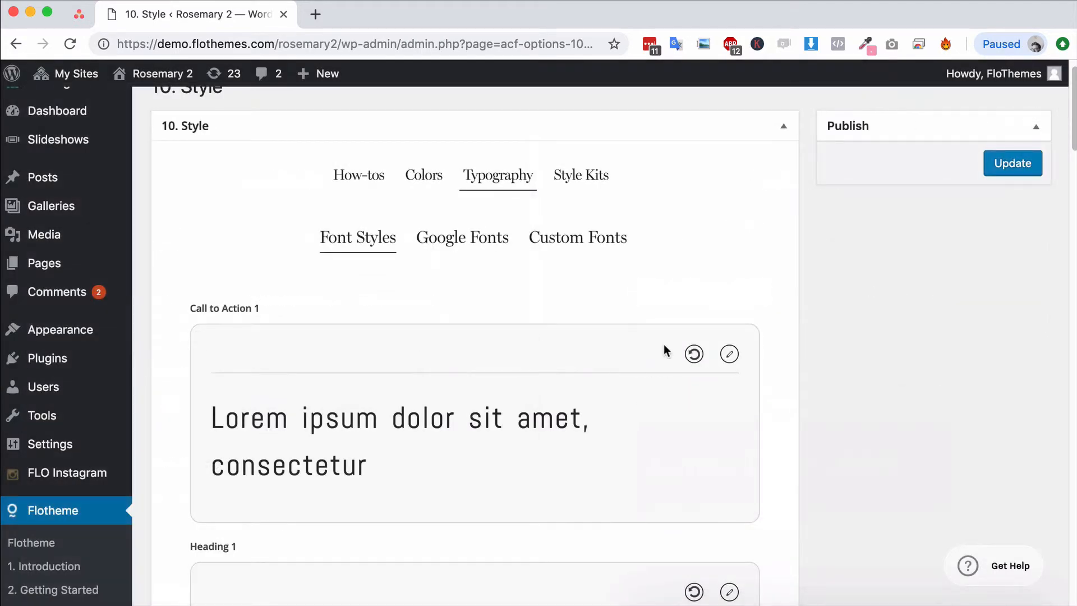
mouse_move(990, 357)
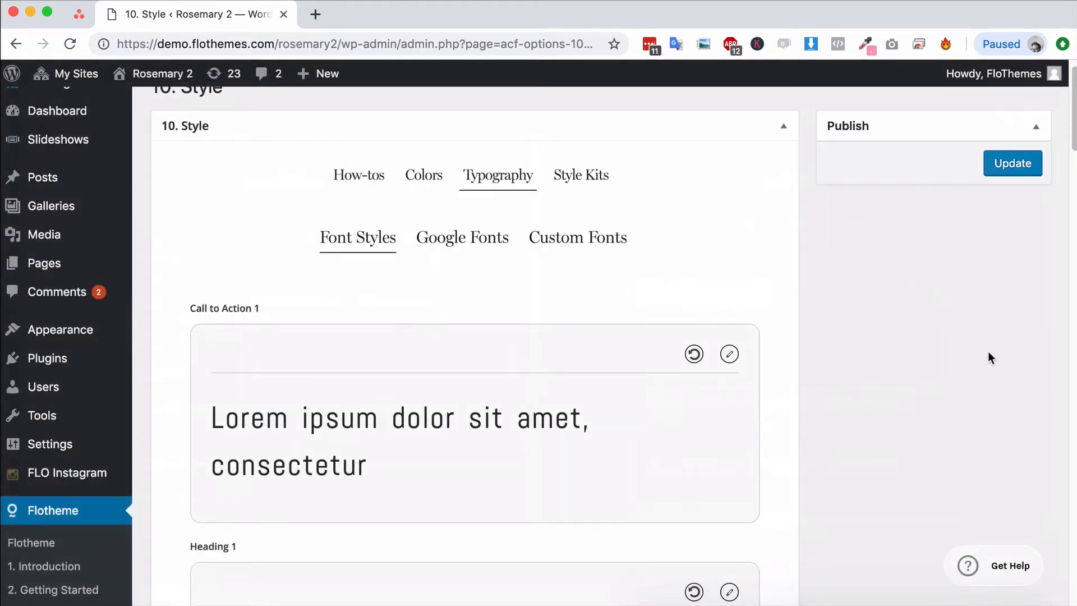
mouse_move(516, 230)
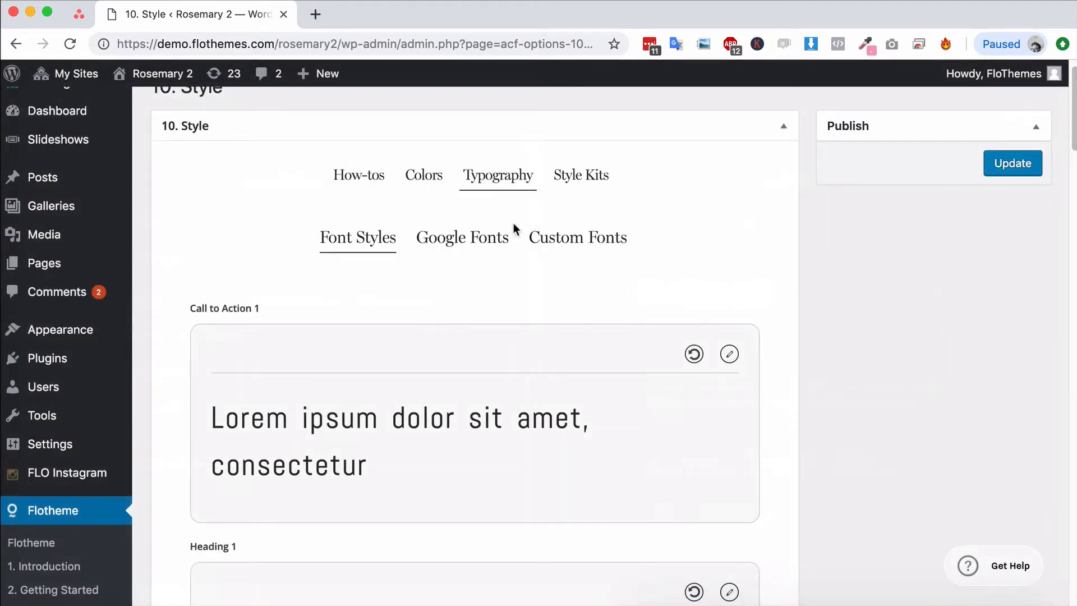
mouse_move(510, 230)
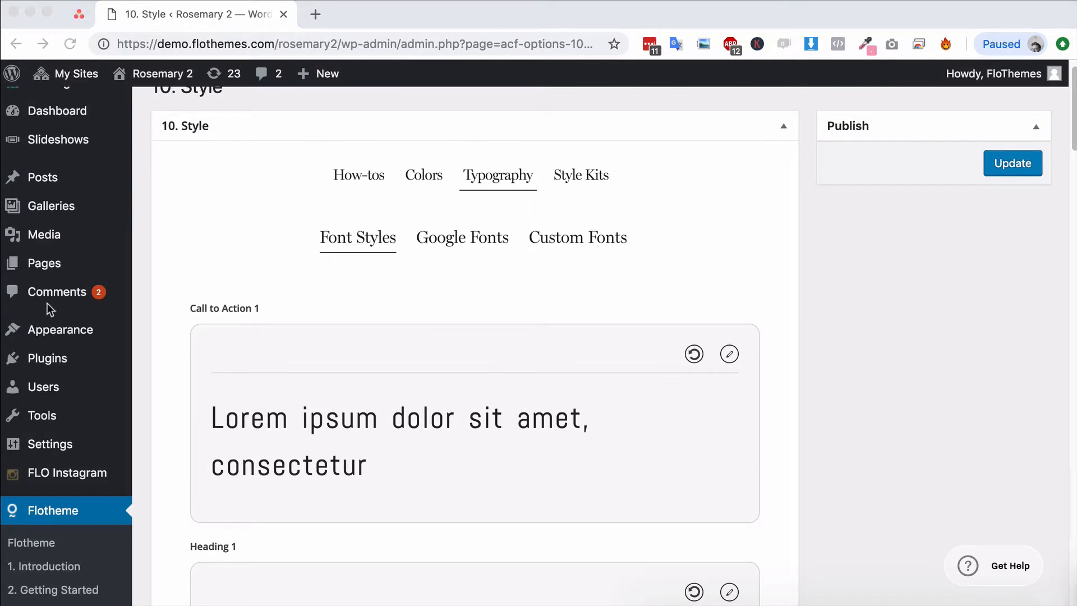
mouse_move(147, 366)
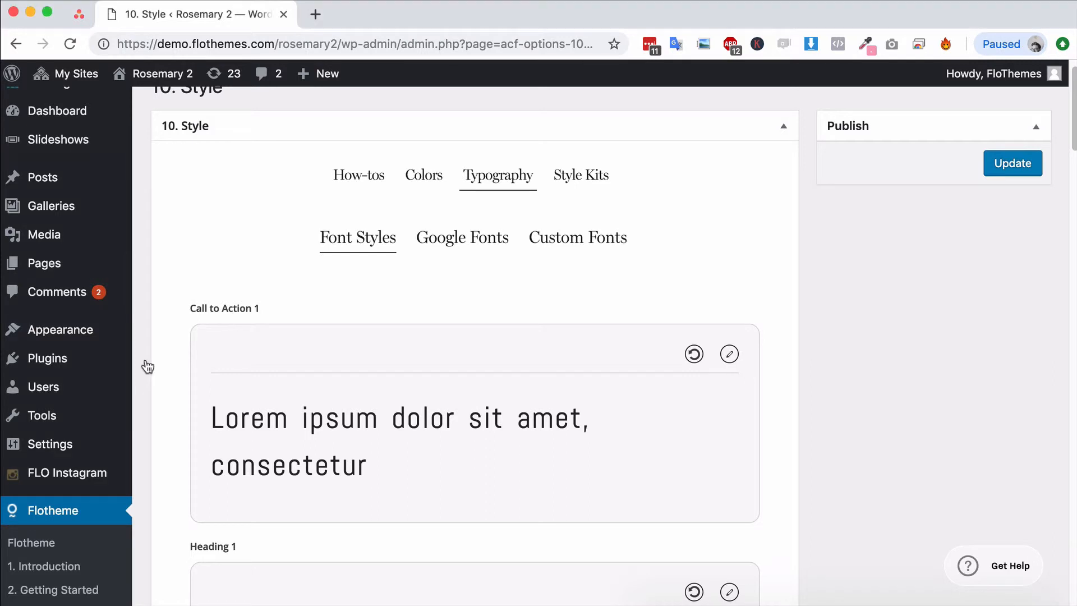
mouse_move(44, 263)
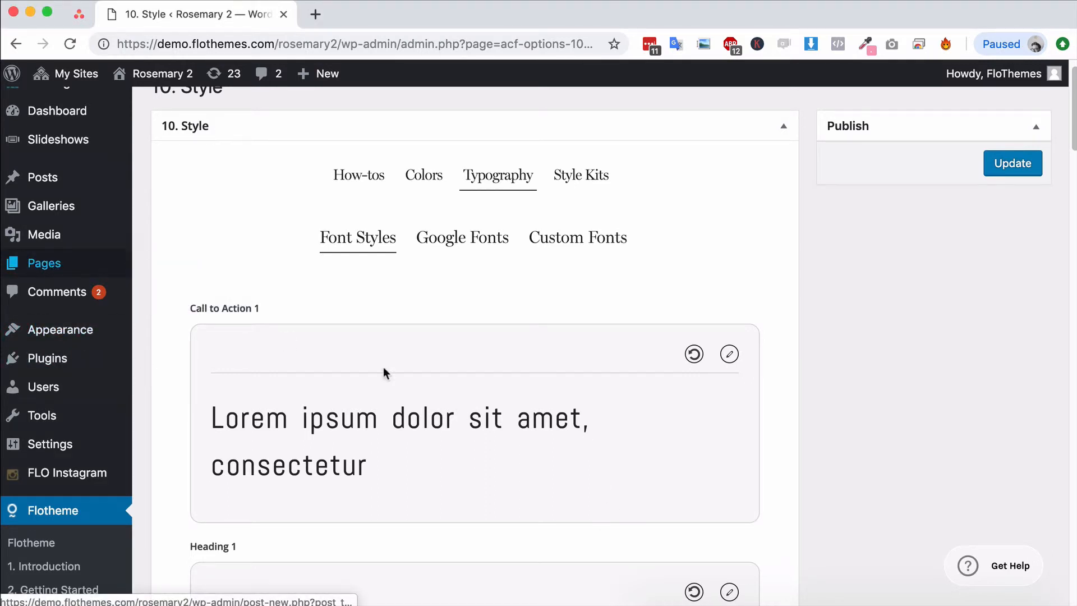
Leave the style settings for All Pages and open the 'Add Title' draft.
left_click(43, 263)
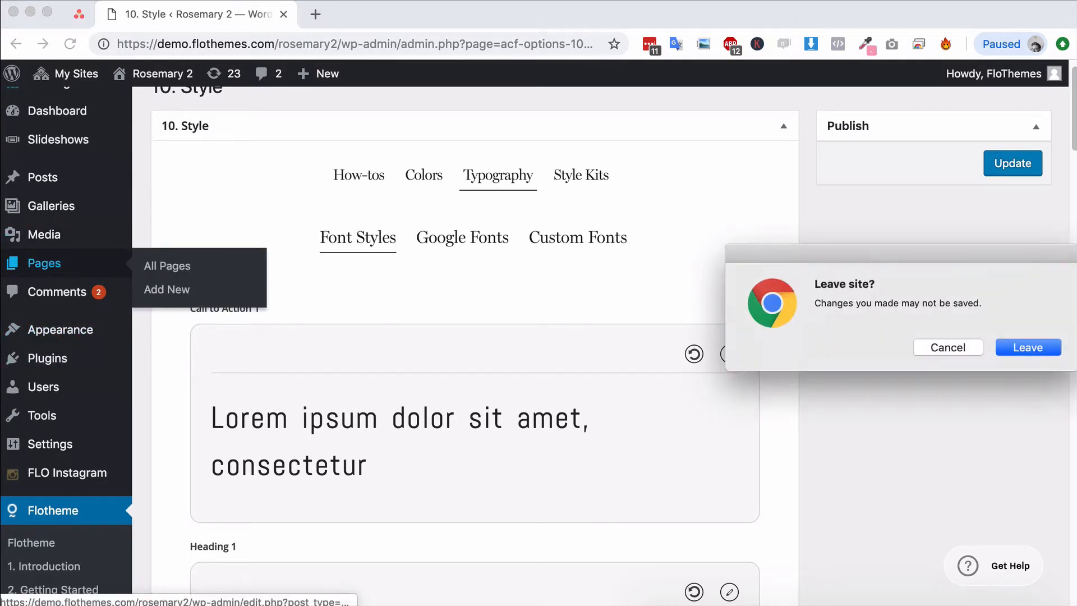
left_click(1027, 347)
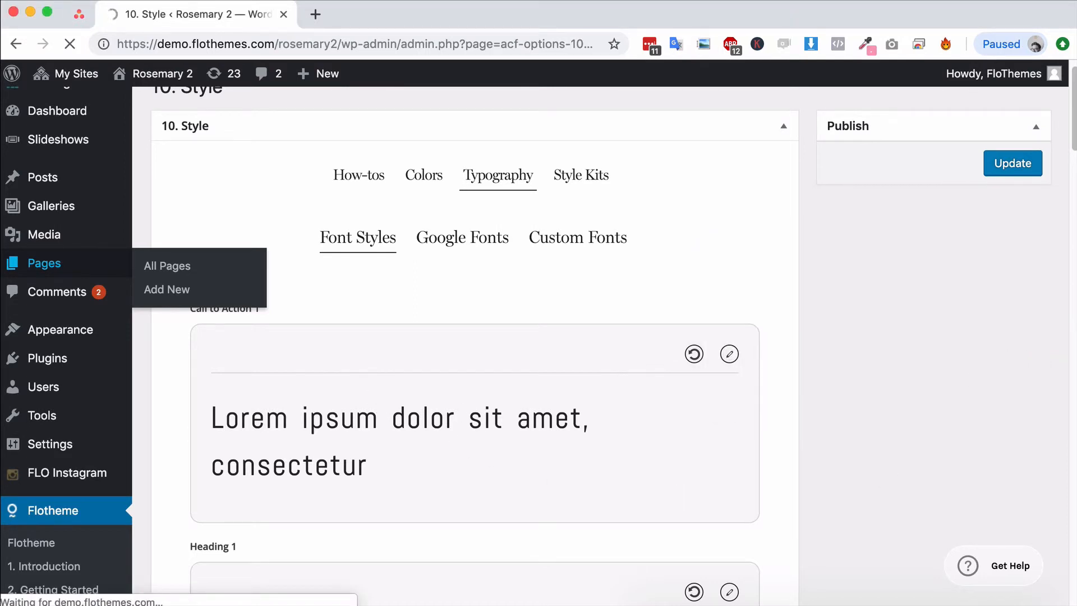
left_click(166, 266)
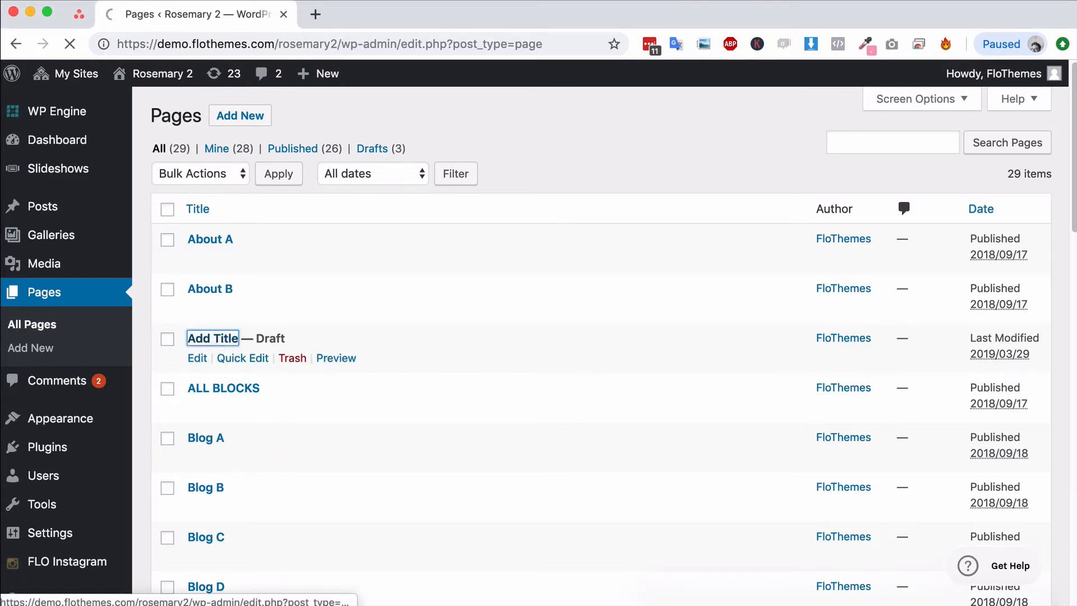
left_click(197, 358)
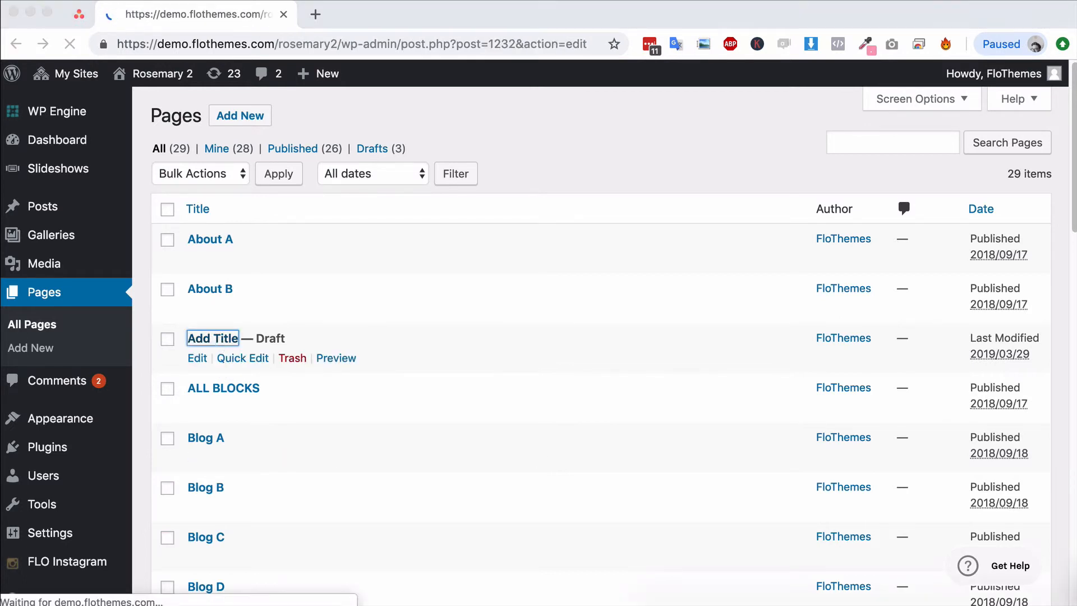
left_click(197, 358)
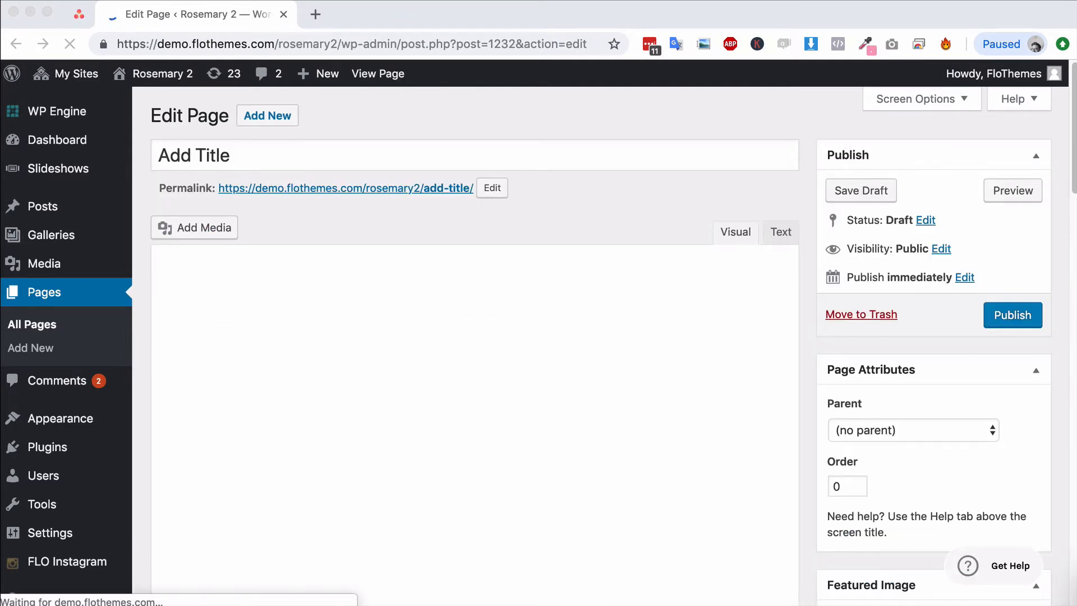
Scroll to the layout builder and expand the WP Content block's settings.
scroll("down", 3)
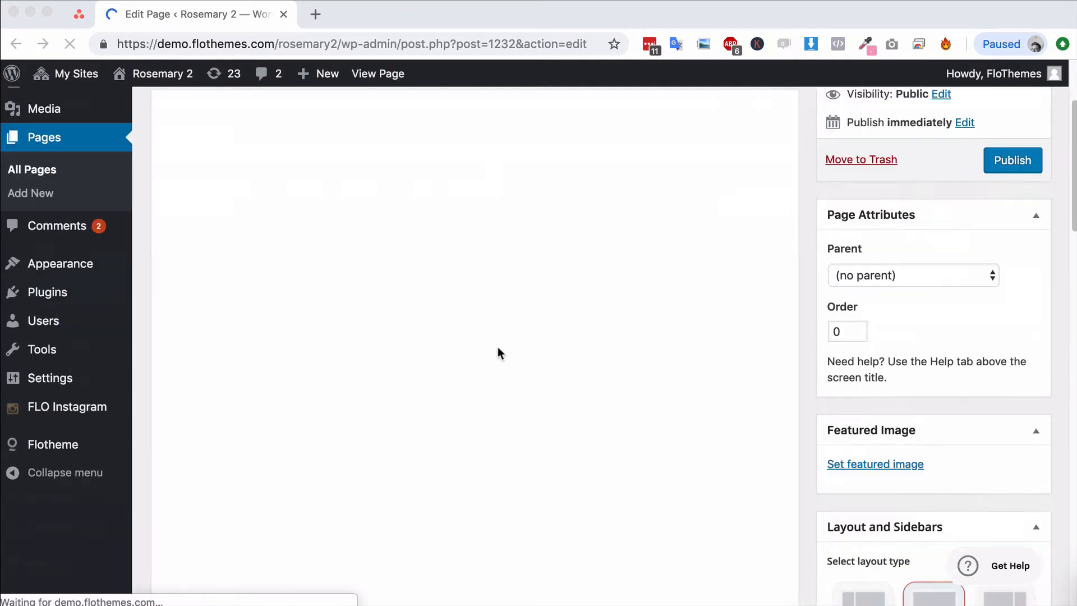
scroll("down", 3)
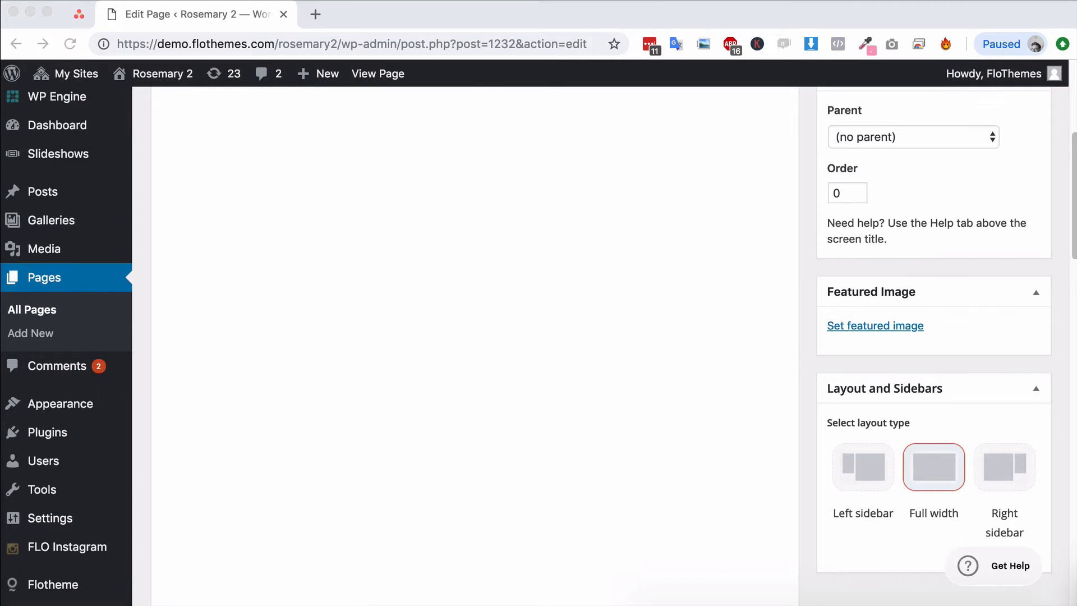
scroll("down", 3)
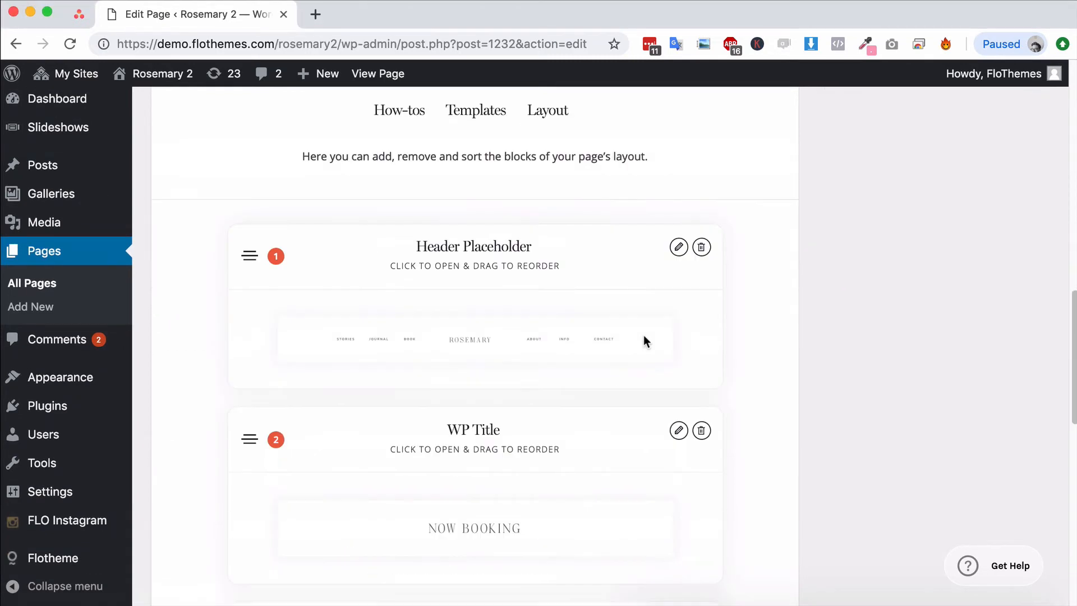
scroll("down", 3)
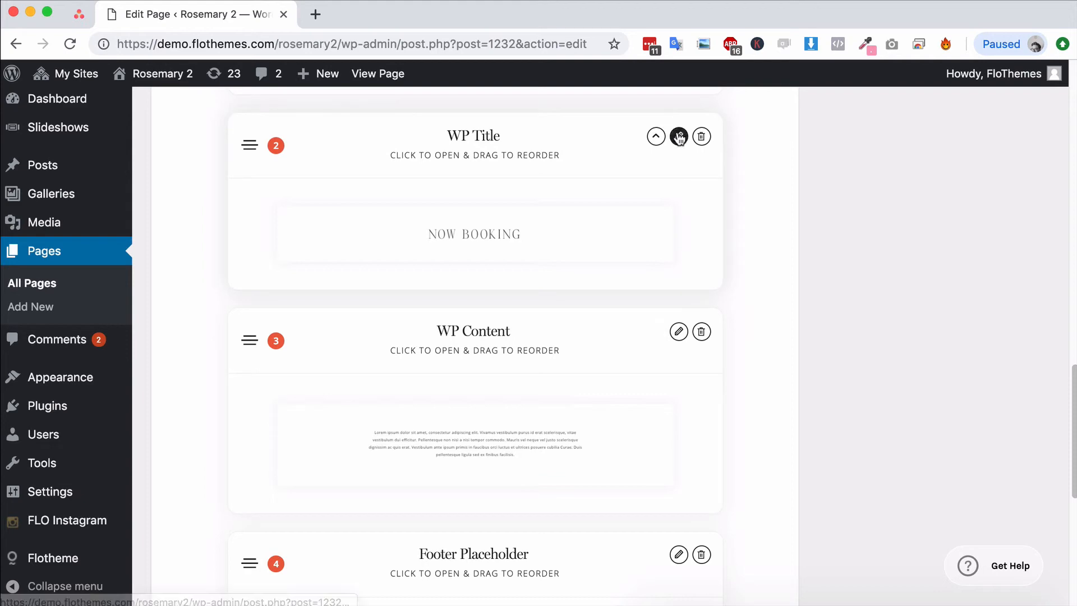
scroll("up", 3)
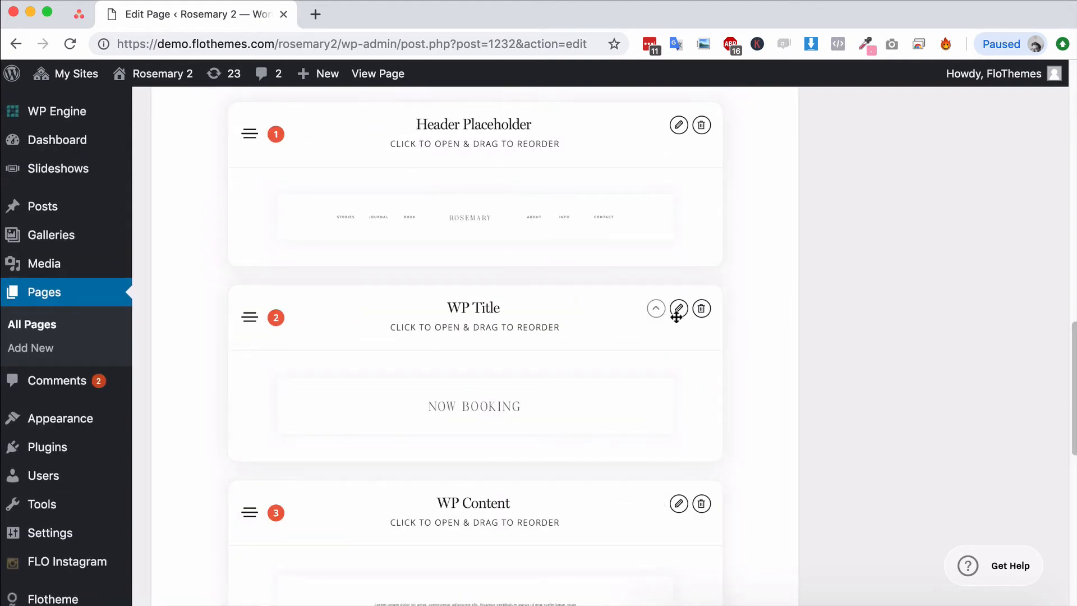
scroll("down", 3)
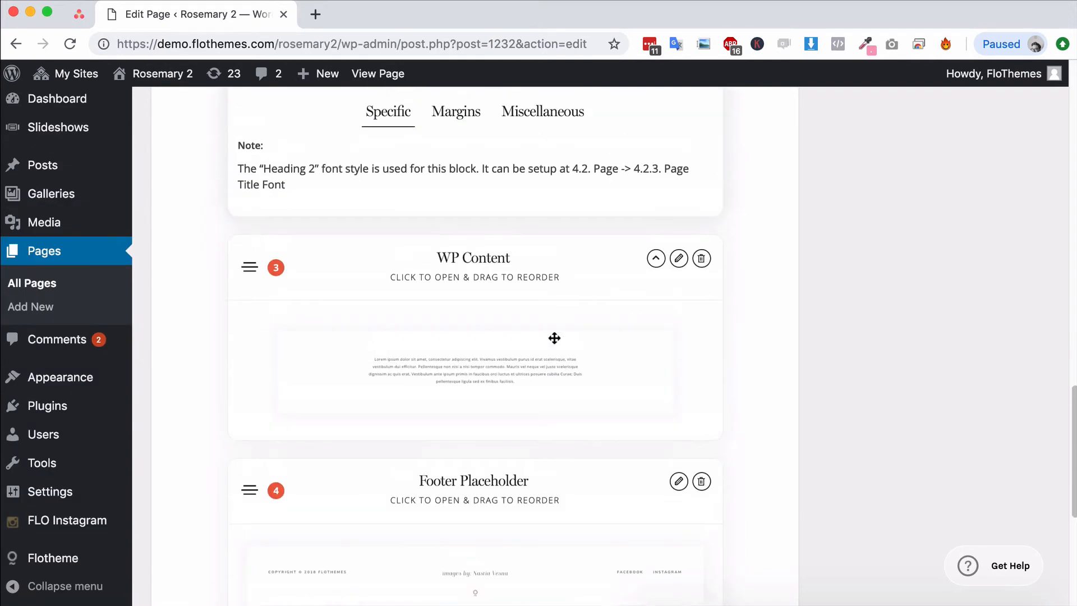
left_click(679, 258)
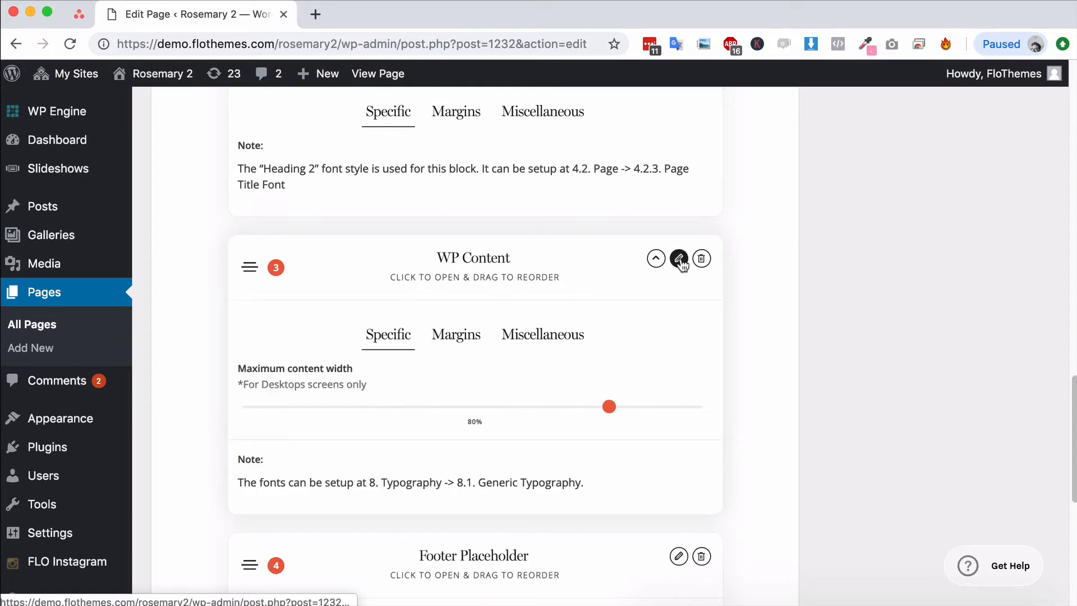
scroll("down", 3)
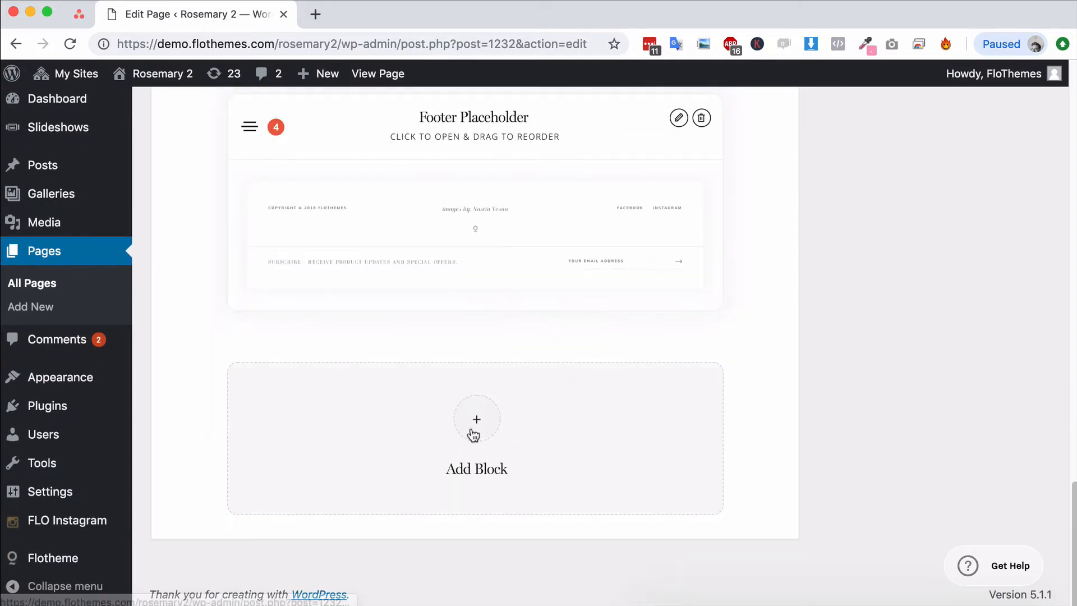
Add an FAQ Block titled 'FAQS' from the block picker.
left_click(477, 419)
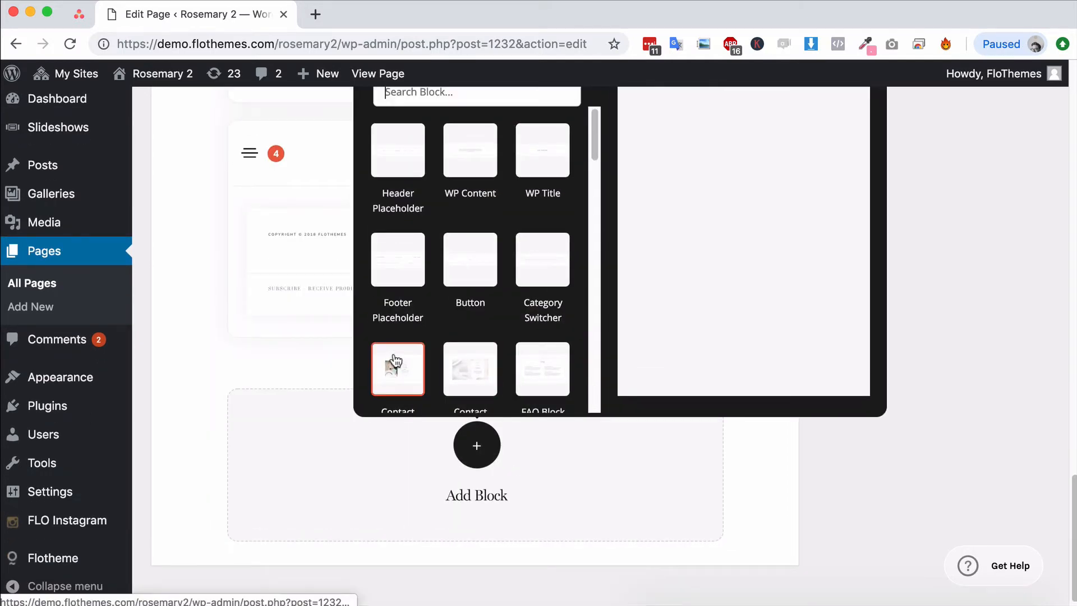
scroll("down", 3)
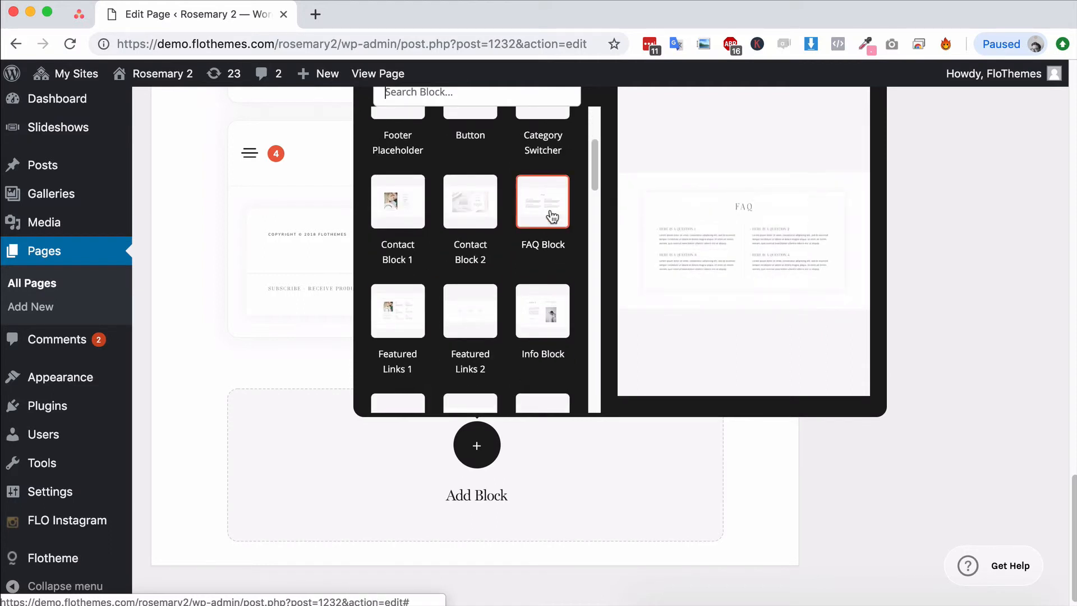
left_click(542, 202)
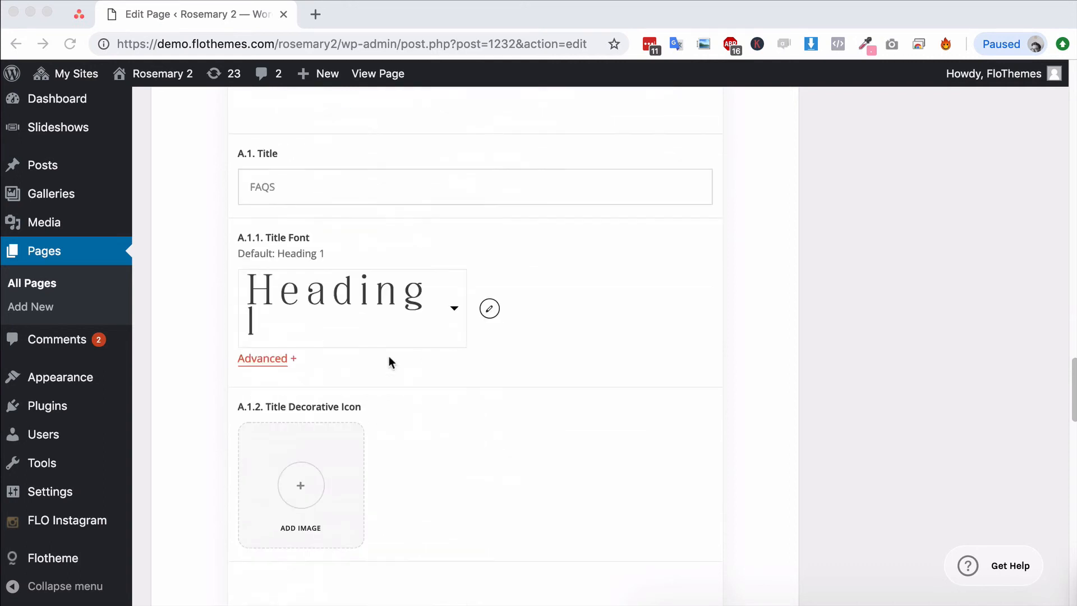
mouse_move(468, 301)
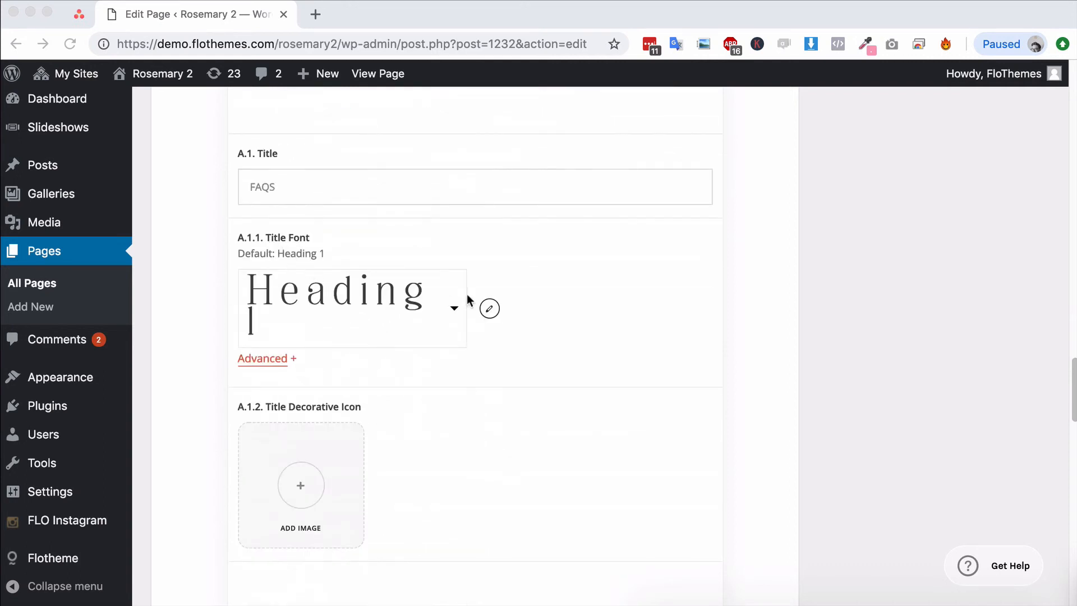
mouse_move(455, 310)
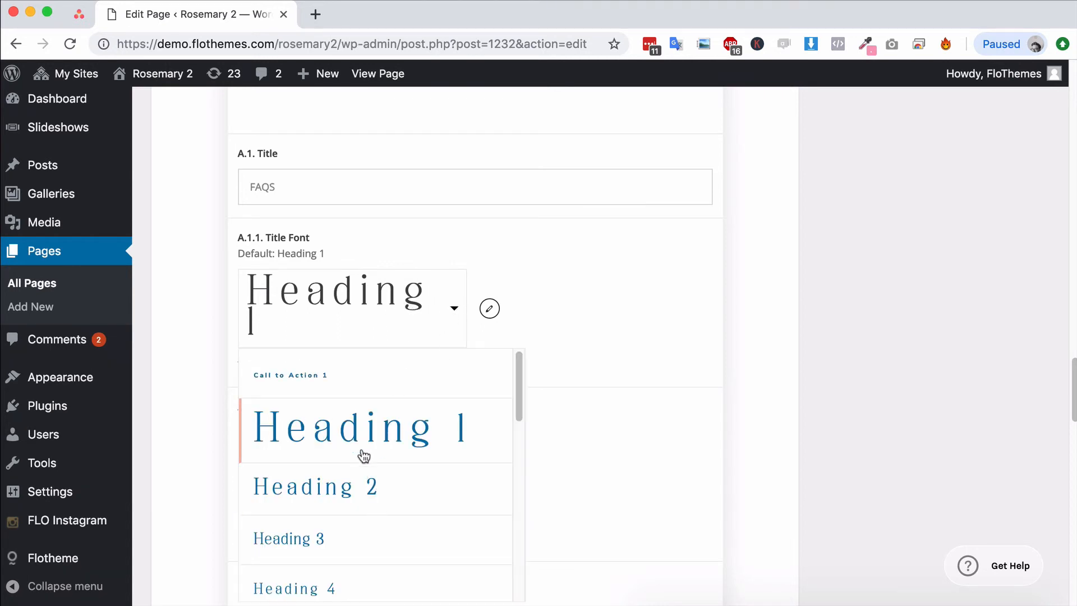
scroll("down", 3)
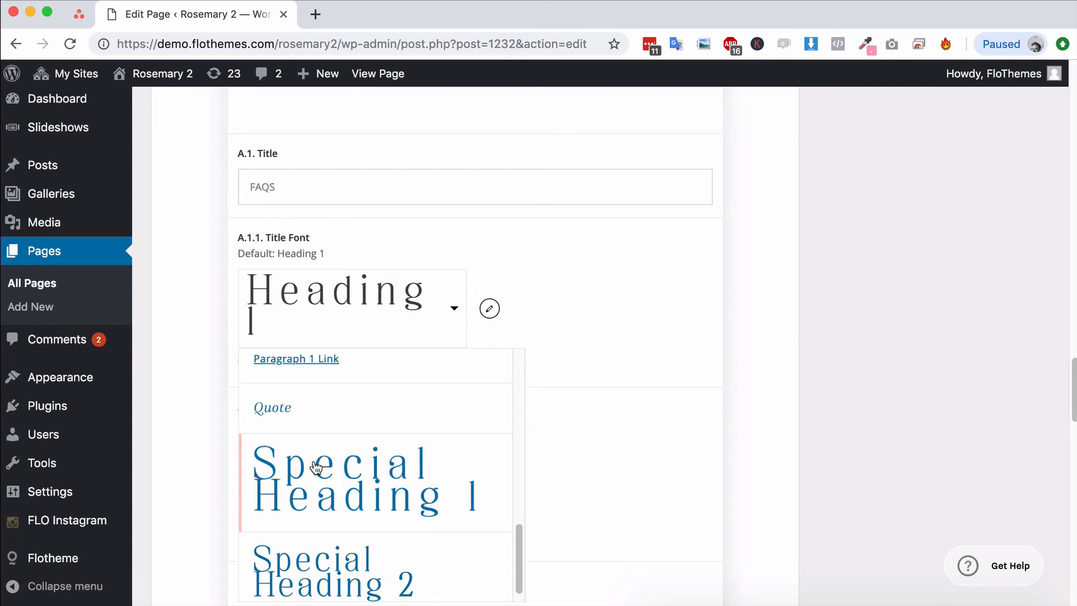
scroll("down", 3)
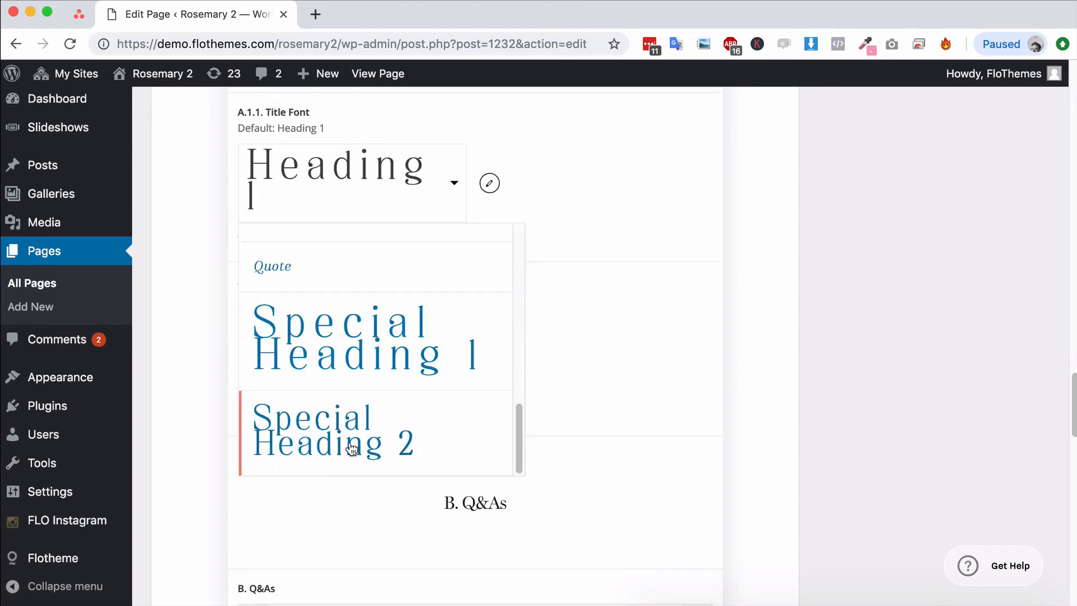
mouse_move(299, 453)
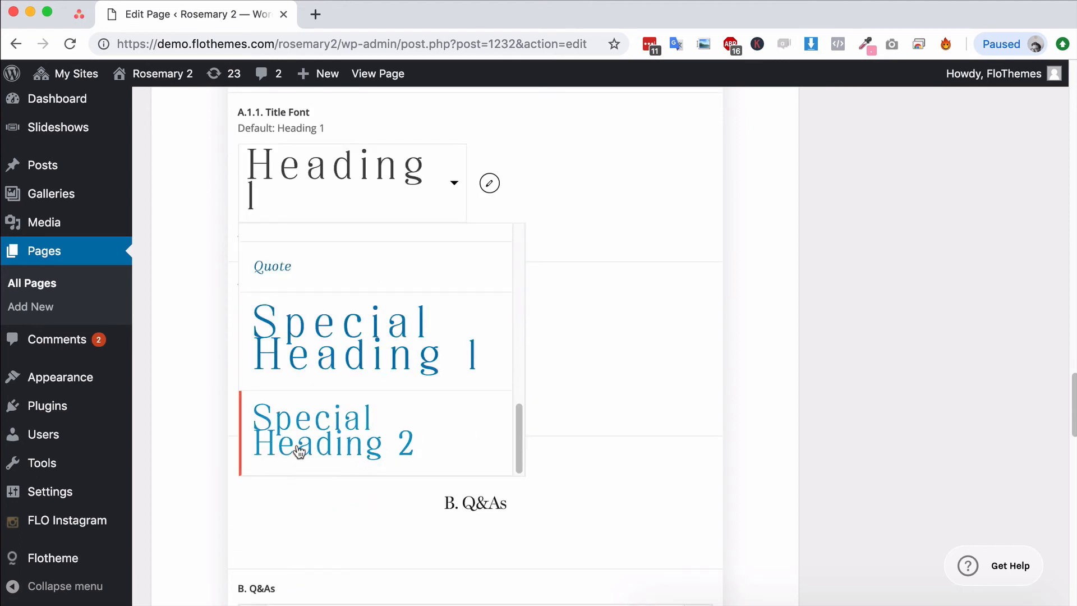
scroll("down", 3)
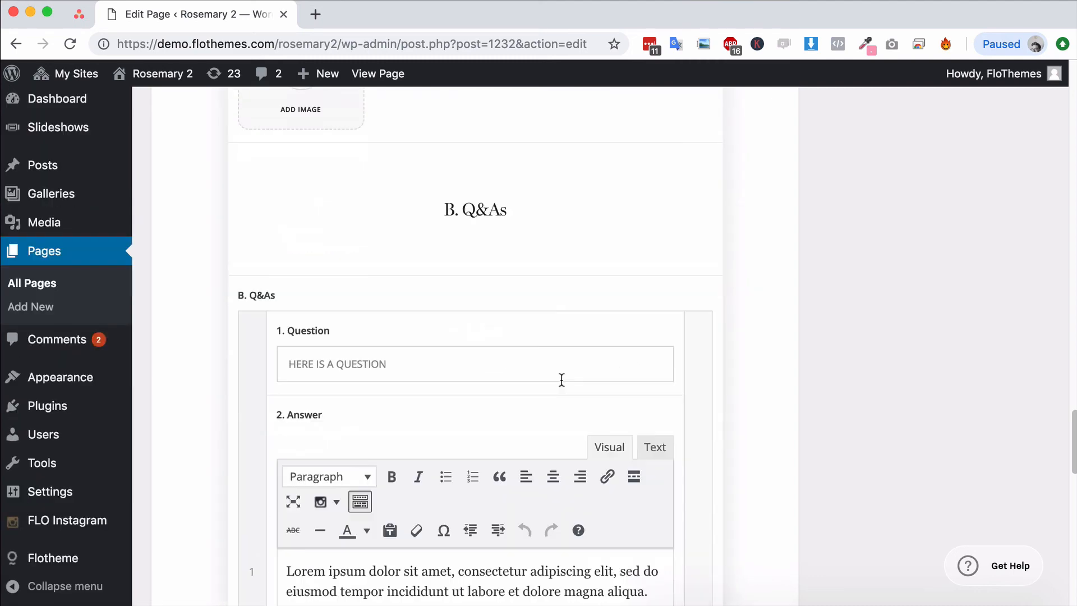
scroll("down", 3)
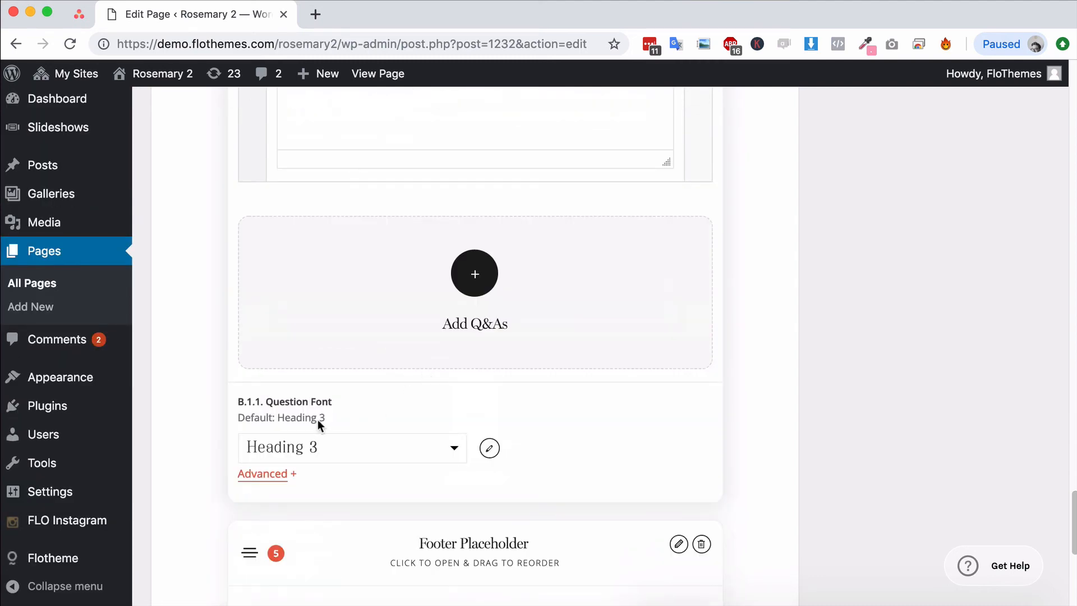
mouse_move(331, 460)
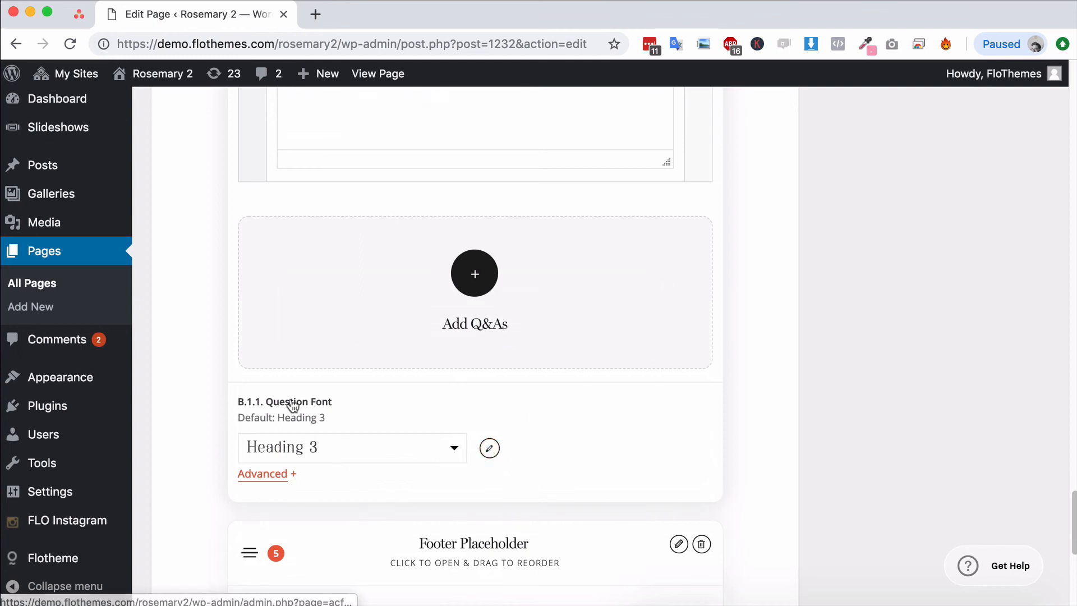
mouse_move(475, 404)
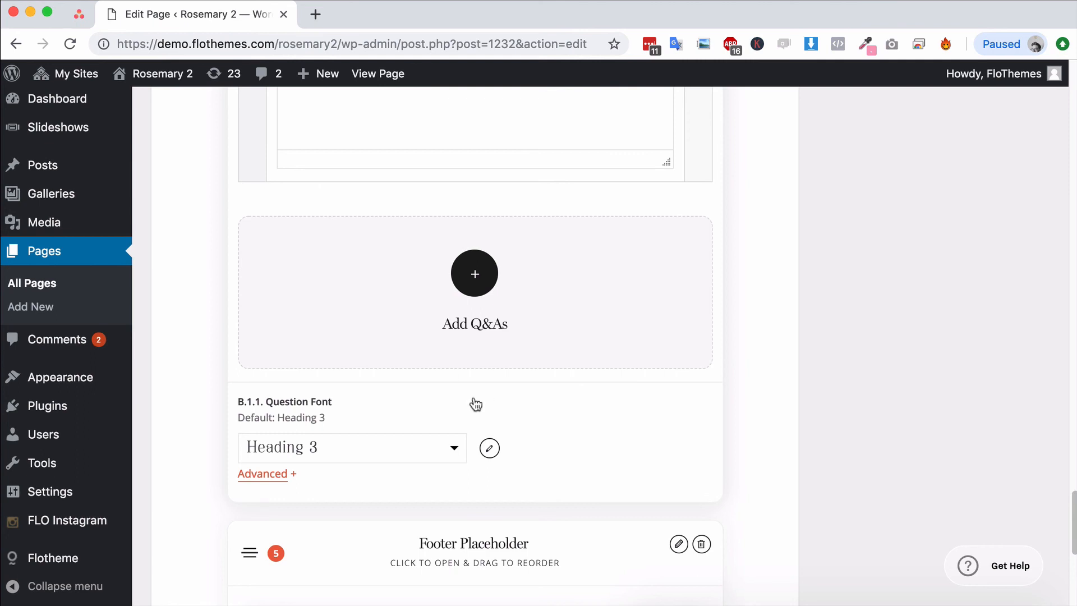
mouse_move(822, 235)
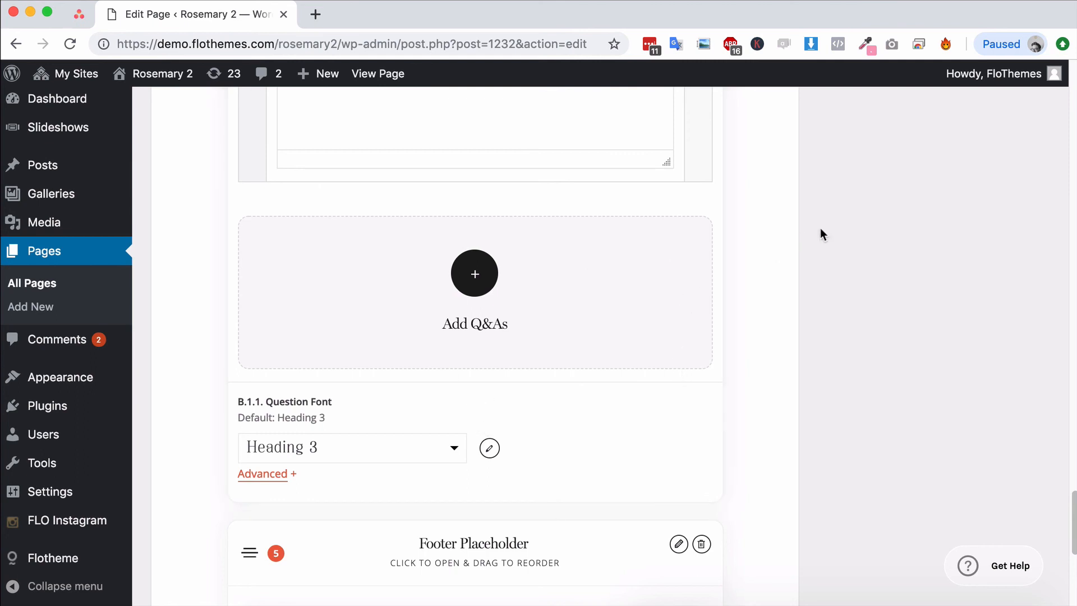
mouse_move(398, 432)
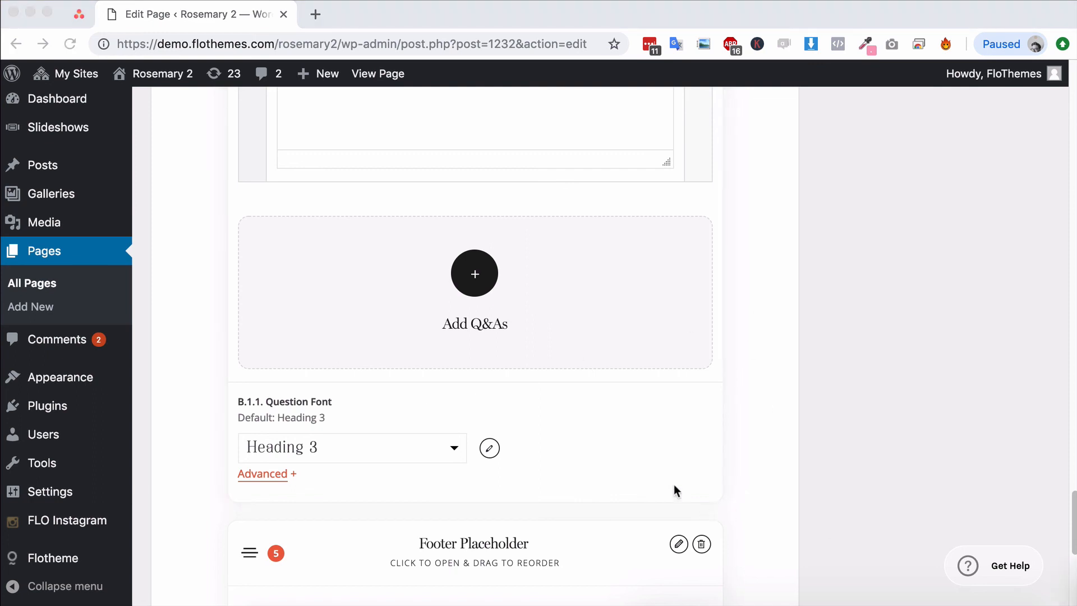
mouse_move(523, 413)
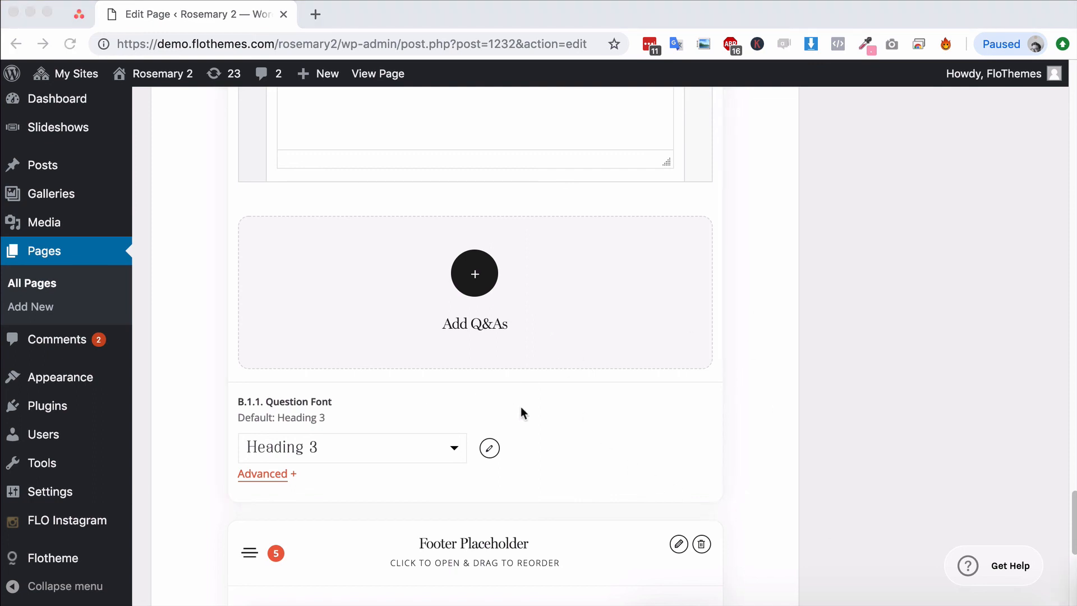